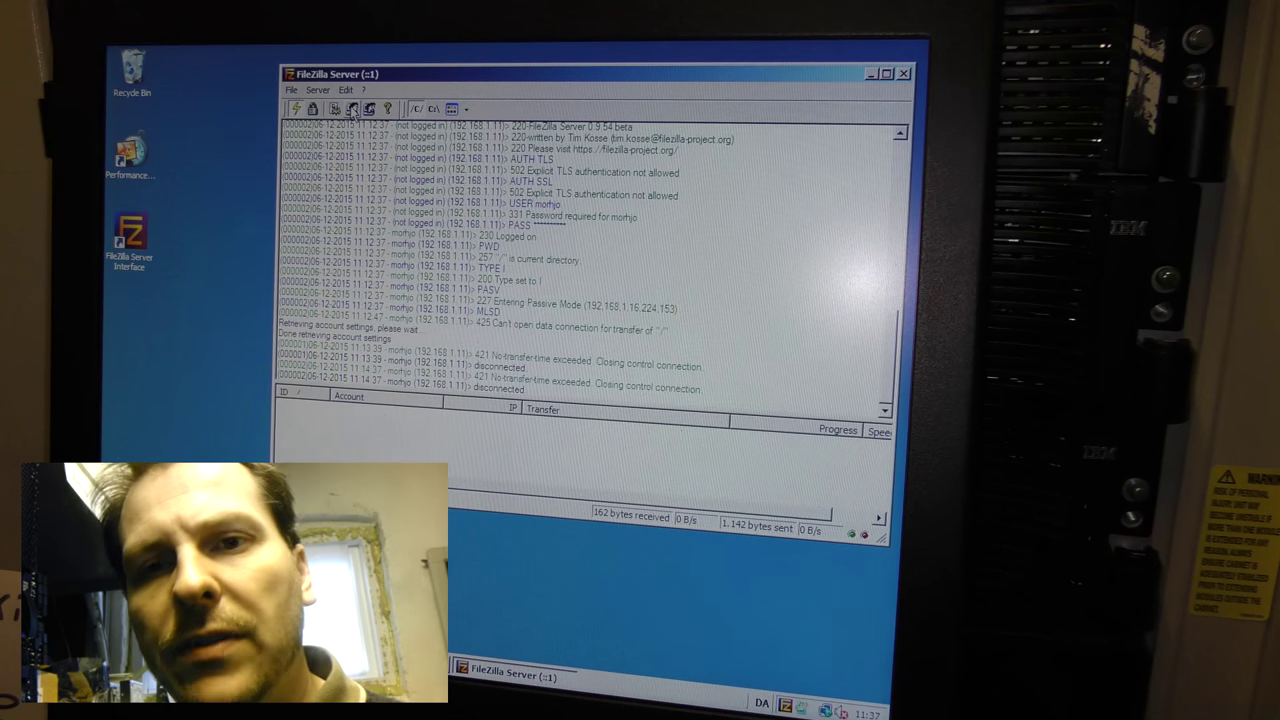
Open and close the FTP user account settings, then highlight the Converter Standalone title.
{"action": "left_click", "coordinate": [351, 108]}
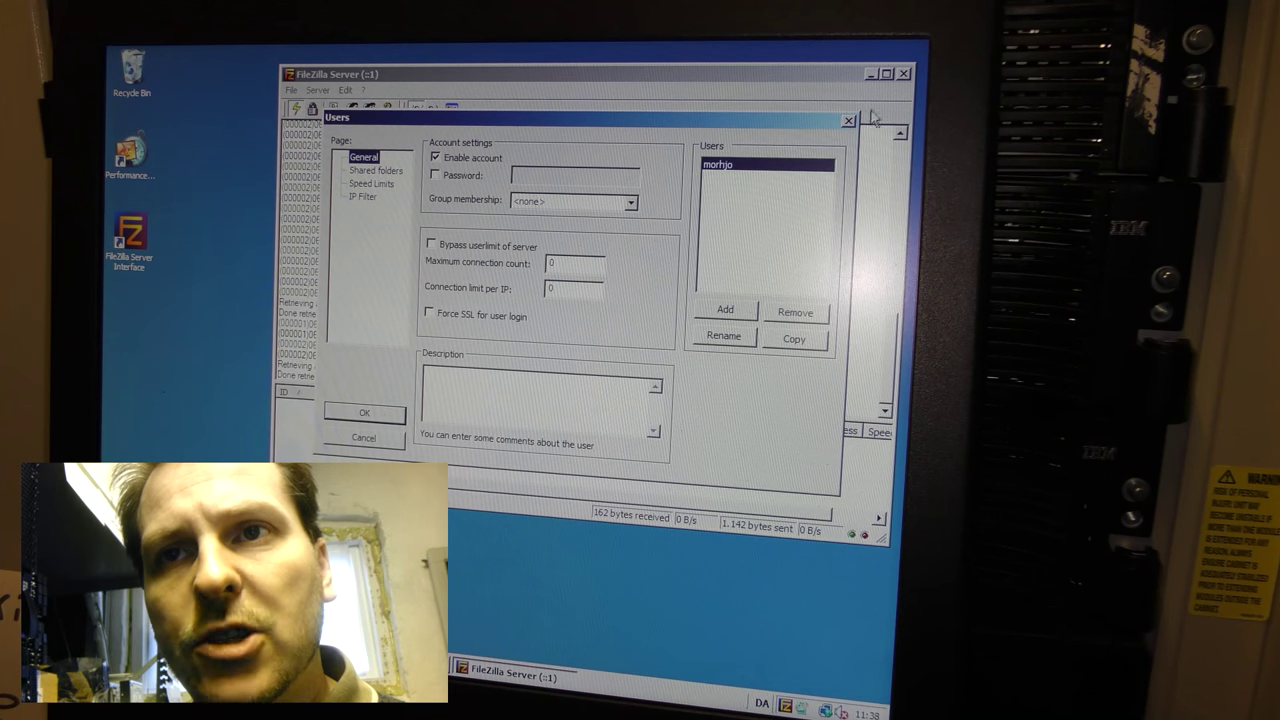
{"action": "mouse_move", "coordinate": [849, 121]}
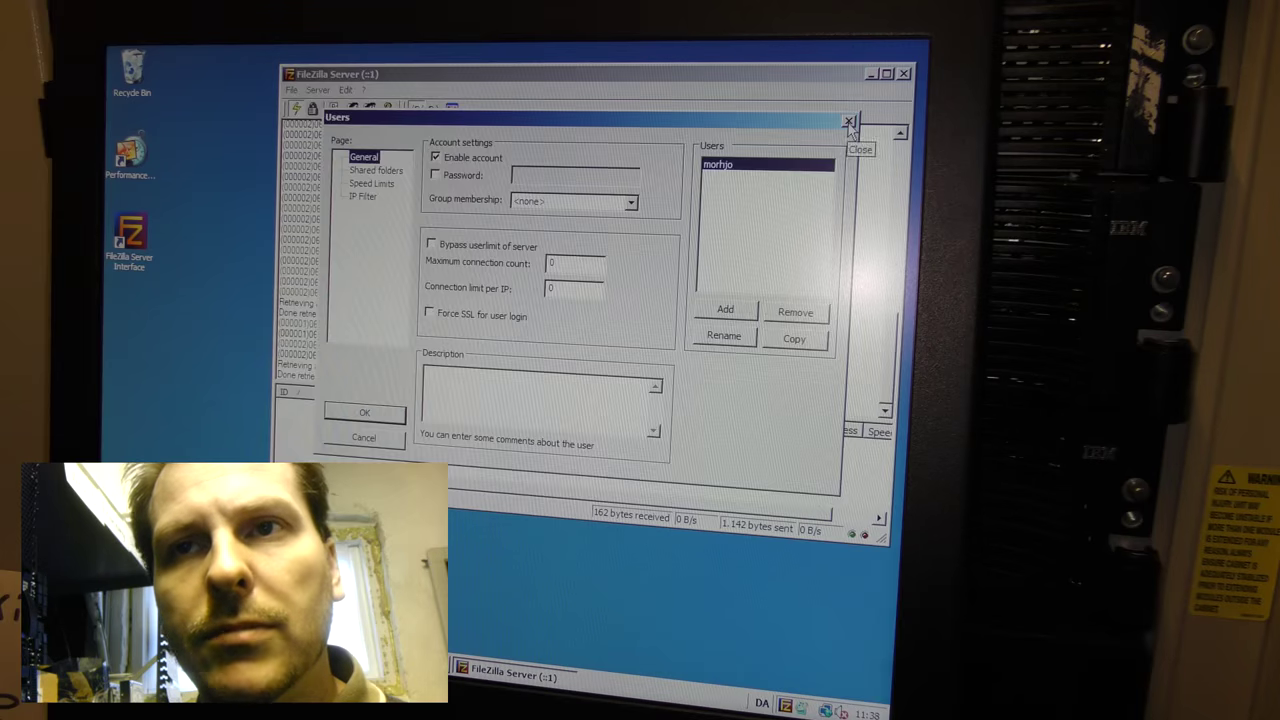
{"action": "left_click", "coordinate": [850, 121]}
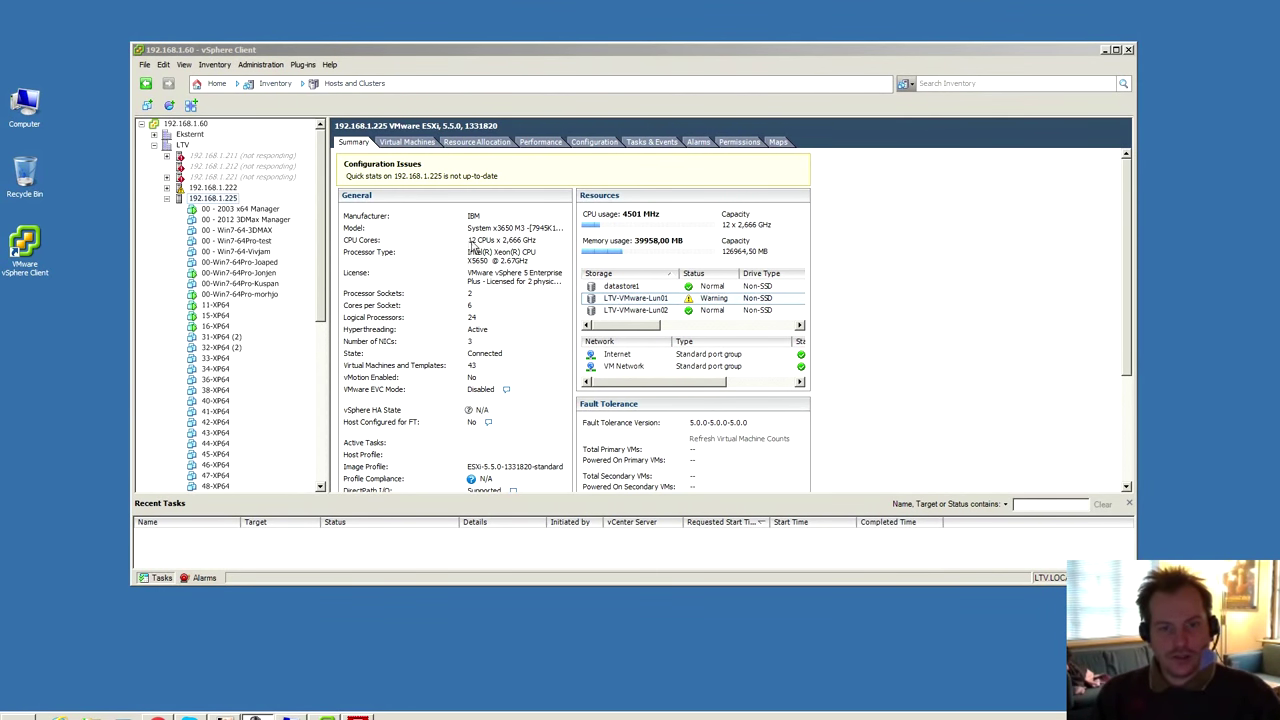
{"action": "mouse_move", "coordinate": [498, 248]}
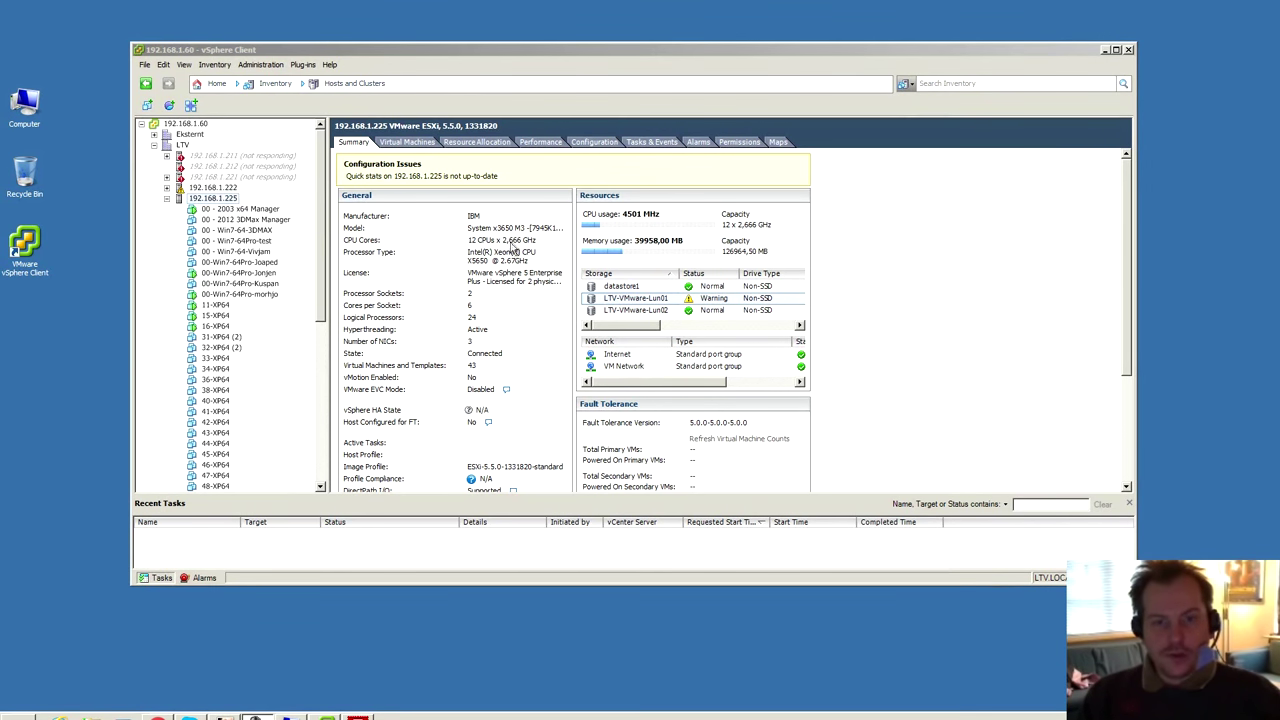
{"action": "mouse_move", "coordinate": [540, 257]}
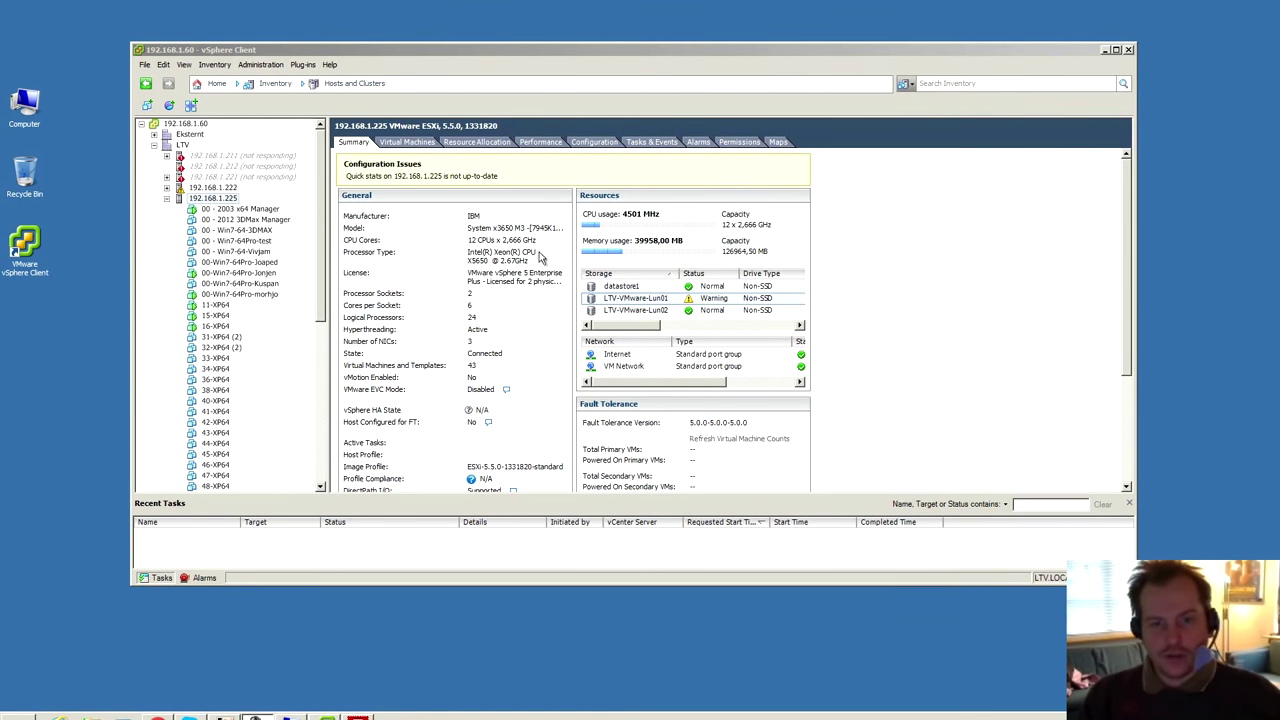
{"action": "mouse_move", "coordinate": [477, 302]}
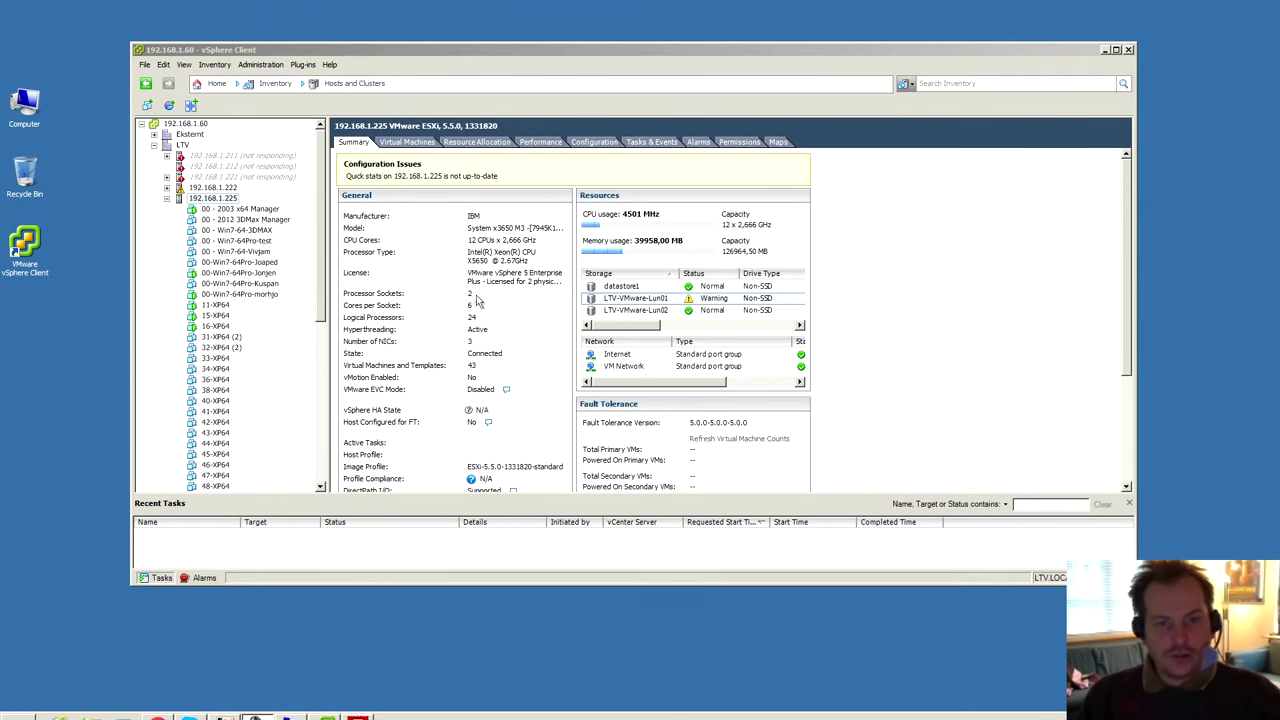
{"action": "mouse_move", "coordinate": [468, 318]}
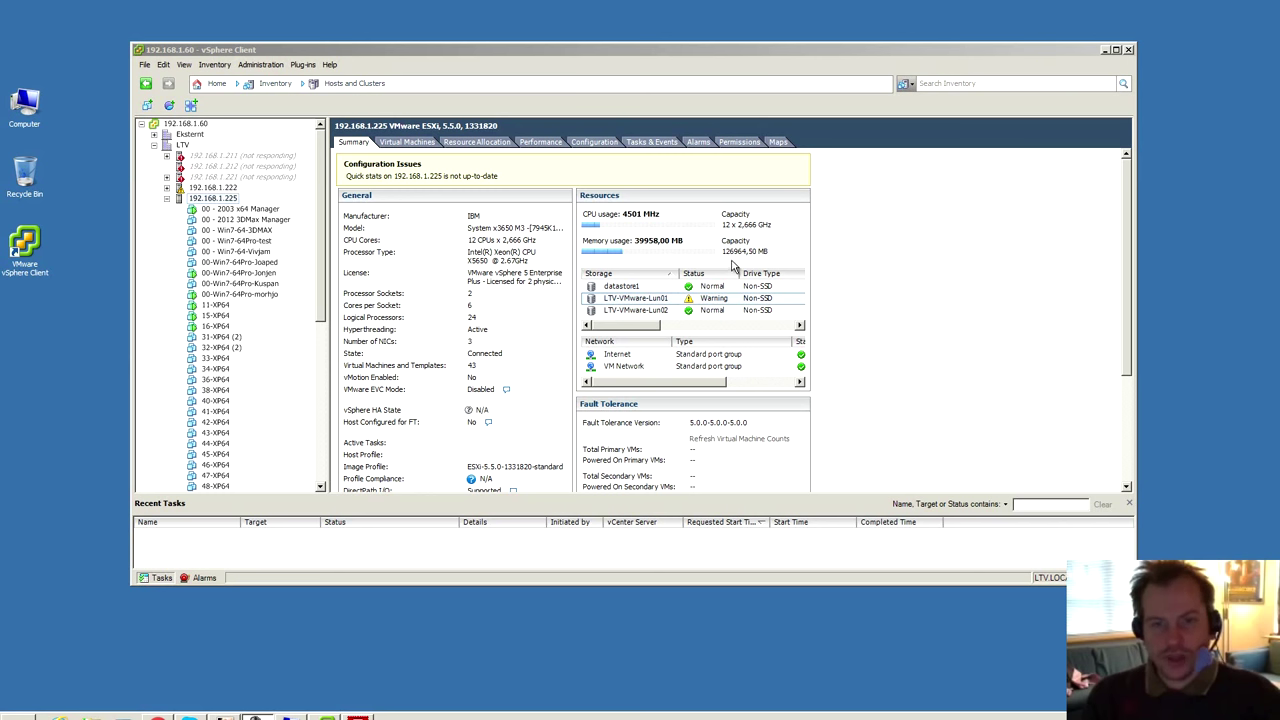
{"action": "mouse_move", "coordinate": [471, 296]}
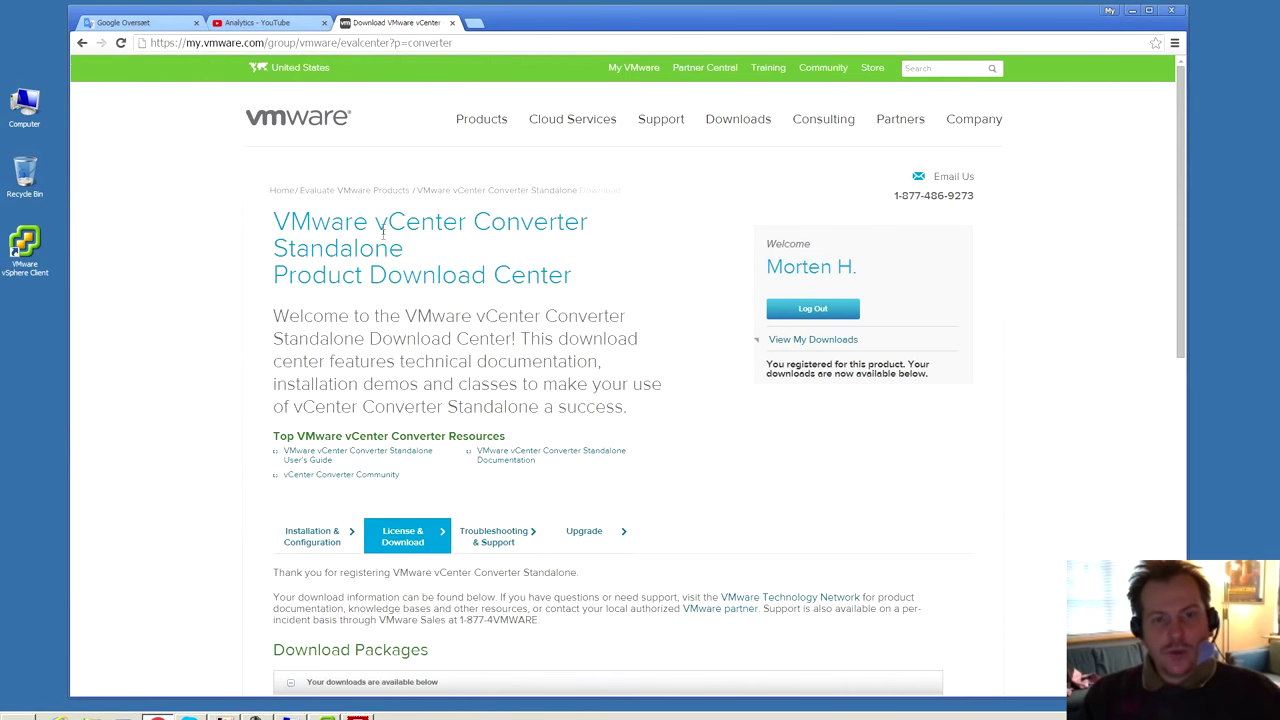
{"action": "mouse_move", "coordinate": [300, 255]}
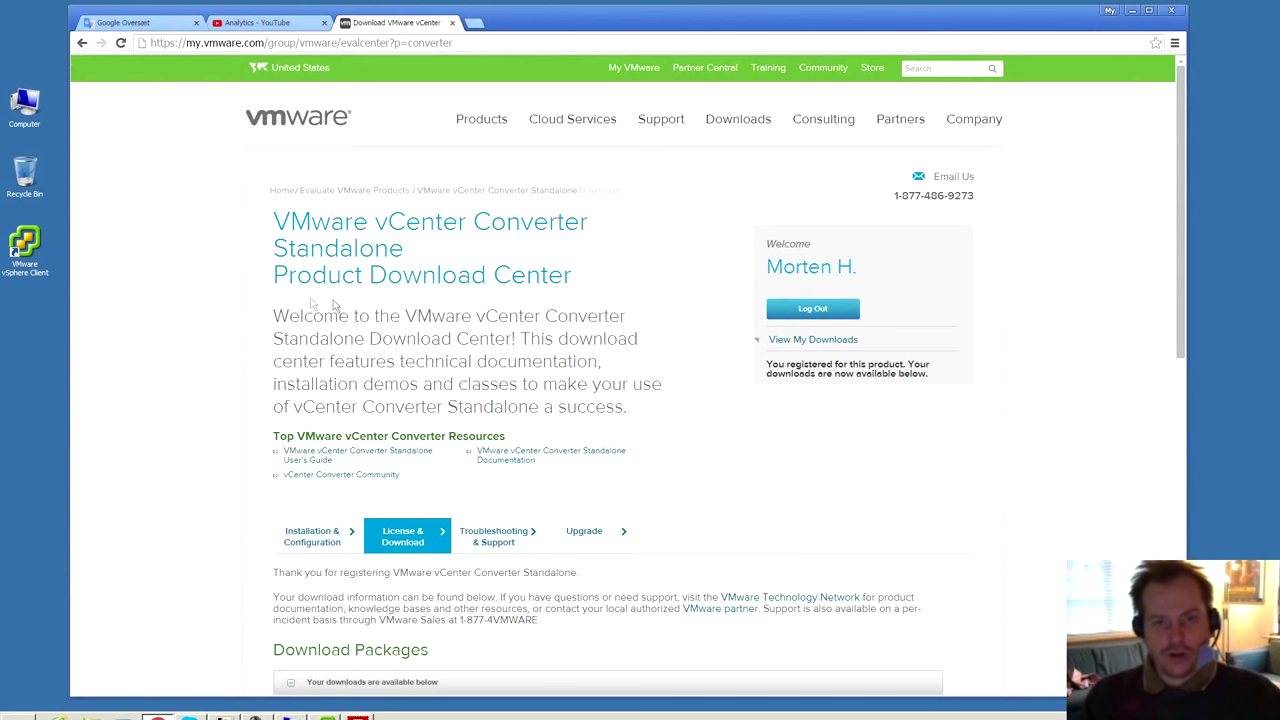
{"action": "left_click_drag", "start_coordinate": [273, 275], "coordinate": [405, 275]}
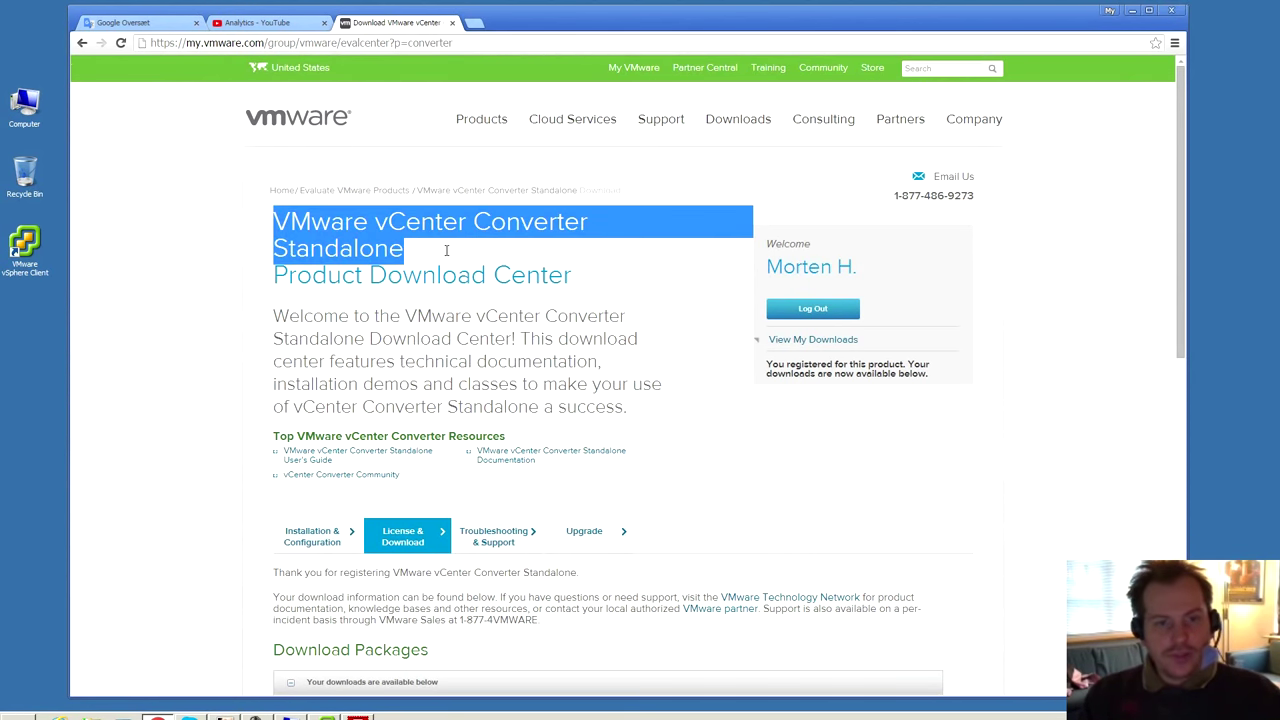
{"action": "mouse_move", "coordinate": [438, 253]}
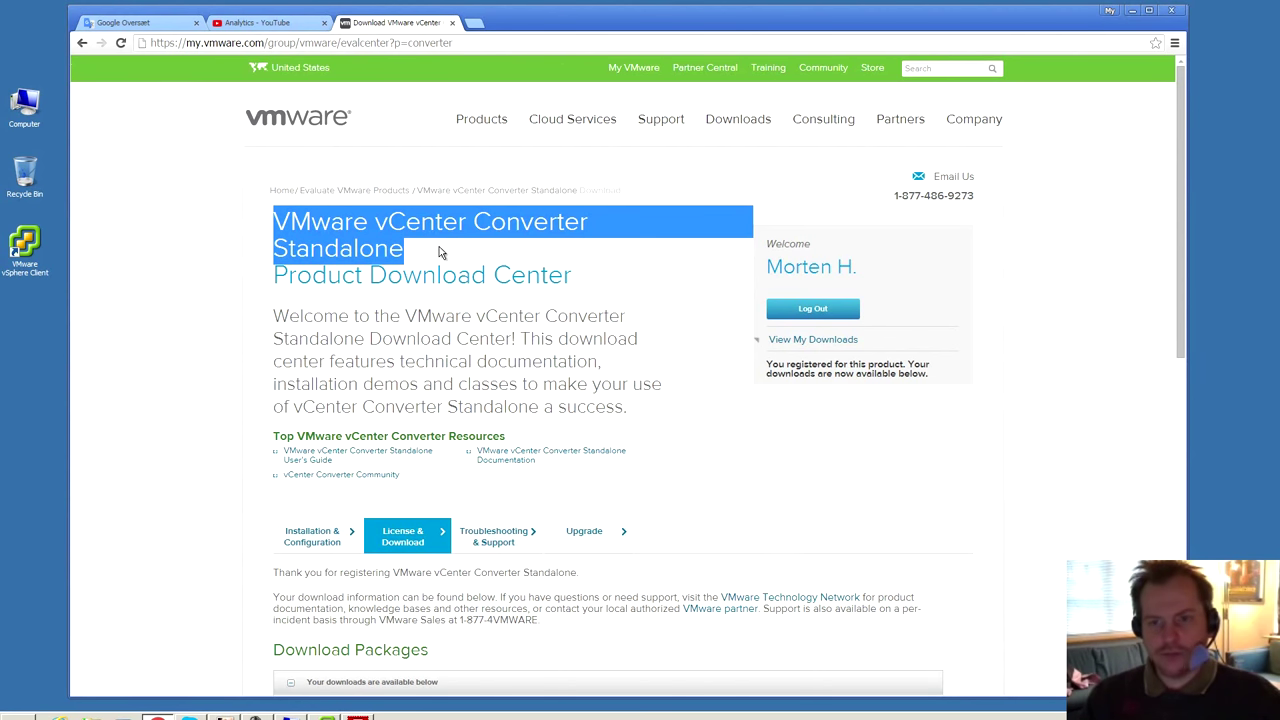
{"action": "mouse_move", "coordinate": [417, 261]}
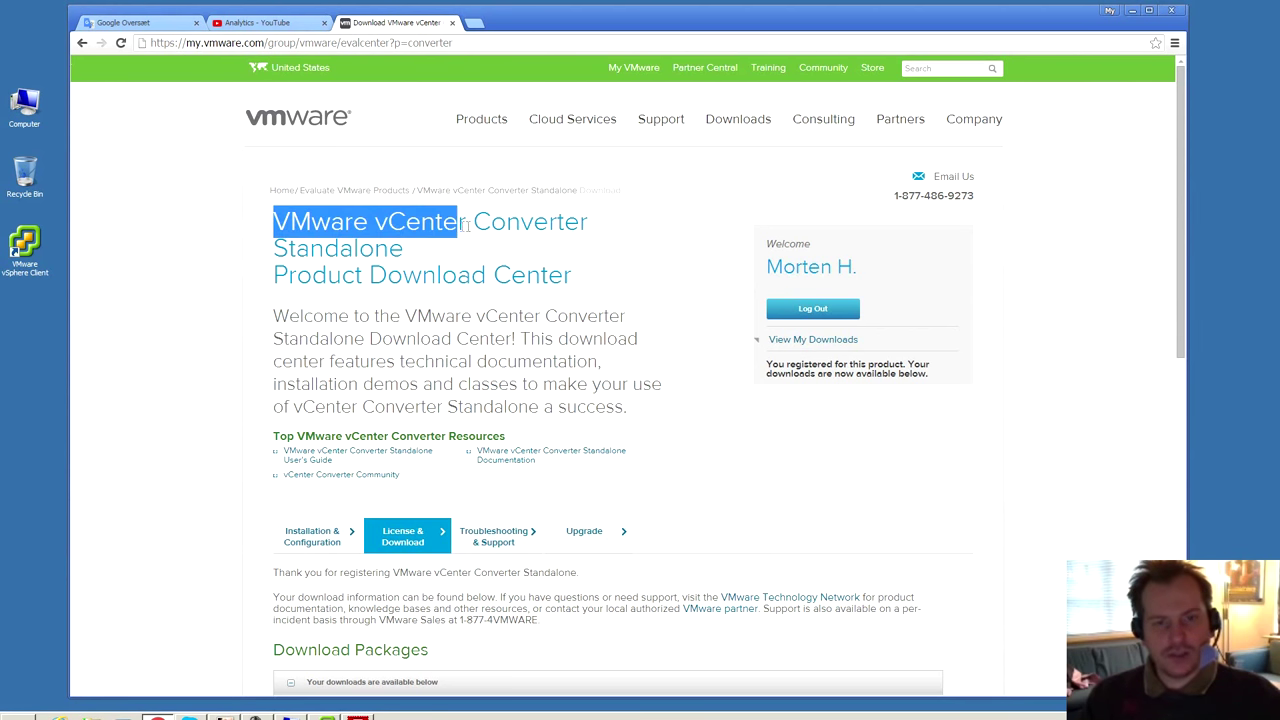
{"action": "left_click_drag", "start_coordinate": [460, 222], "coordinate": [405, 248]}
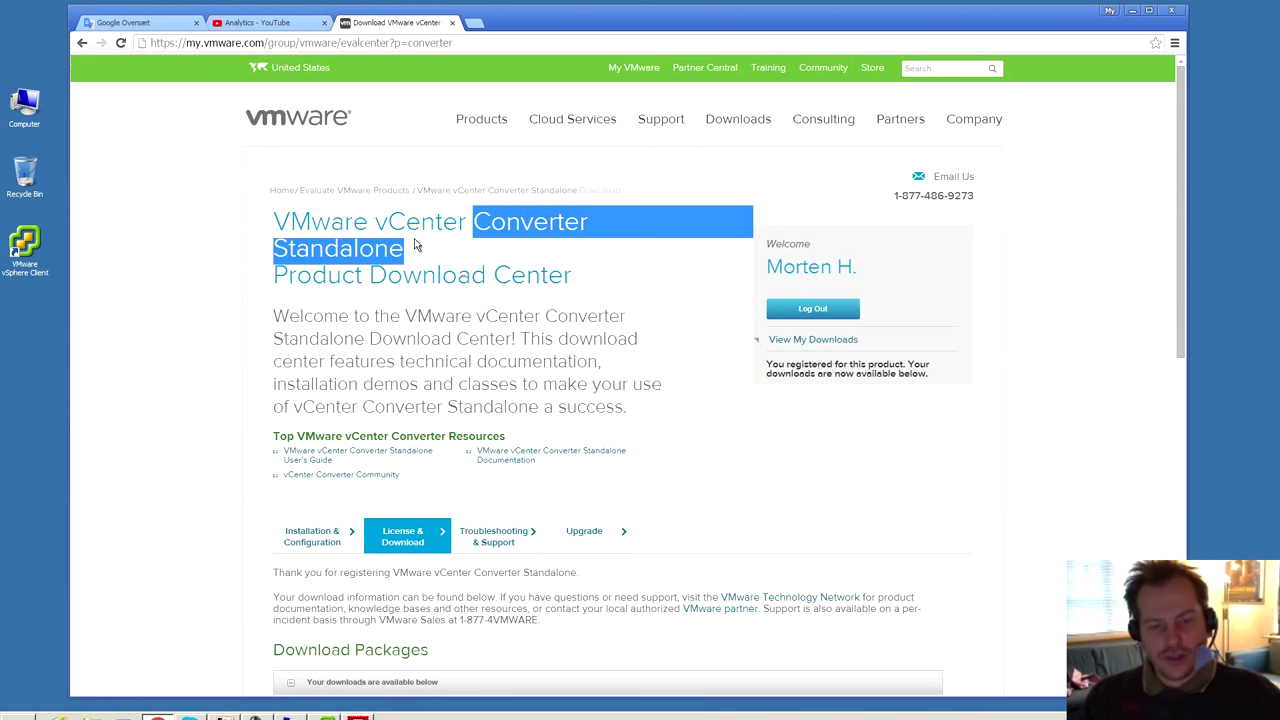
{"action": "mouse_move", "coordinate": [790, 182]}
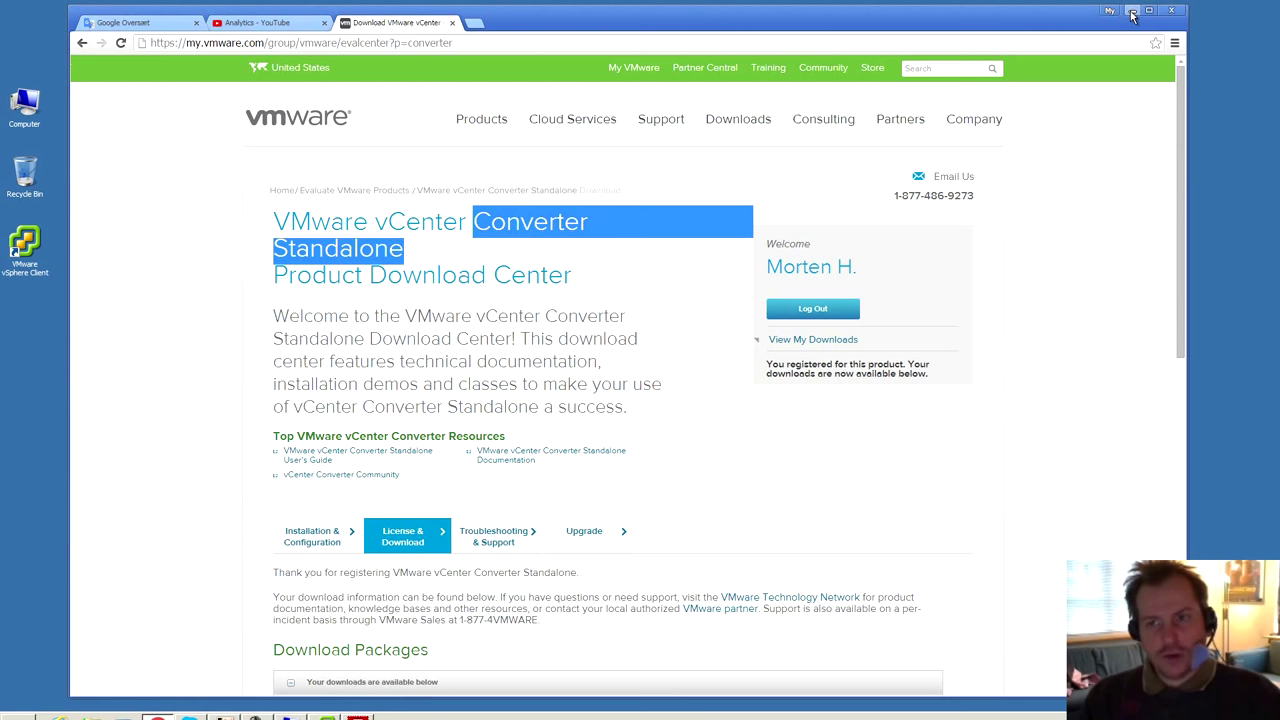
{"action": "mouse_move", "coordinate": [1133, 11]}
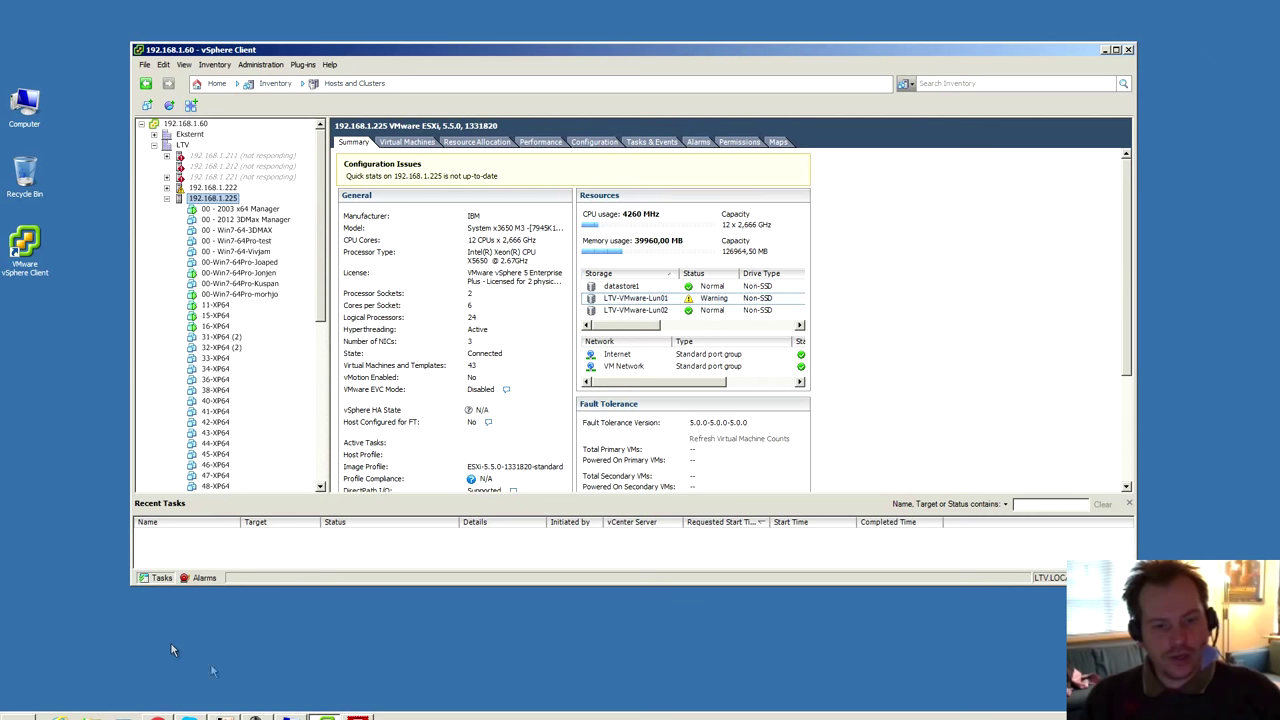
{"action": "mouse_move", "coordinate": [248, 310]}
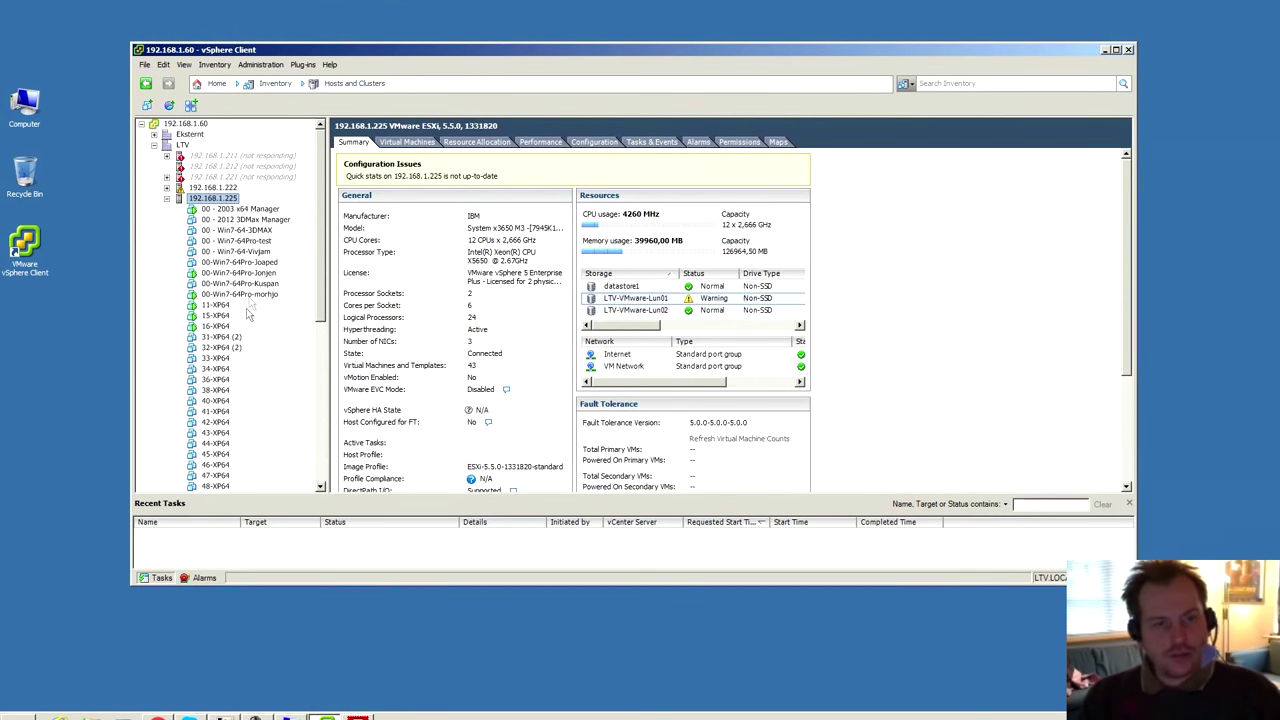
{"action": "left_click", "coordinate": [239, 293]}
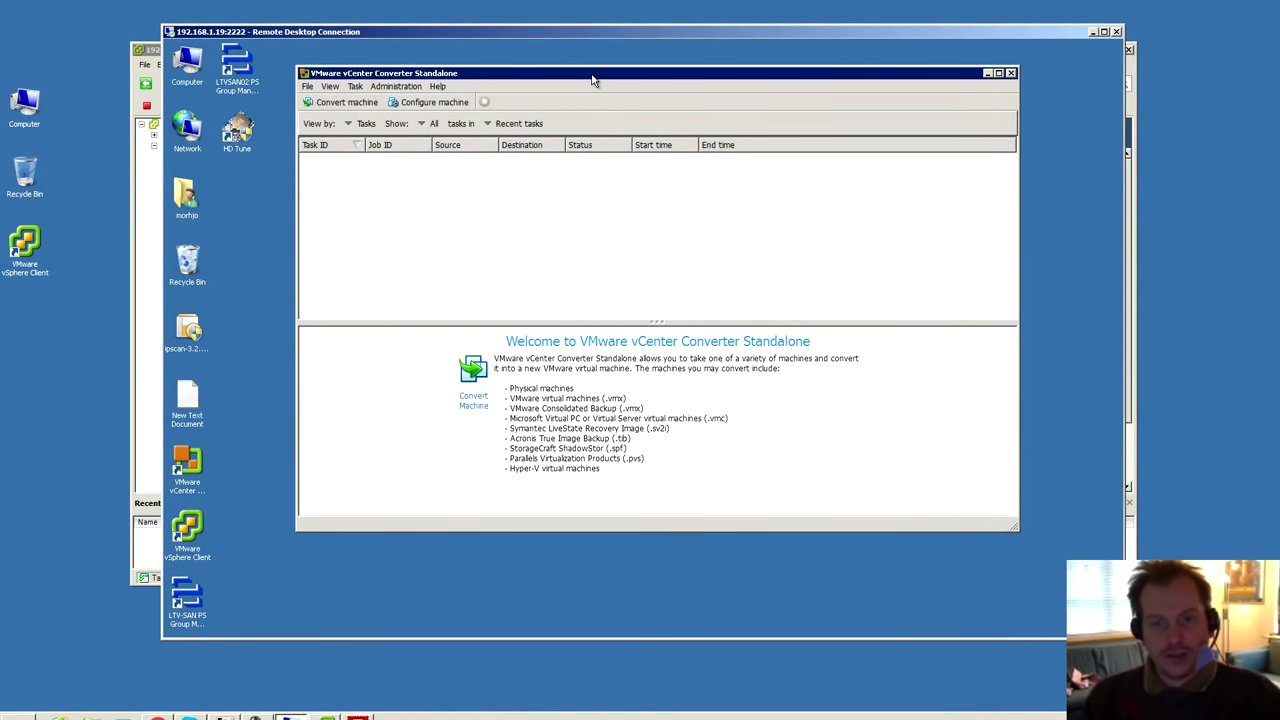
{"action": "mouse_move", "coordinate": [608, 84]}
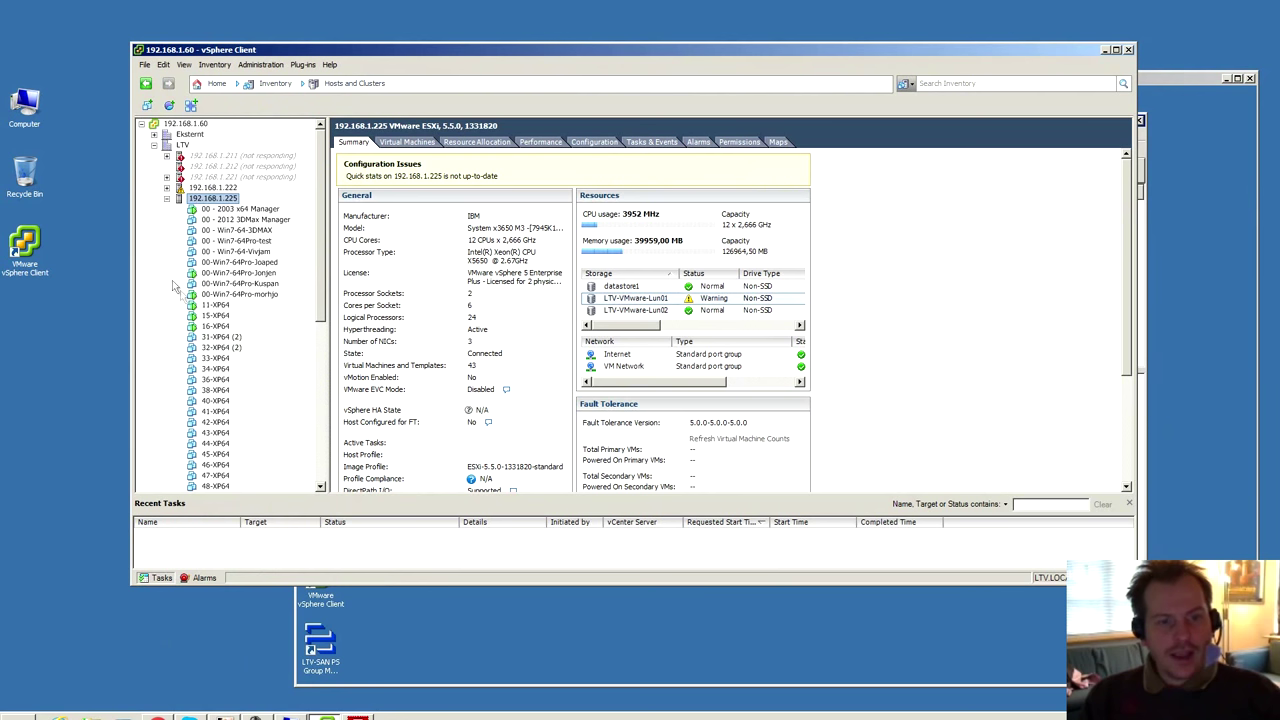
{"action": "left_click", "coordinate": [240, 294]}
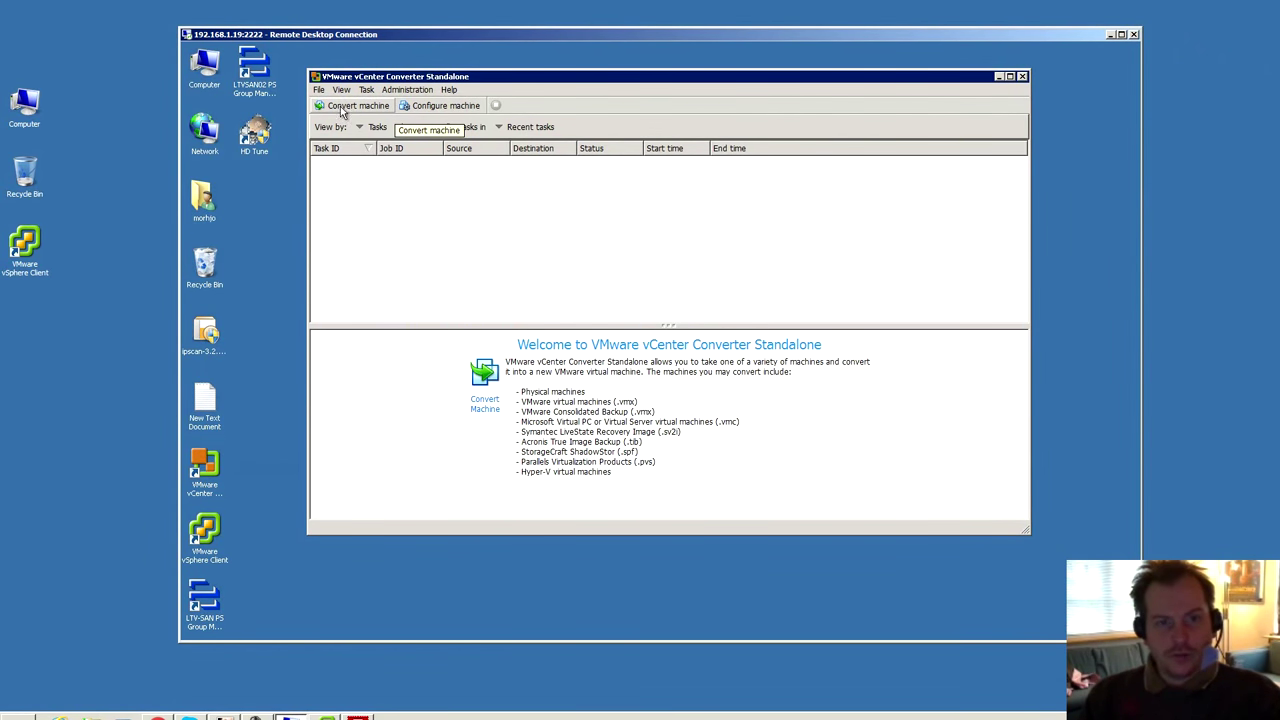
Start a new machine conversion and list the available source system types.
{"action": "left_click", "coordinate": [353, 105]}
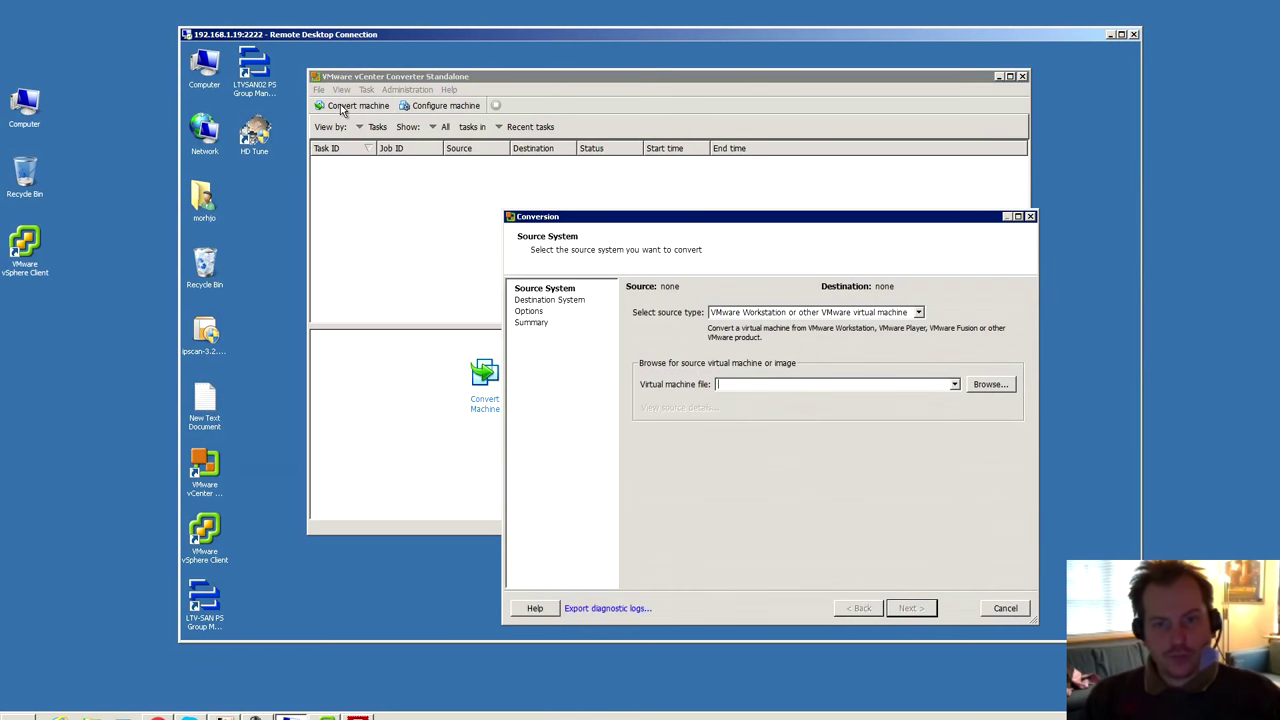
{"action": "left_click_drag", "start_coordinate": [770, 216], "coordinate": [785, 172]}
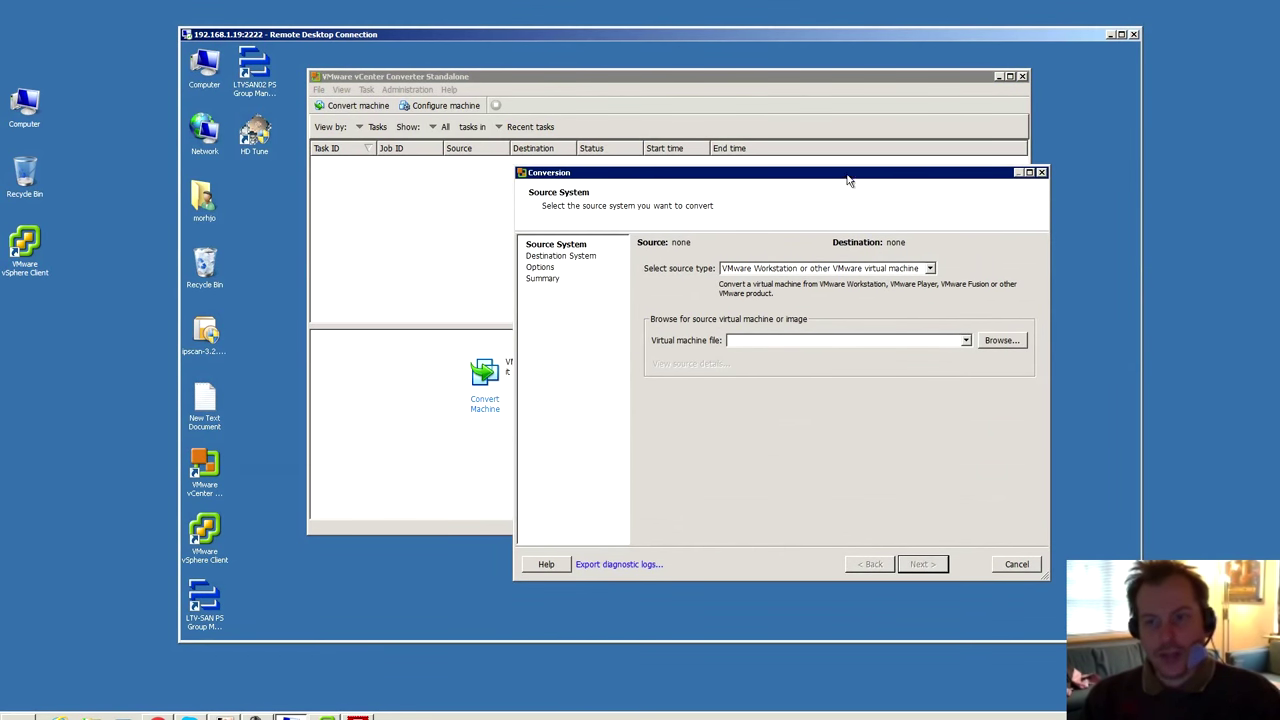
{"action": "mouse_move", "coordinate": [740, 290]}
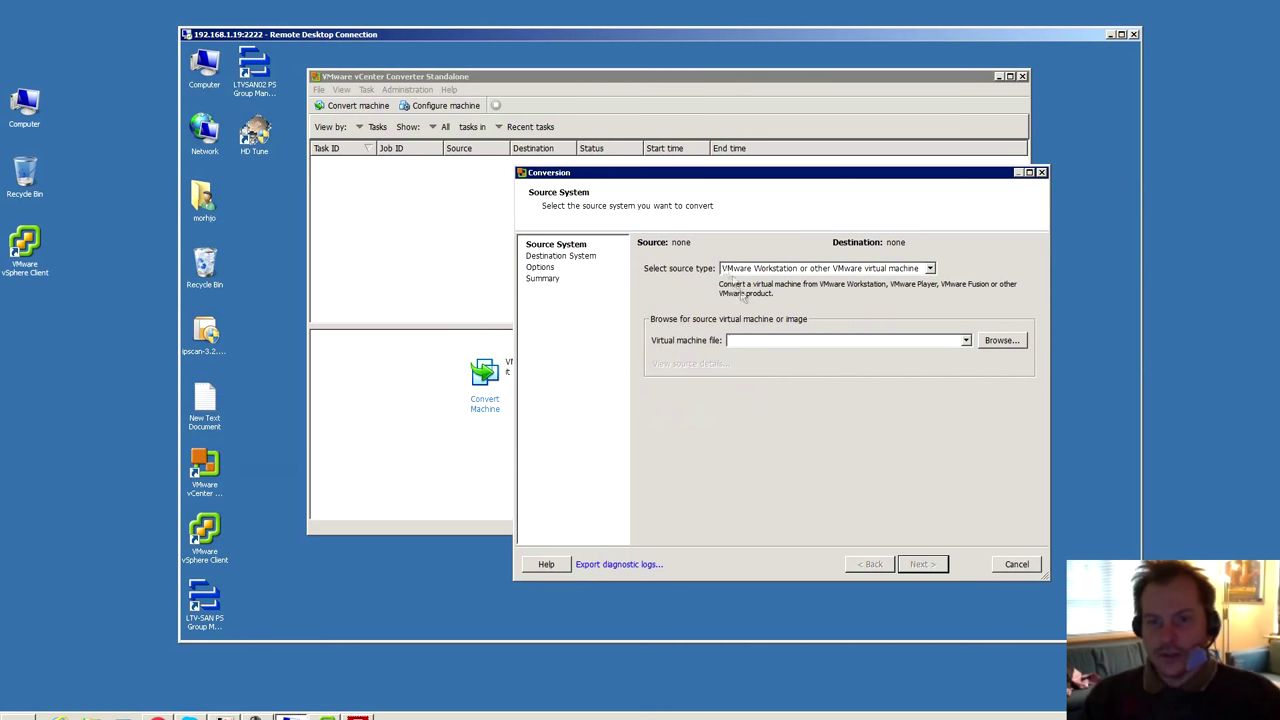
{"action": "mouse_move", "coordinate": [752, 275]}
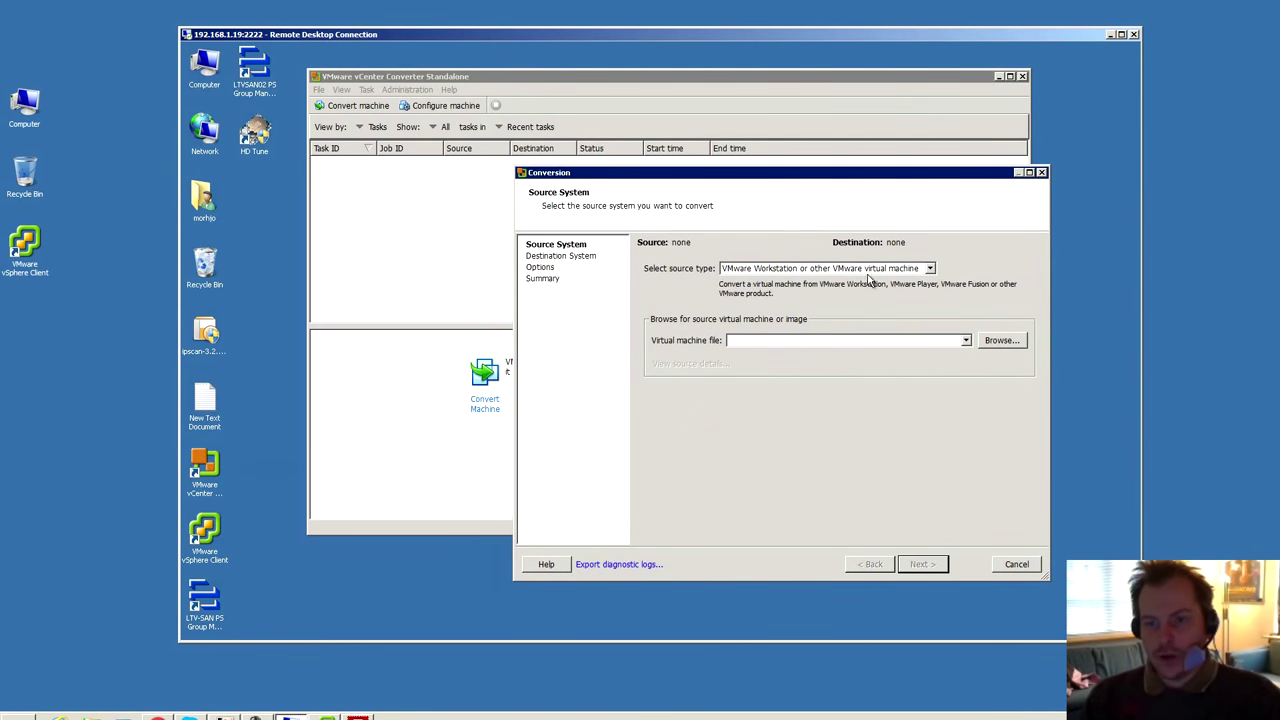
{"action": "left_click", "coordinate": [930, 268]}
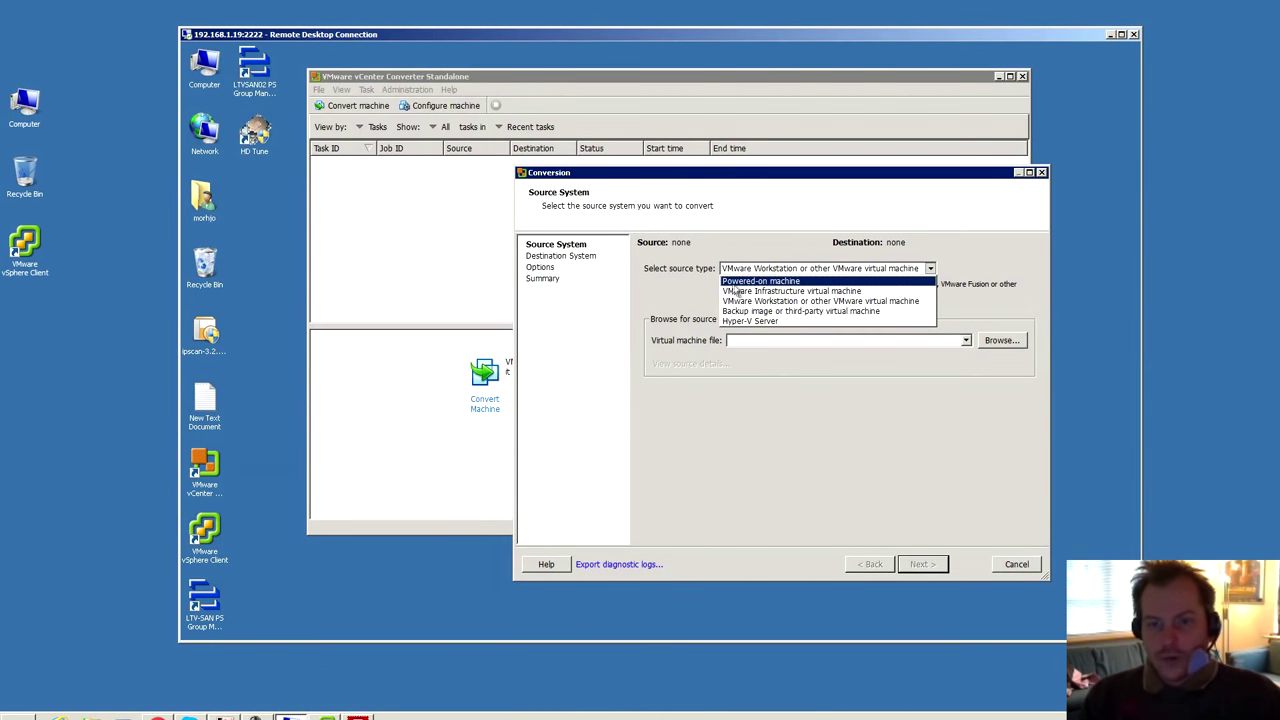
{"action": "mouse_move", "coordinate": [760, 281]}
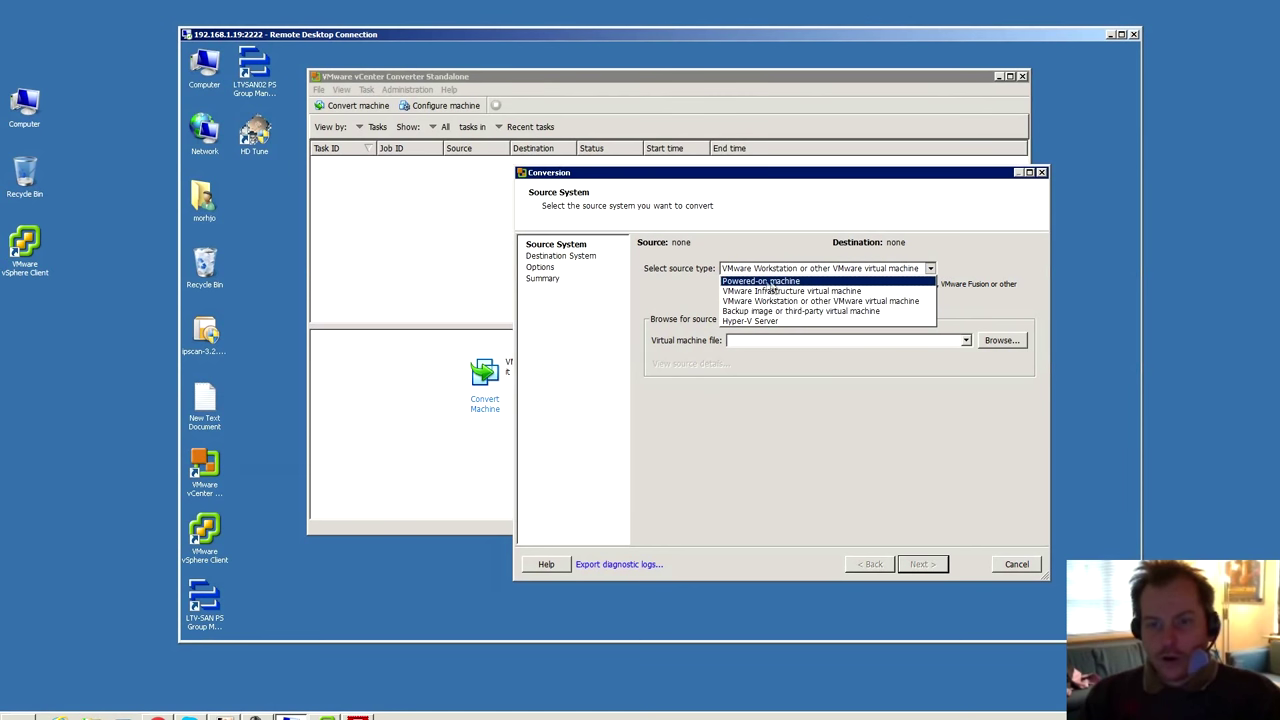
{"action": "mouse_move", "coordinate": [790, 290]}
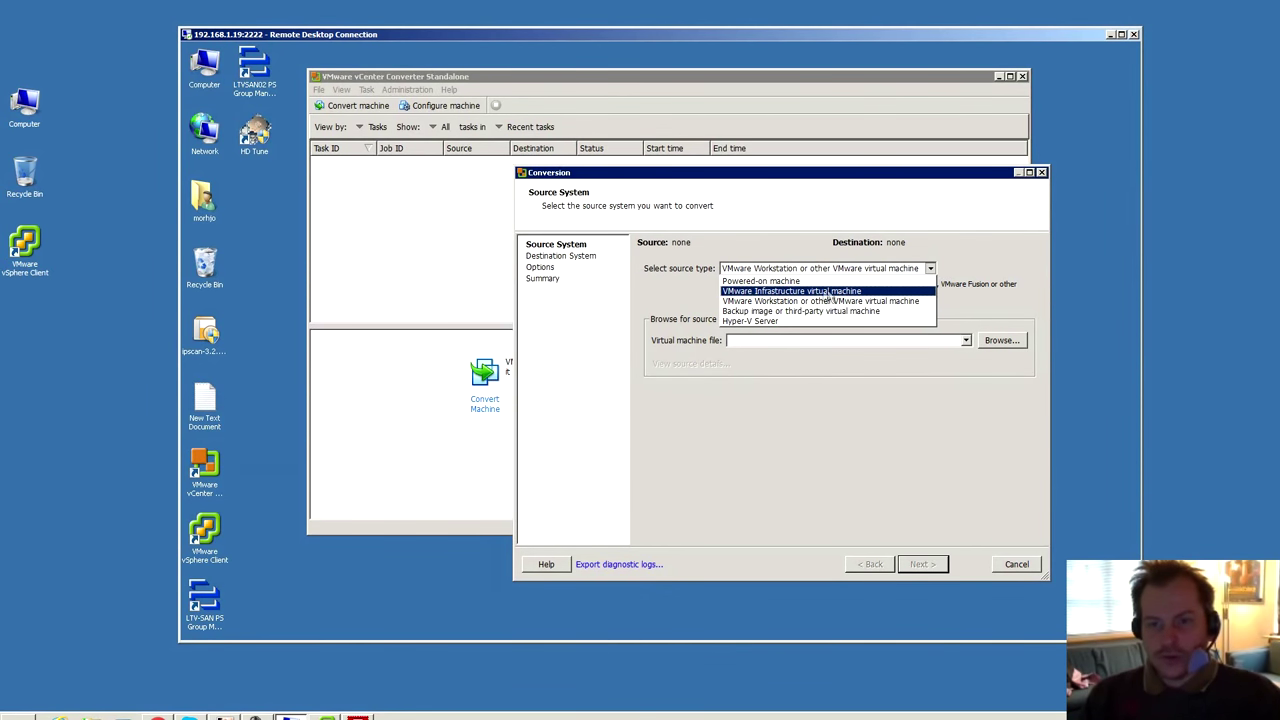
{"action": "mouse_move", "coordinate": [800, 311]}
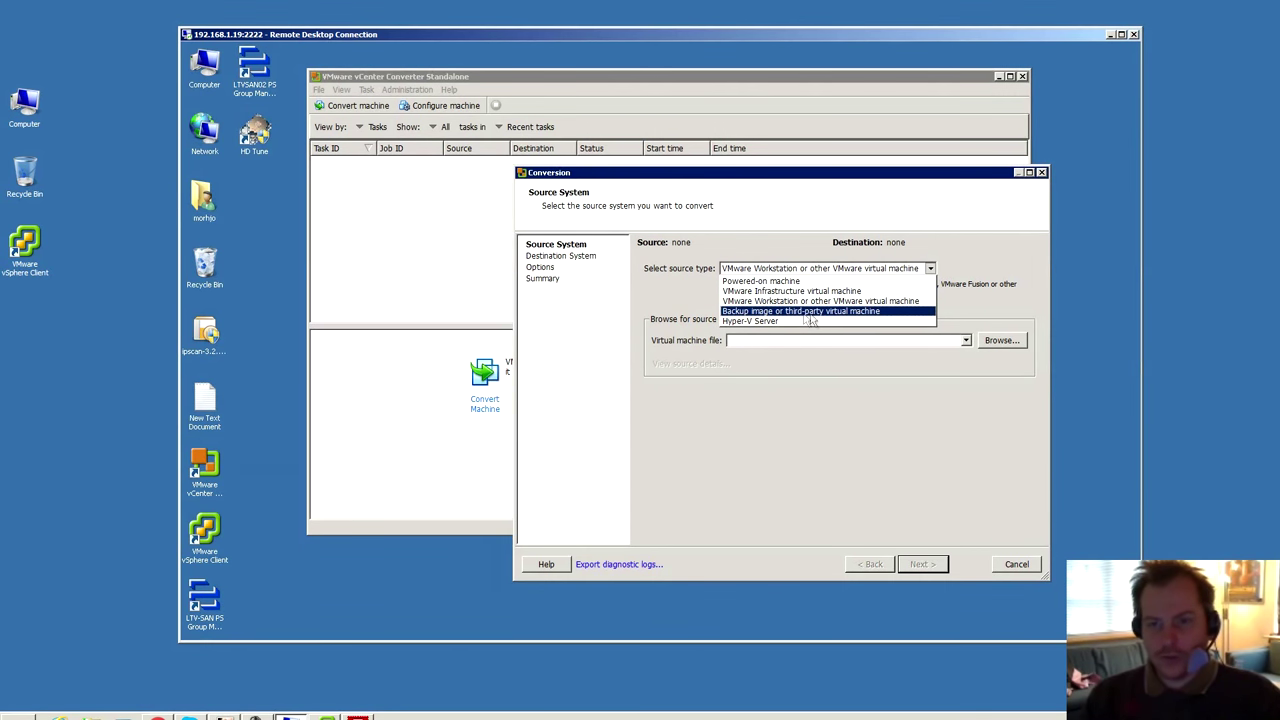
{"action": "mouse_move", "coordinate": [750, 321]}
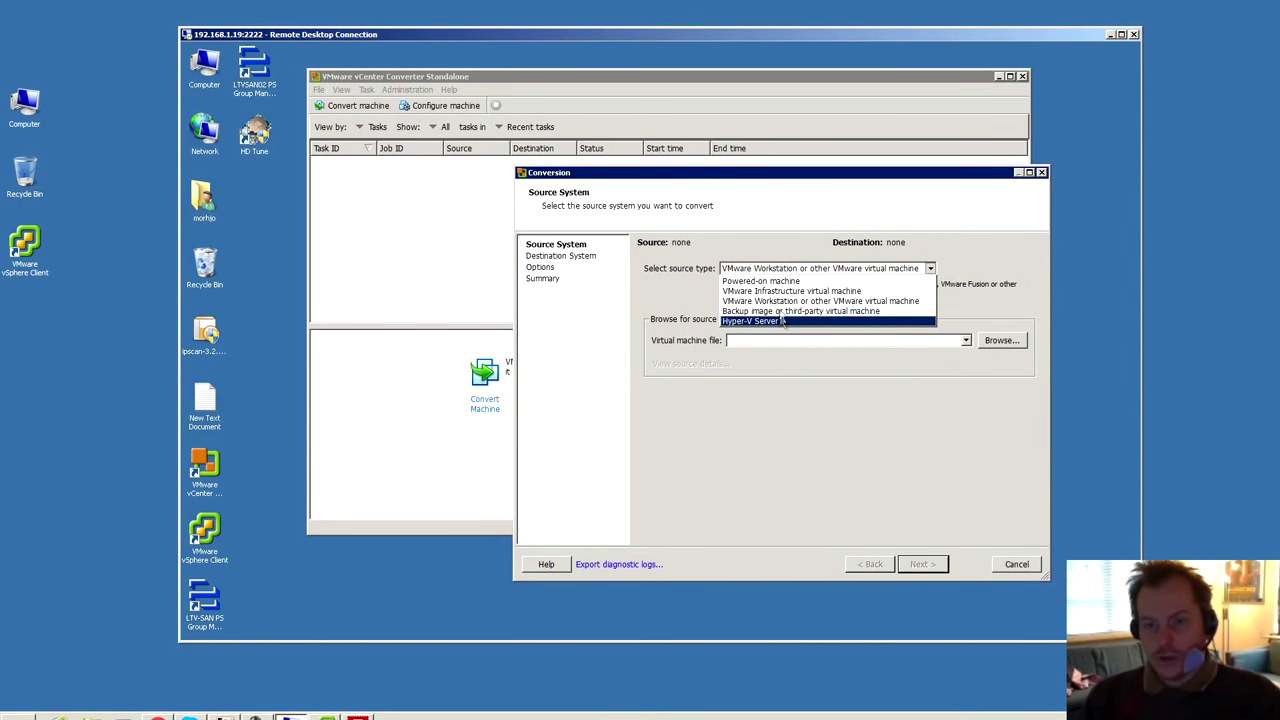
{"action": "mouse_move", "coordinate": [760, 281]}
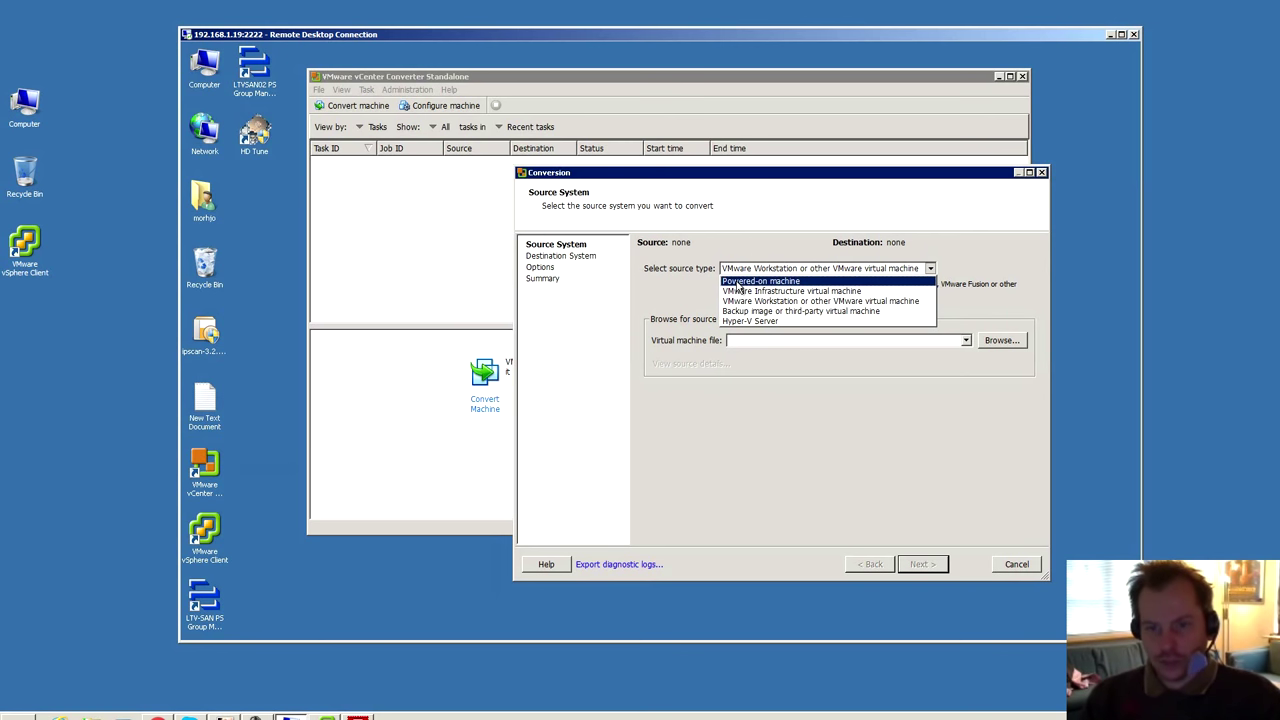
Choose Powered-on machine as source, trying This local machine before settling on A remote machine.
{"action": "left_click", "coordinate": [760, 280]}
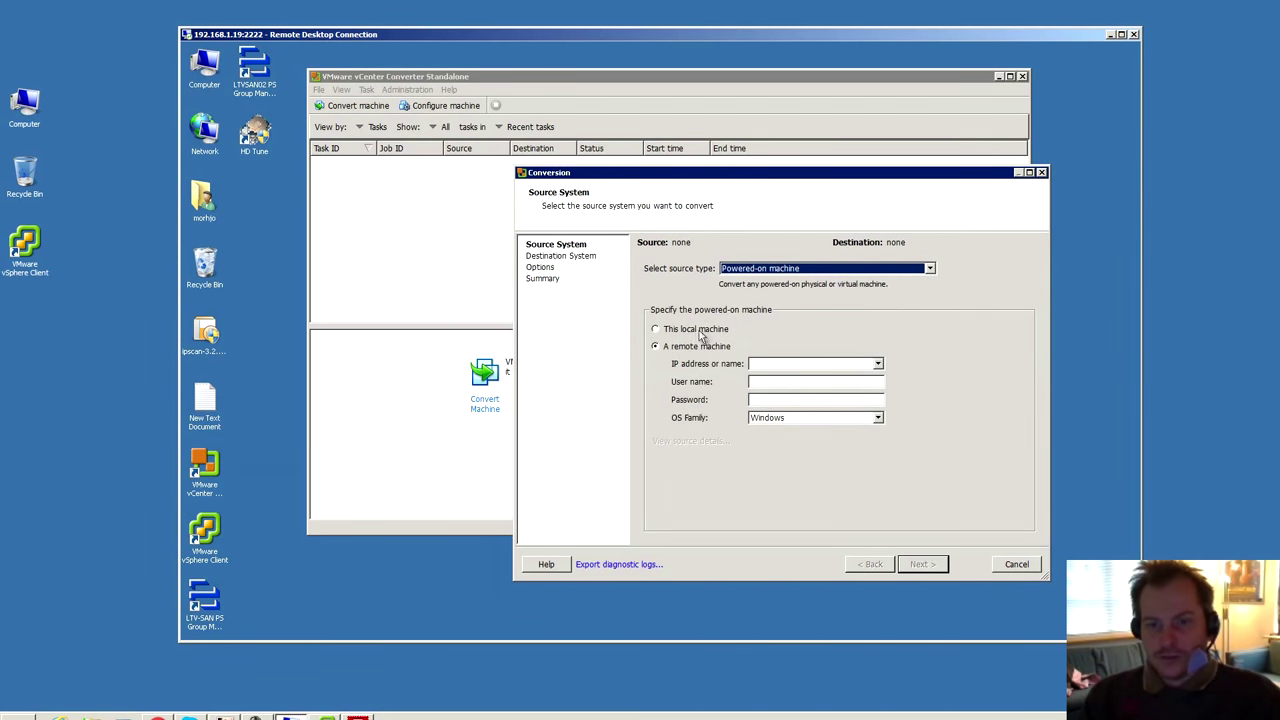
{"action": "left_click", "coordinate": [655, 329]}
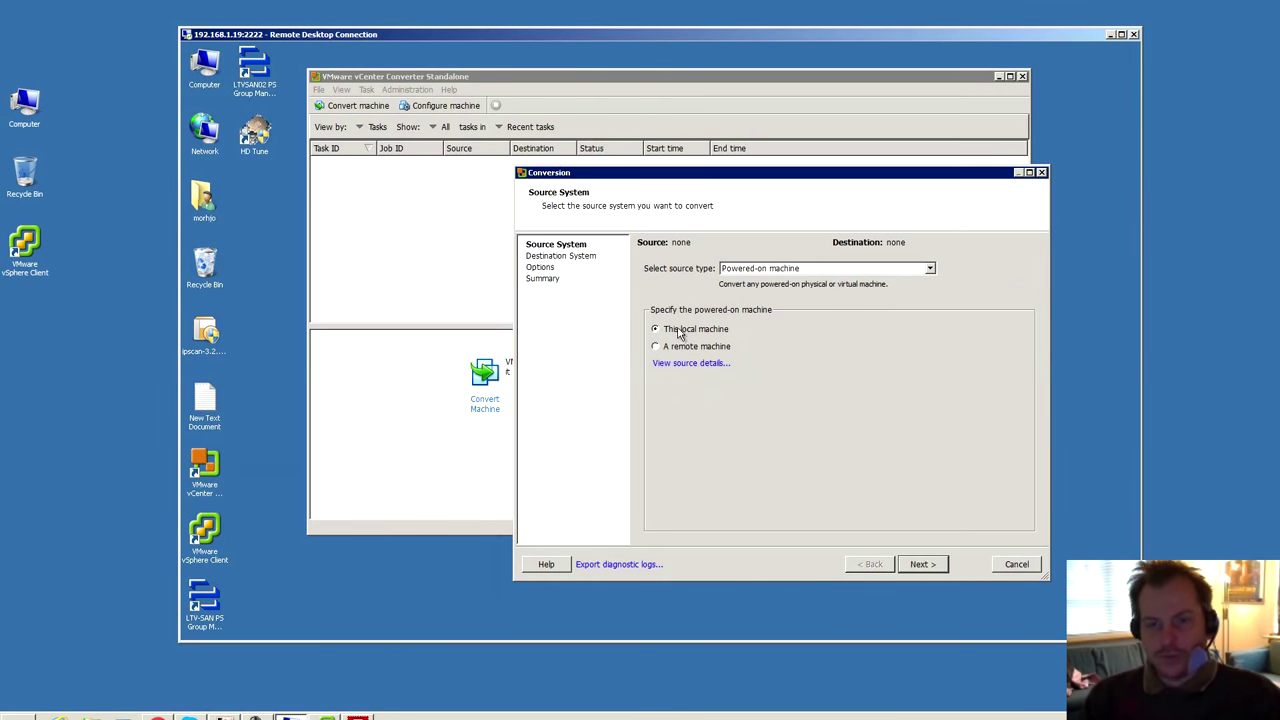
{"action": "mouse_move", "coordinate": [700, 333]}
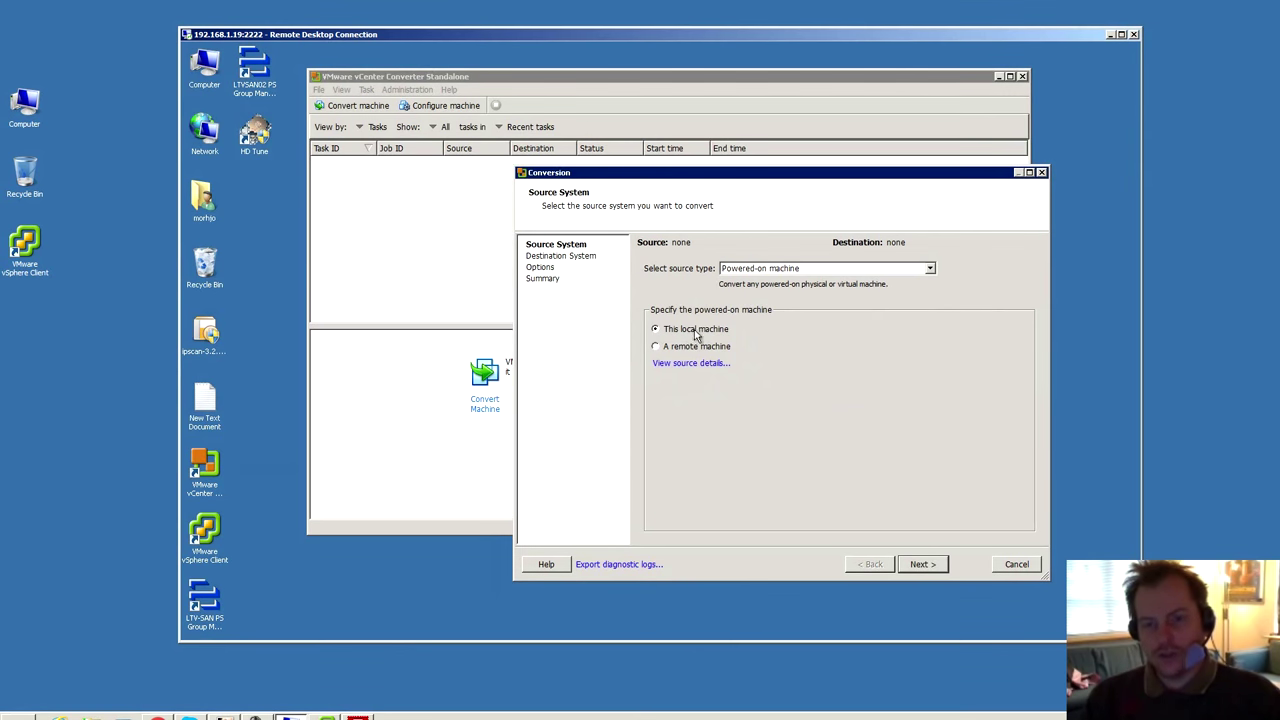
{"action": "mouse_move", "coordinate": [722, 335]}
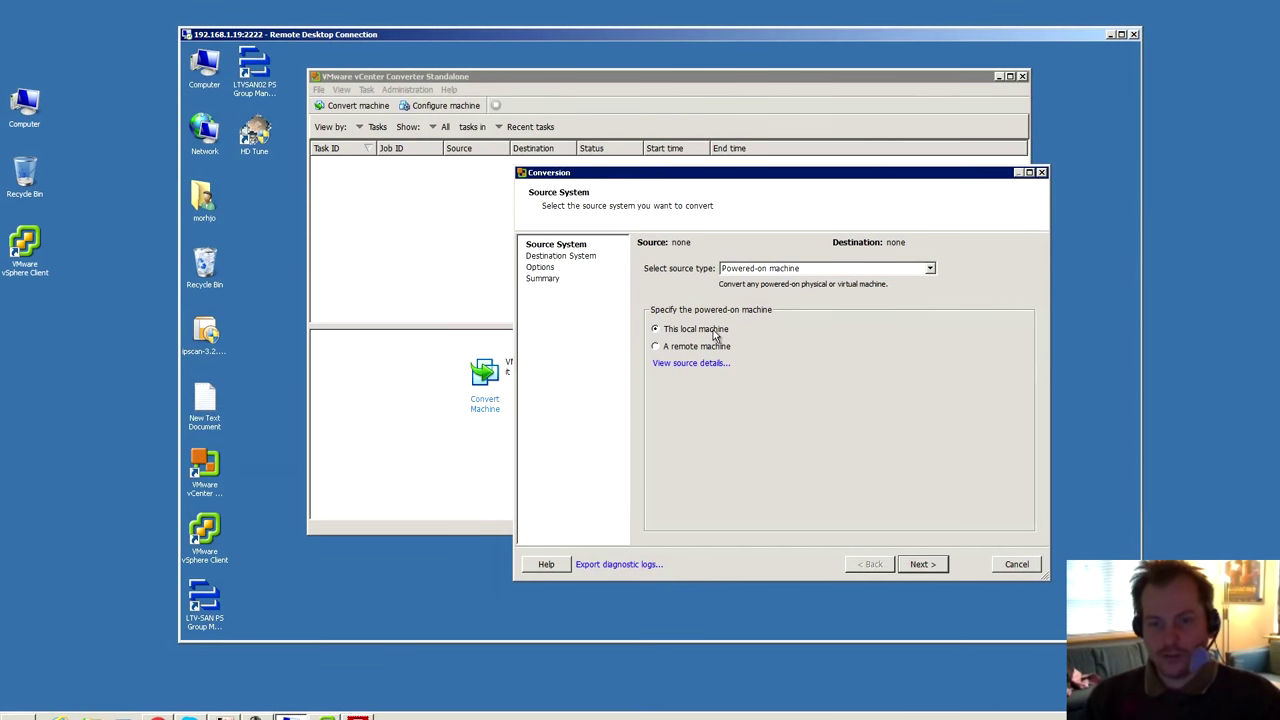
{"action": "left_click", "coordinate": [655, 346]}
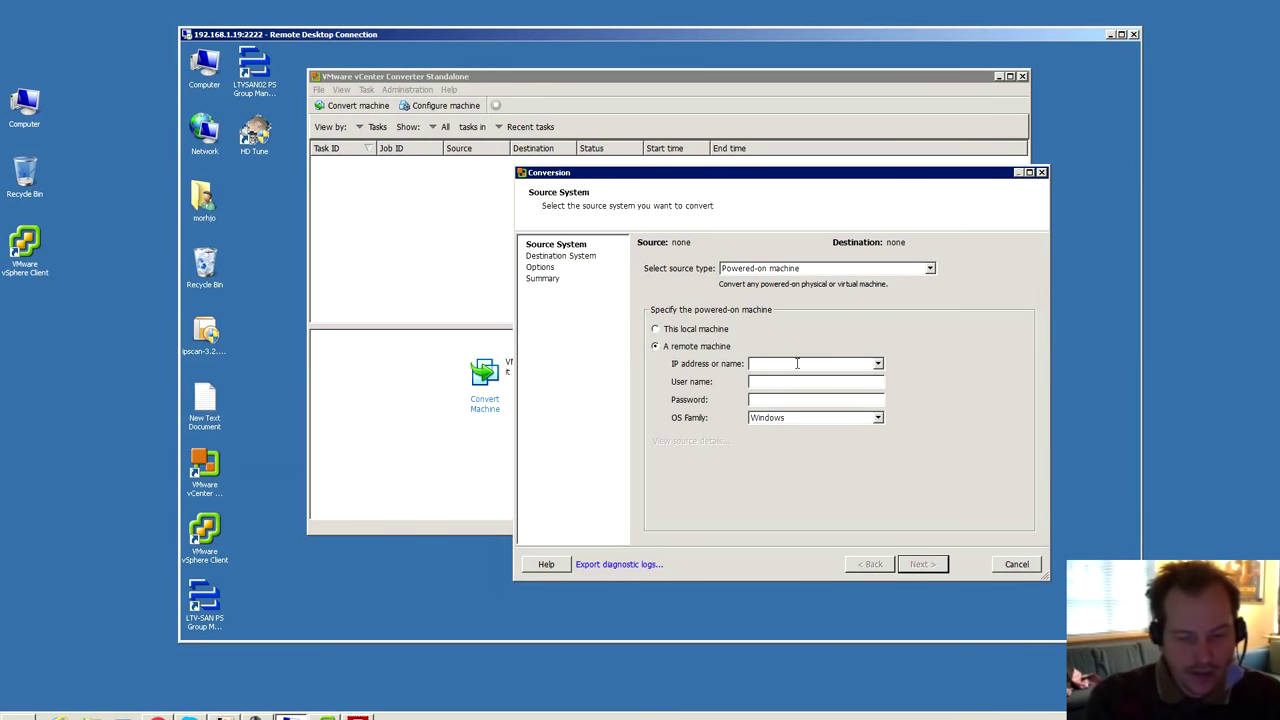
Enter source address 192.168.1.16, user administrator and password, keeping Windows as OS family.
{"action": "type", "text": "192.168.1.16"}
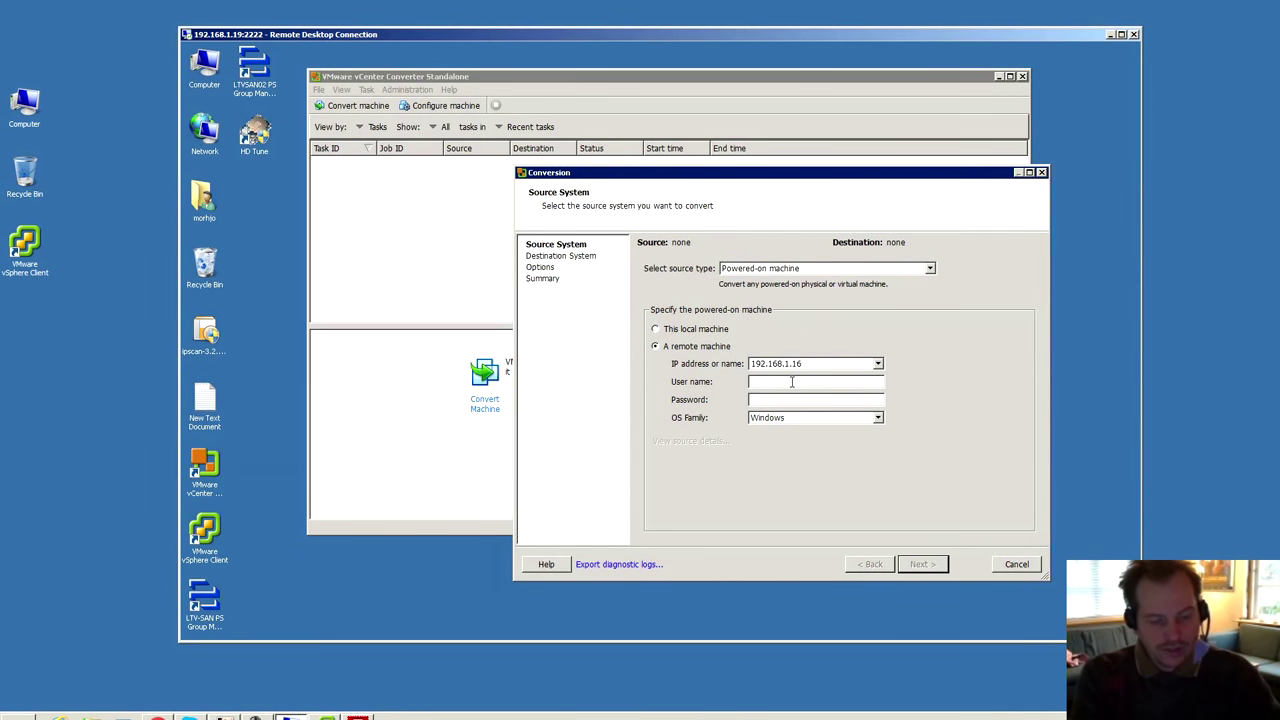
{"action": "type", "text": "administrator"}
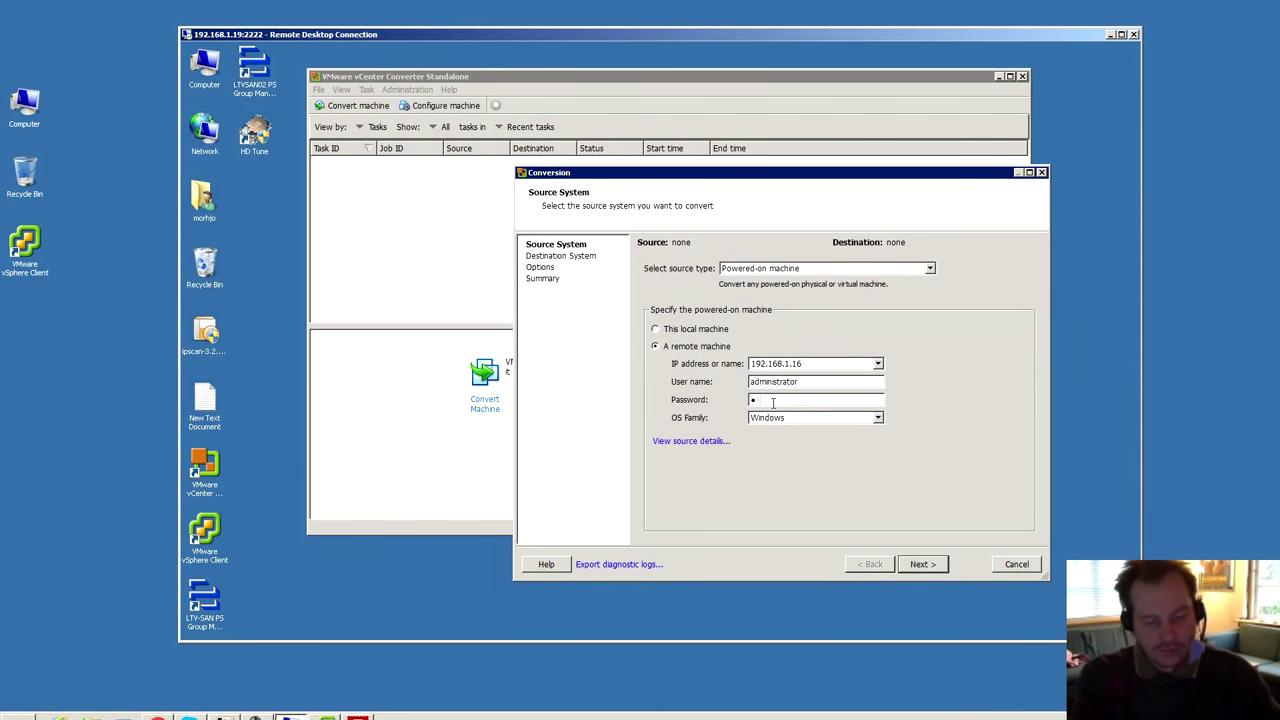
{"action": "left_click", "coordinate": [878, 418]}
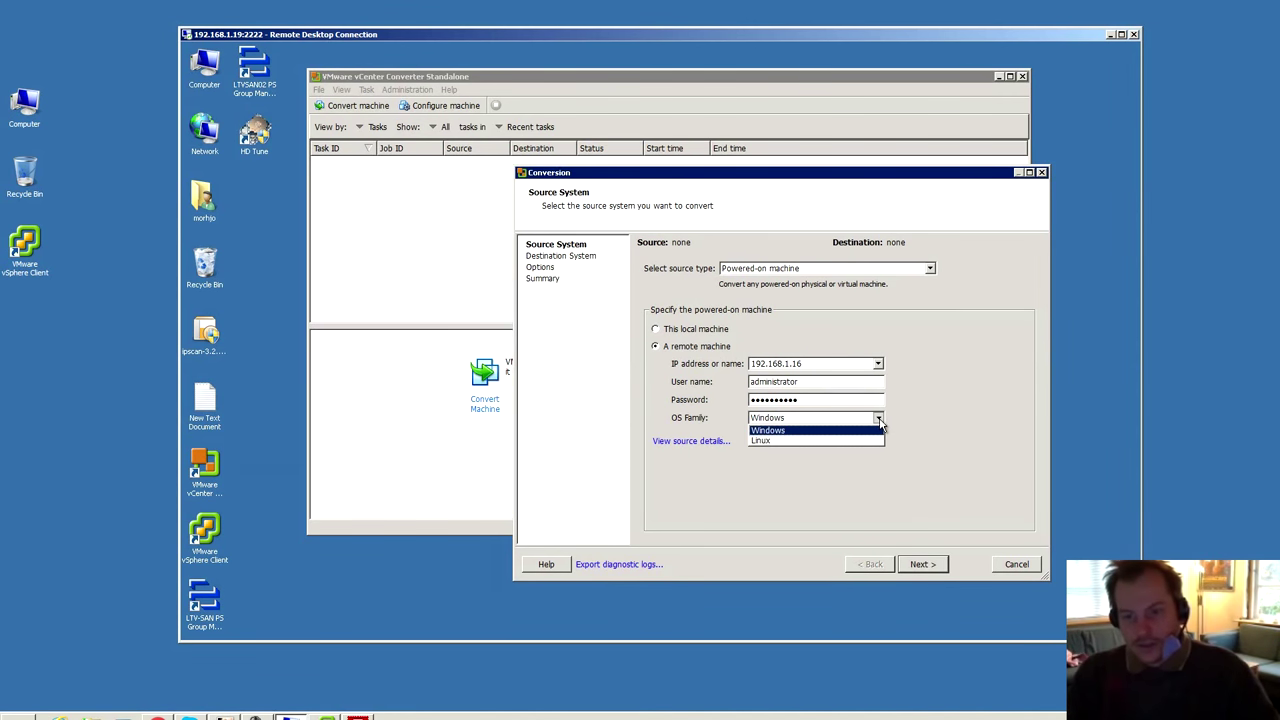
{"action": "left_click", "coordinate": [767, 430]}
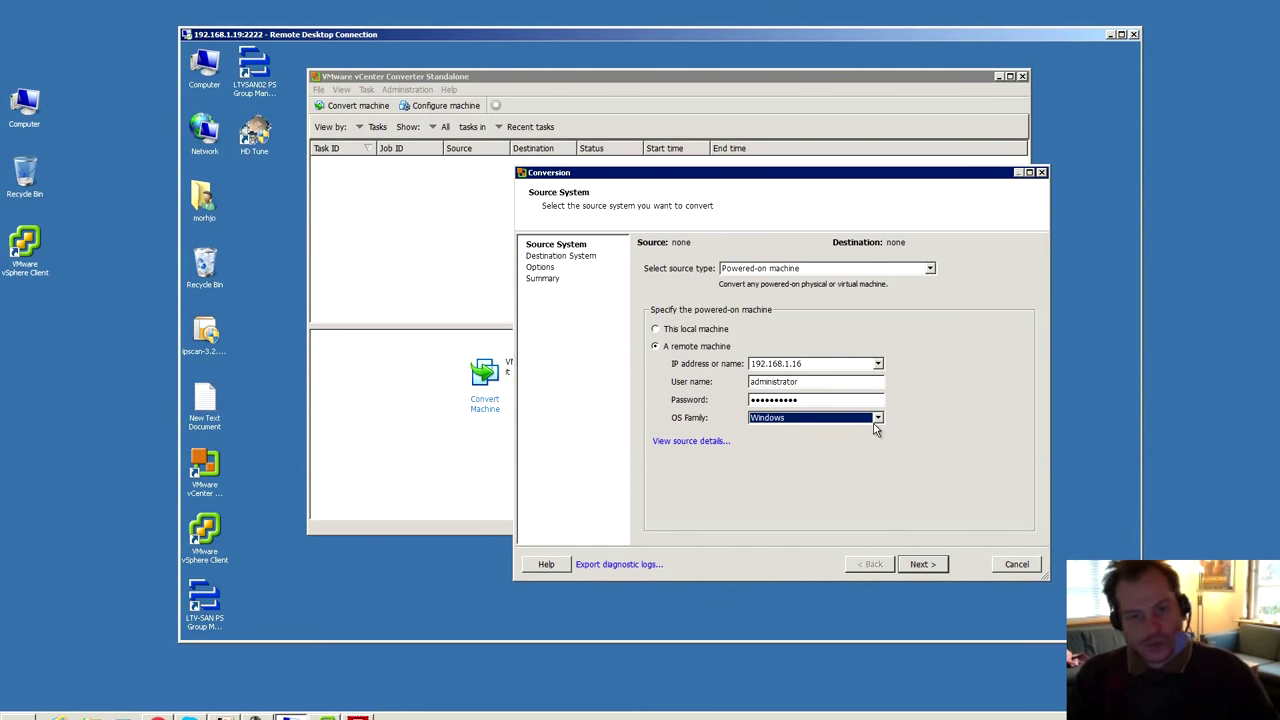
Attempt connecting to the source and expand the 'cannot contact 192.168.1.16' error.
{"action": "left_click", "coordinate": [920, 564]}
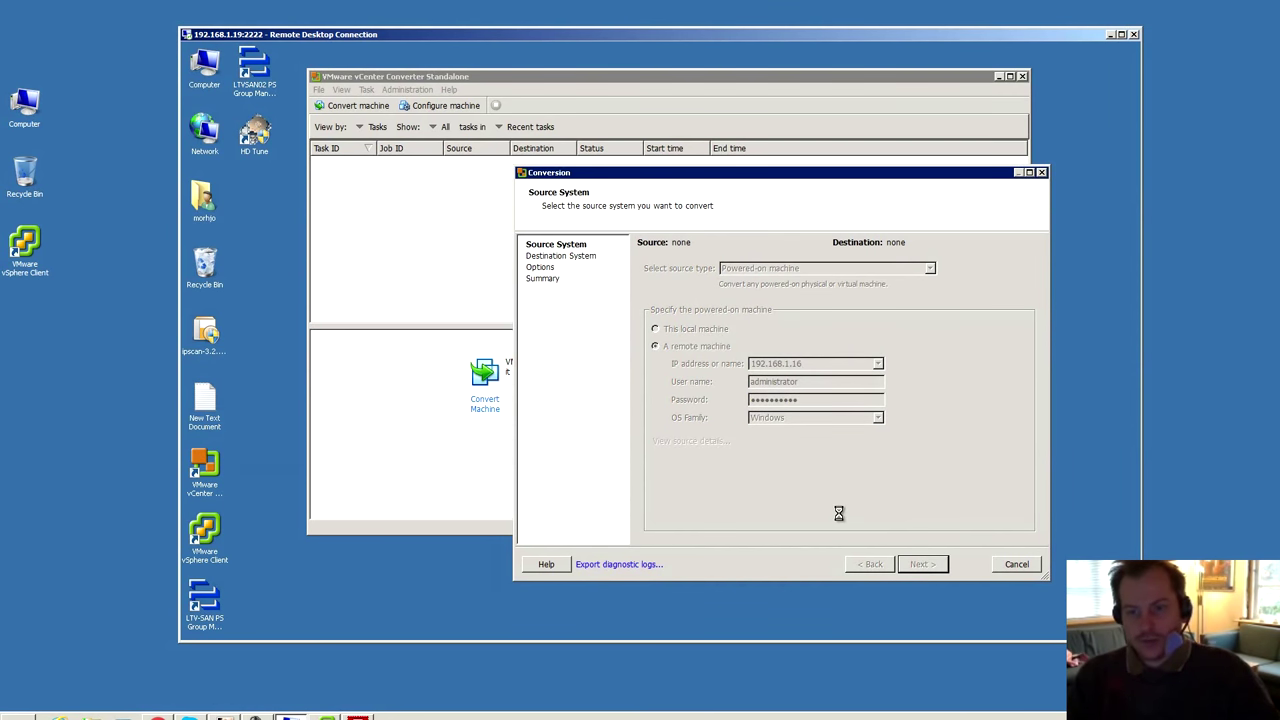
{"action": "left_click", "coordinate": [921, 564]}
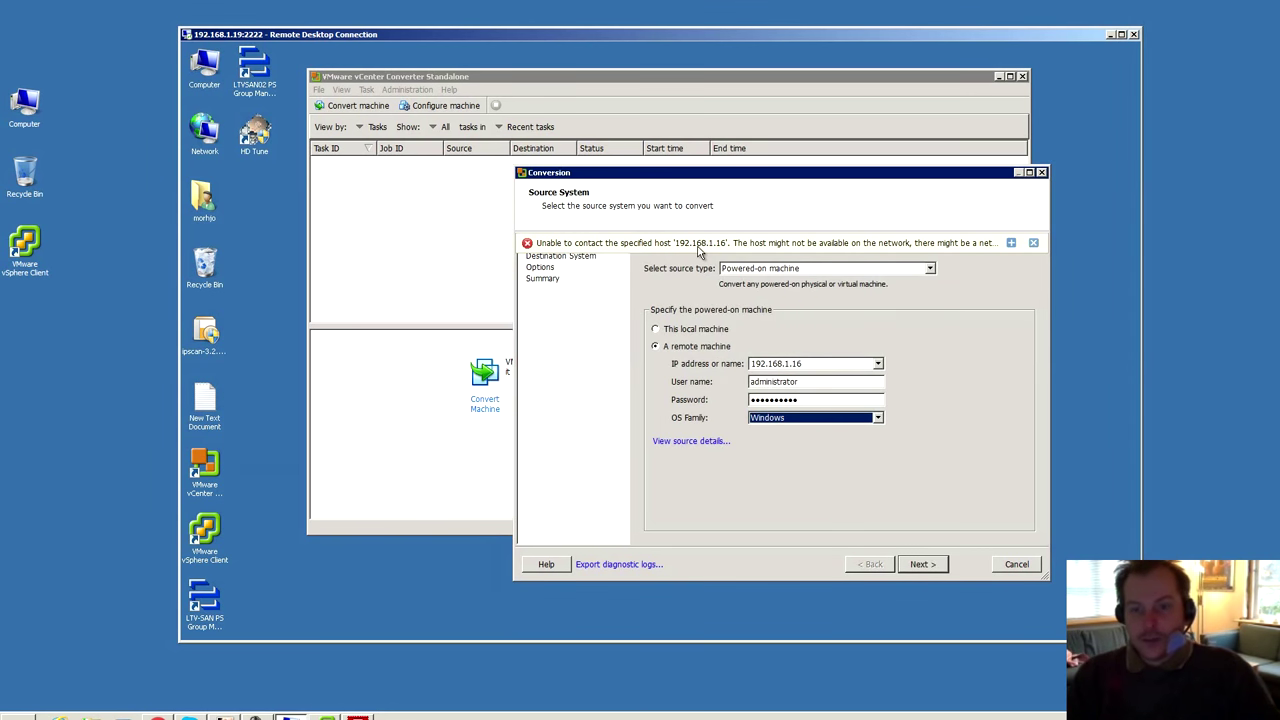
{"action": "mouse_move", "coordinate": [710, 250]}
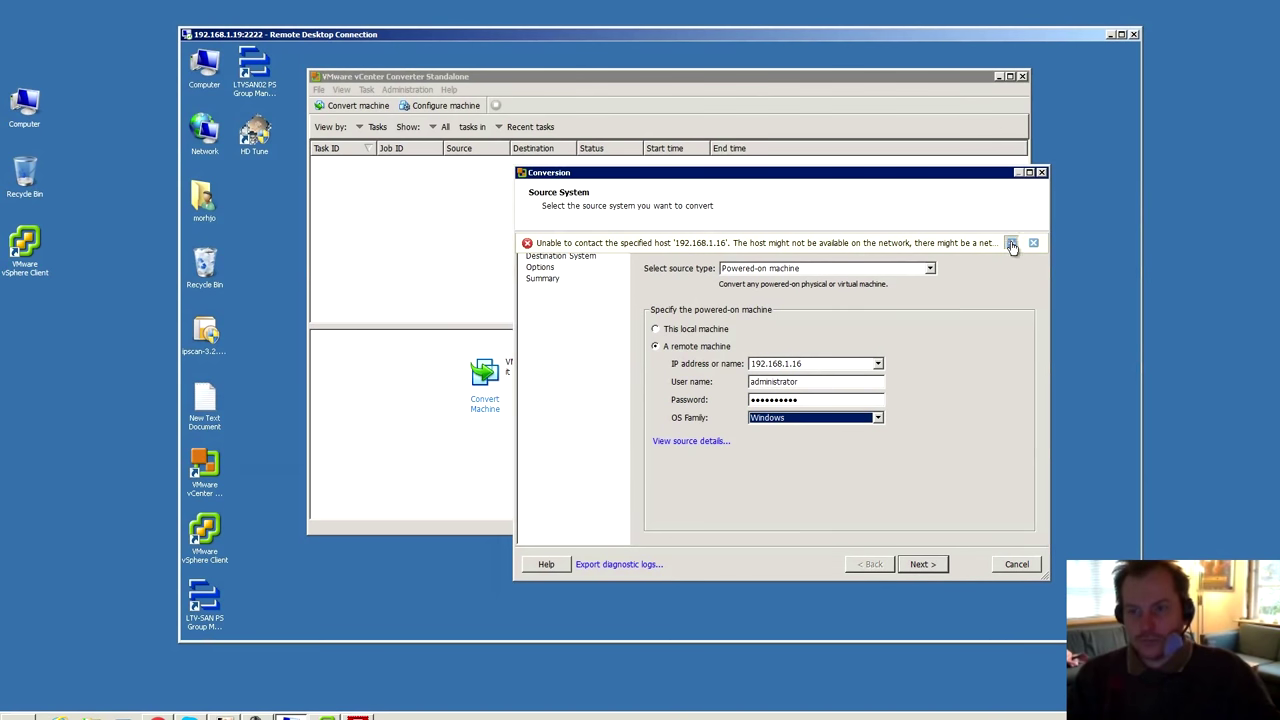
{"action": "left_click", "coordinate": [1011, 247]}
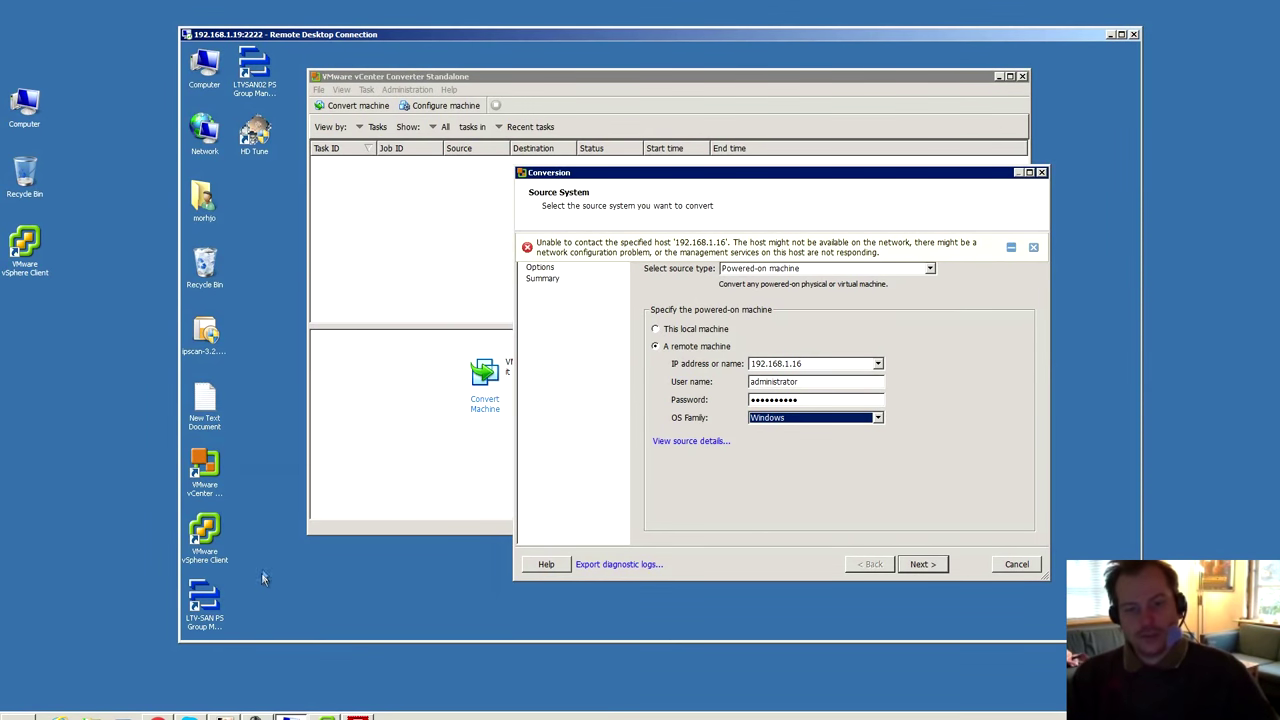
{"action": "left_click", "coordinate": [200, 627]}
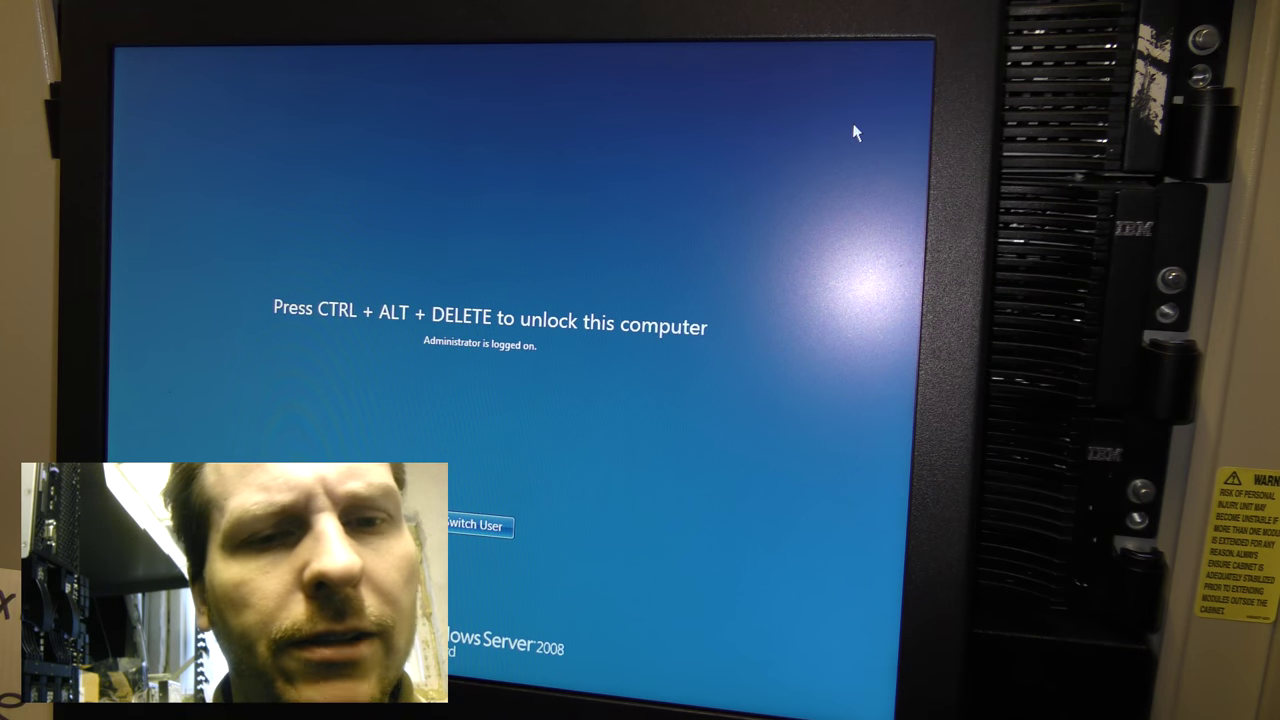
Unlock the FTP server with Ctrl+Alt+Delete and open Windows Firewall's Change settings.
{"action": "key", "text": "ctrl+alt+delete"}
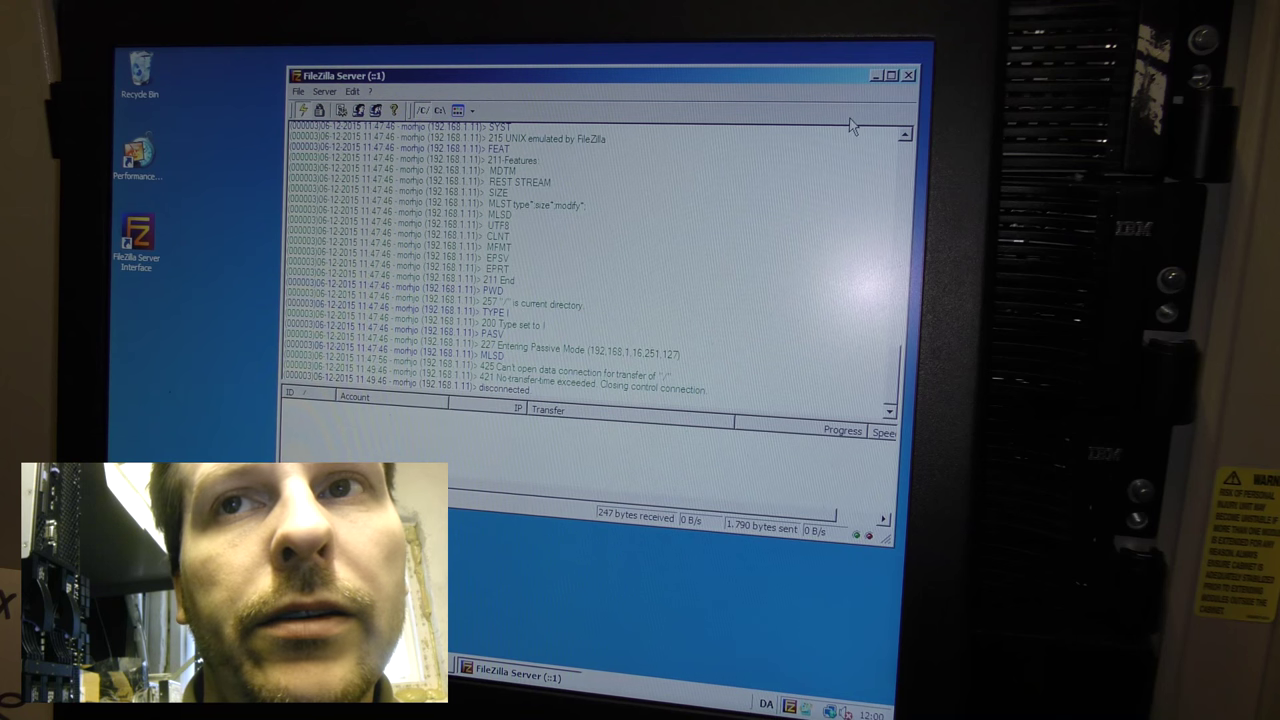
{"action": "left_click", "coordinate": [877, 75]}
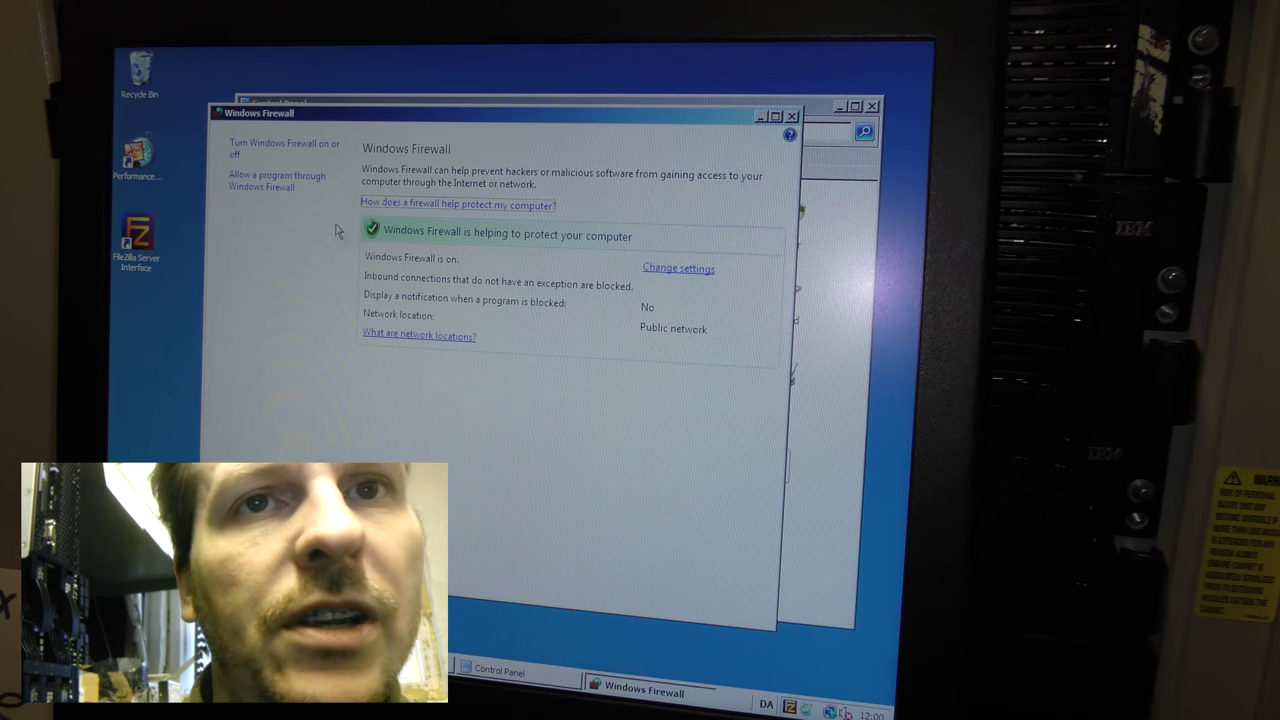
{"action": "left_click", "coordinate": [678, 268]}
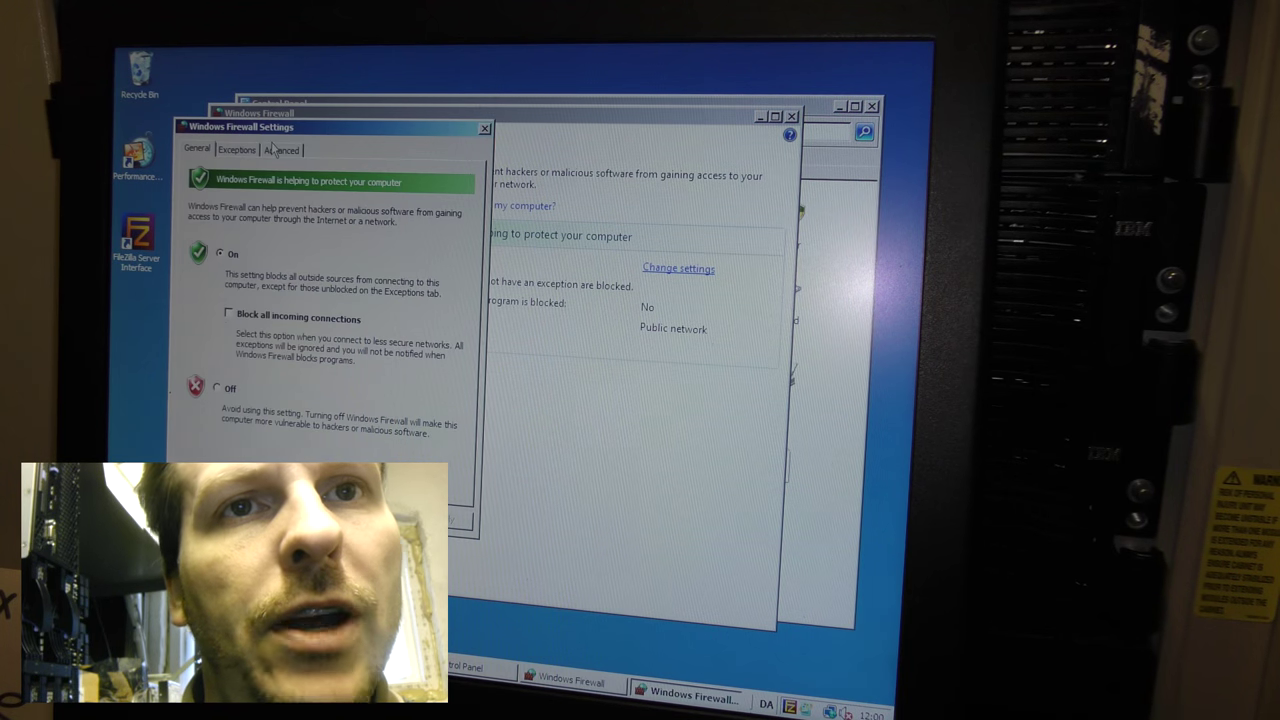
{"action": "left_click", "coordinate": [216, 388]}
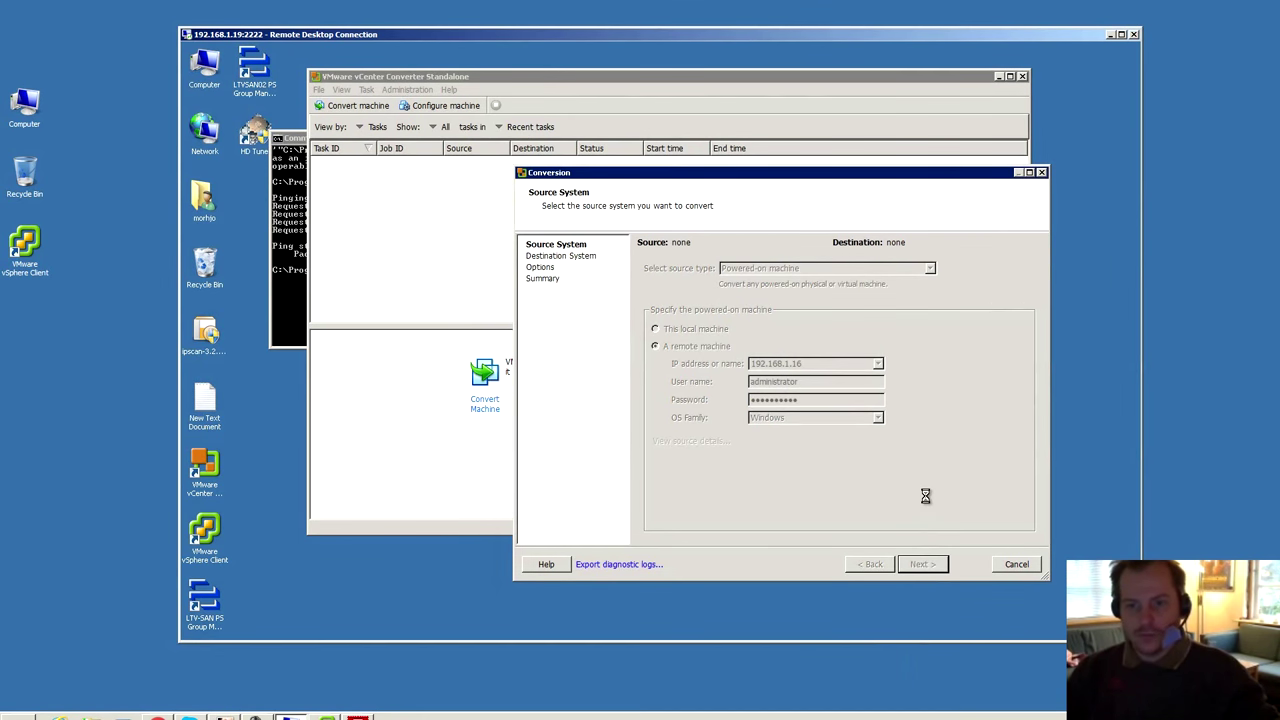
Retry the source connection and approve deploying the converter agent with automatic uninstall.
{"action": "left_click", "coordinate": [921, 564]}
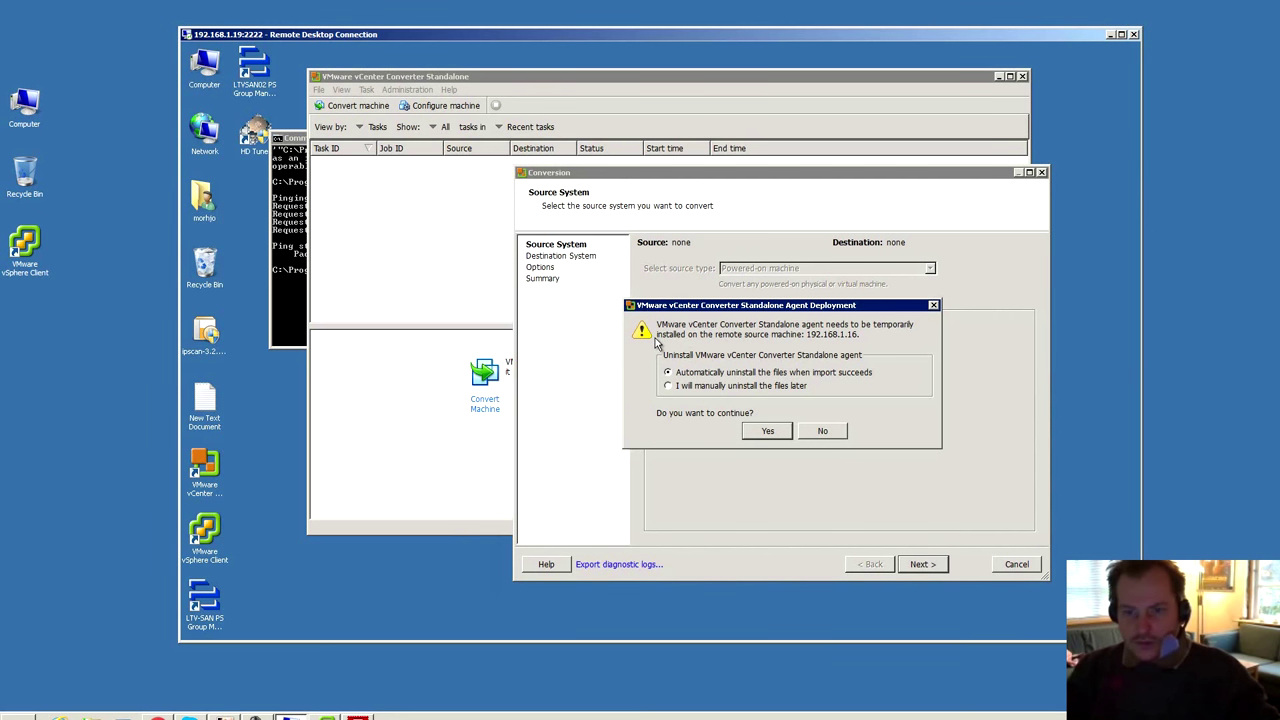
{"action": "mouse_move", "coordinate": [638, 350]}
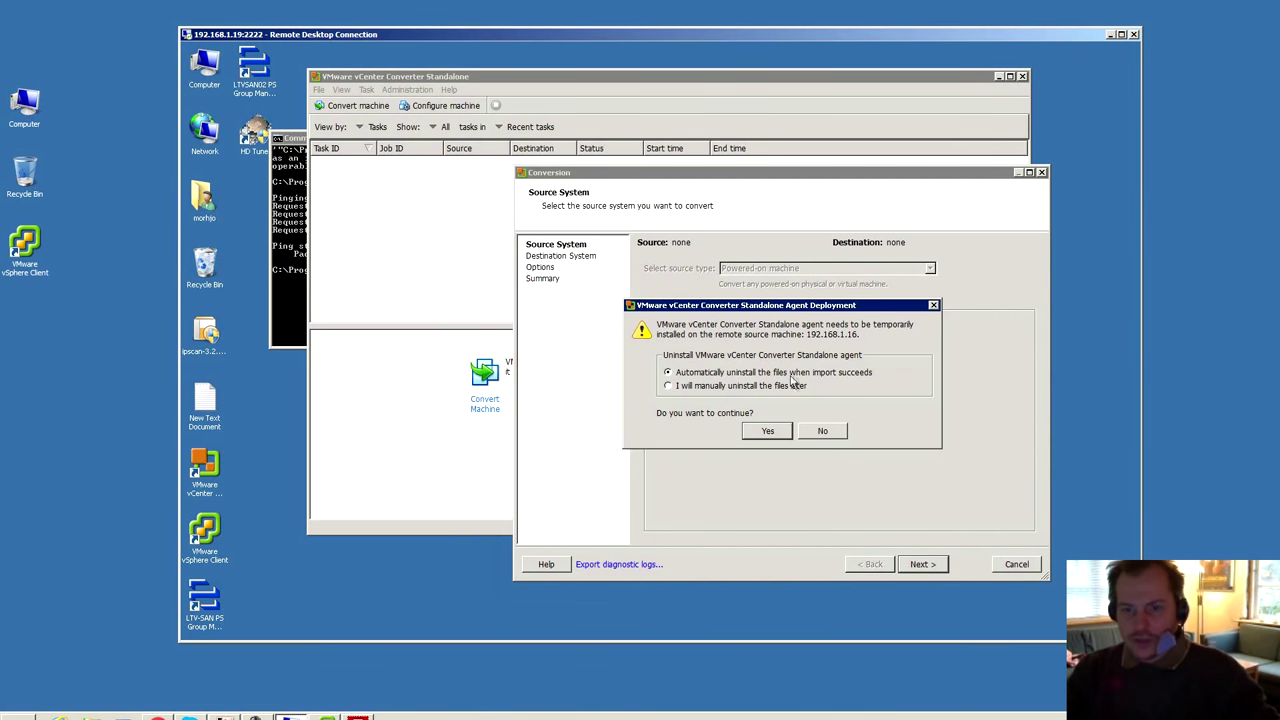
{"action": "mouse_move", "coordinate": [858, 378]}
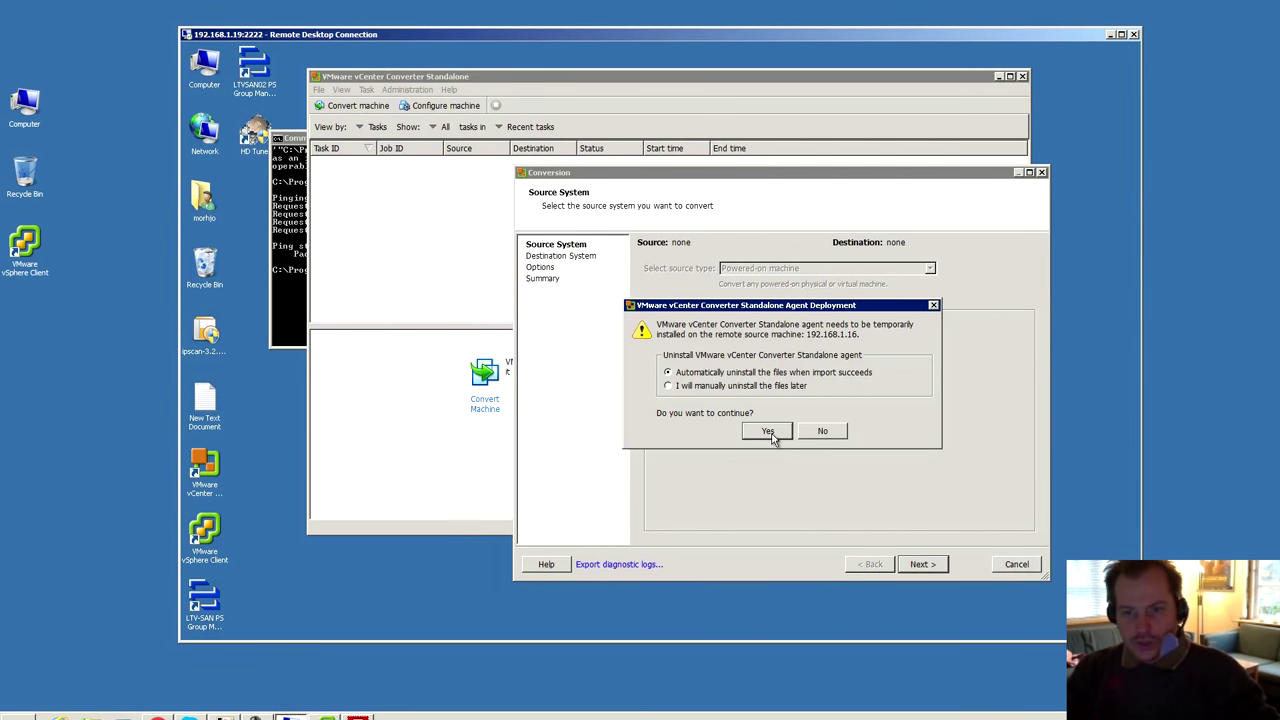
{"action": "left_click", "coordinate": [767, 431]}
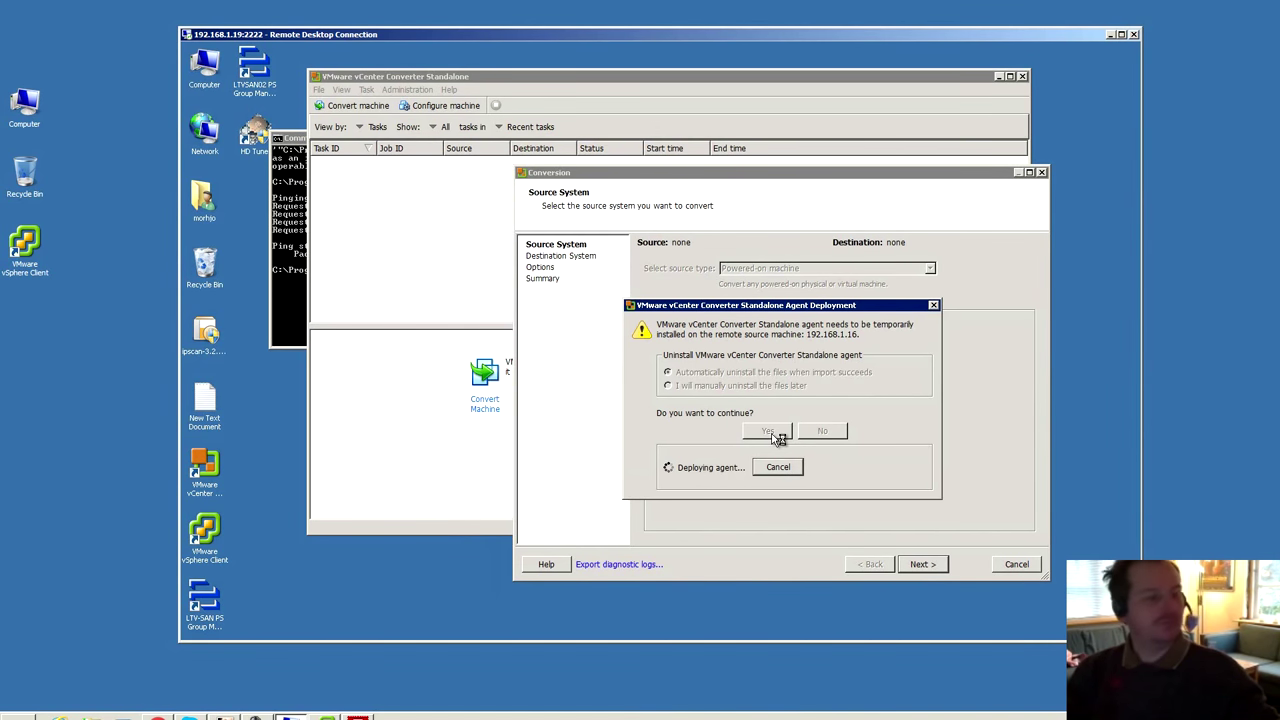
{"action": "left_click", "coordinate": [767, 430]}
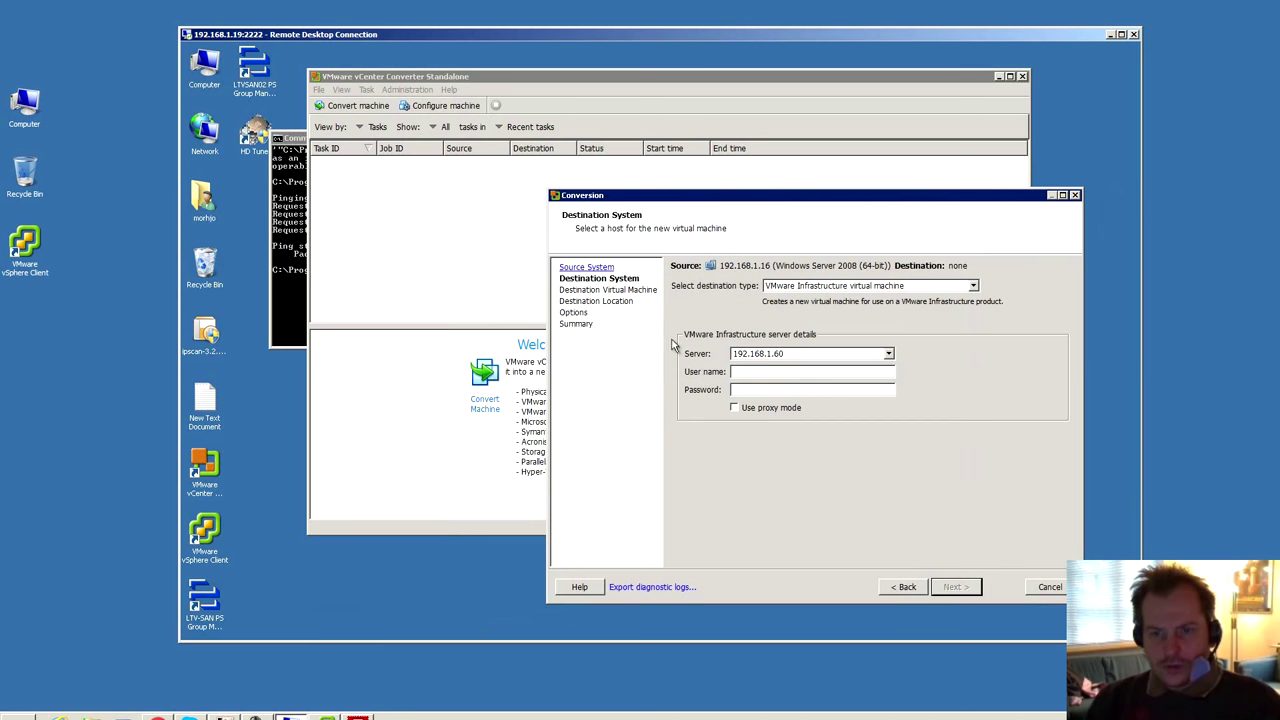
{"action": "mouse_move", "coordinate": [812, 340]}
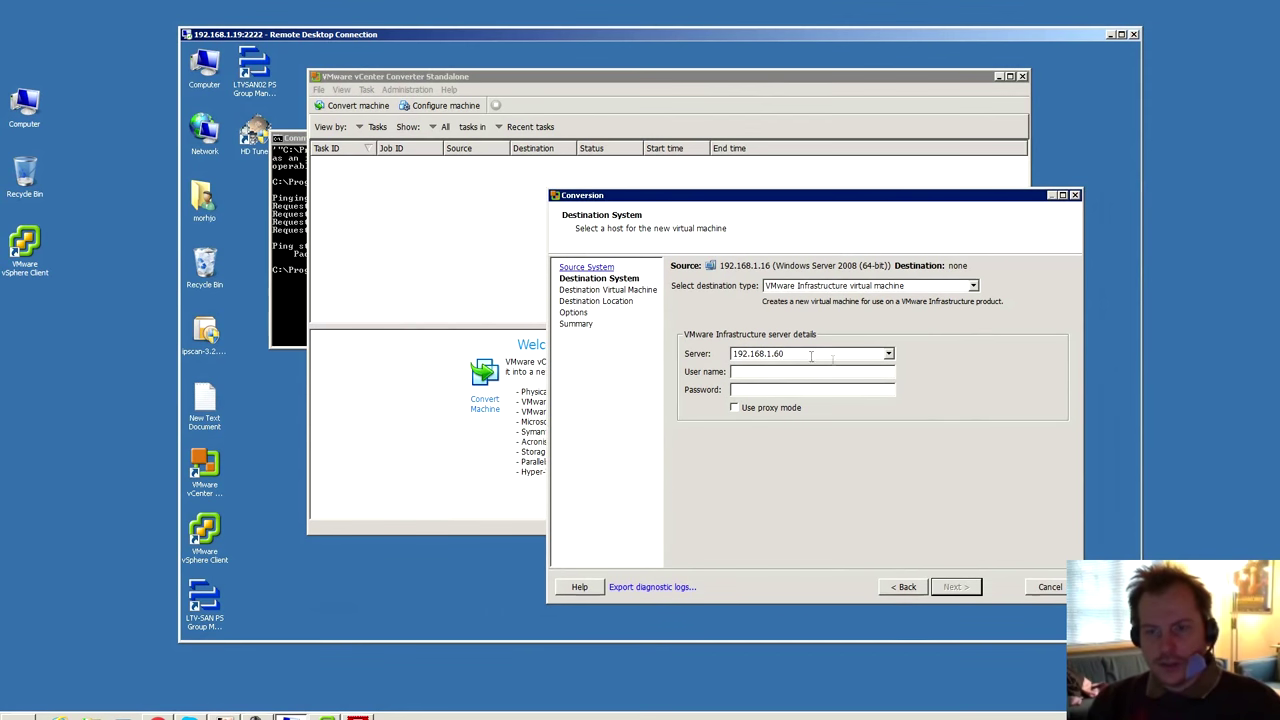
Set destination server 192.168.1.60 with its user name and password, then continue.
{"action": "left_click", "coordinate": [888, 353]}
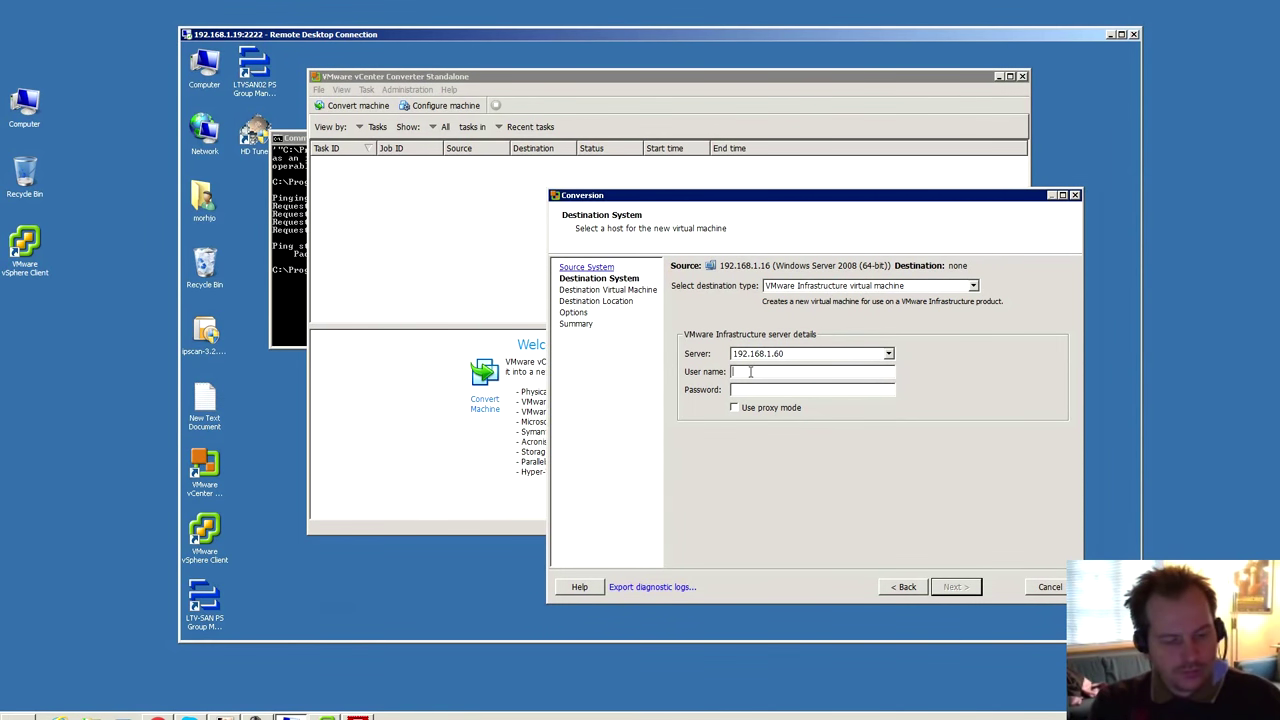
{"action": "type", "text": "ad"}
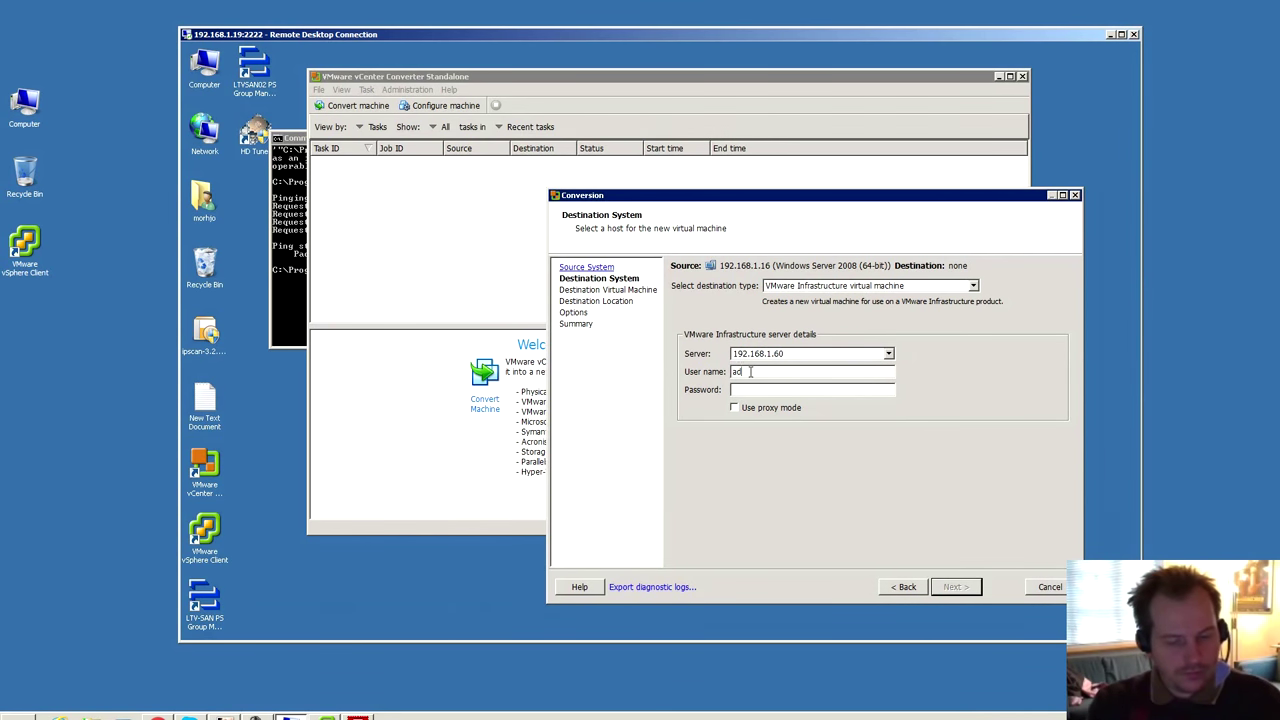
{"action": "left_click", "coordinate": [953, 587]}
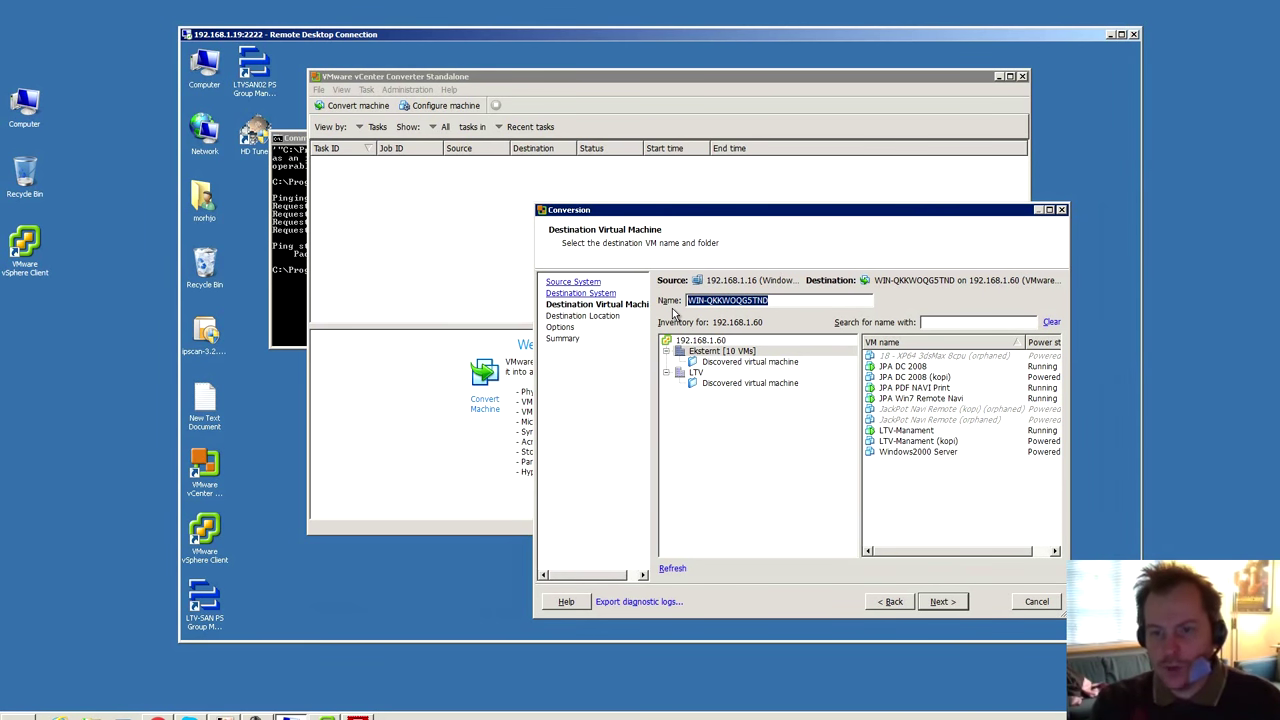
Name the VM FTP-Filezilla in the LTV folder and continue to the location step.
{"action": "type", "text": "FTP-Filezilla"}
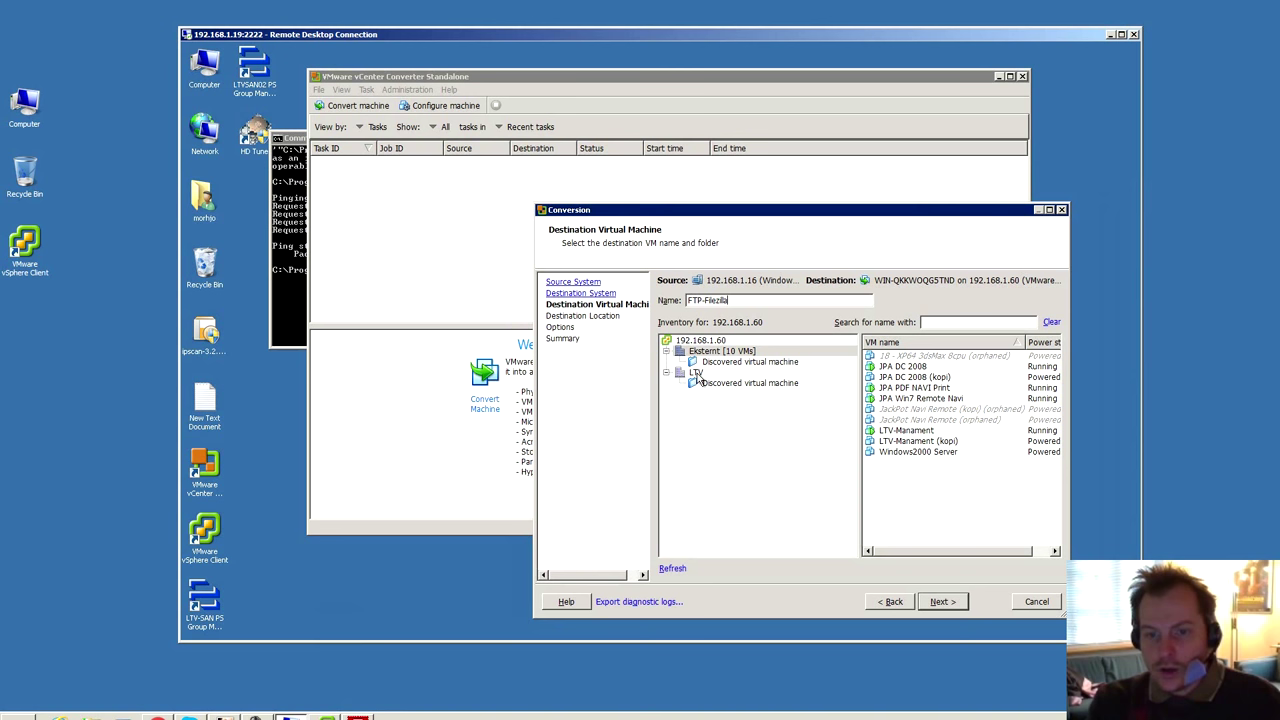
{"action": "left_click", "coordinate": [696, 372]}
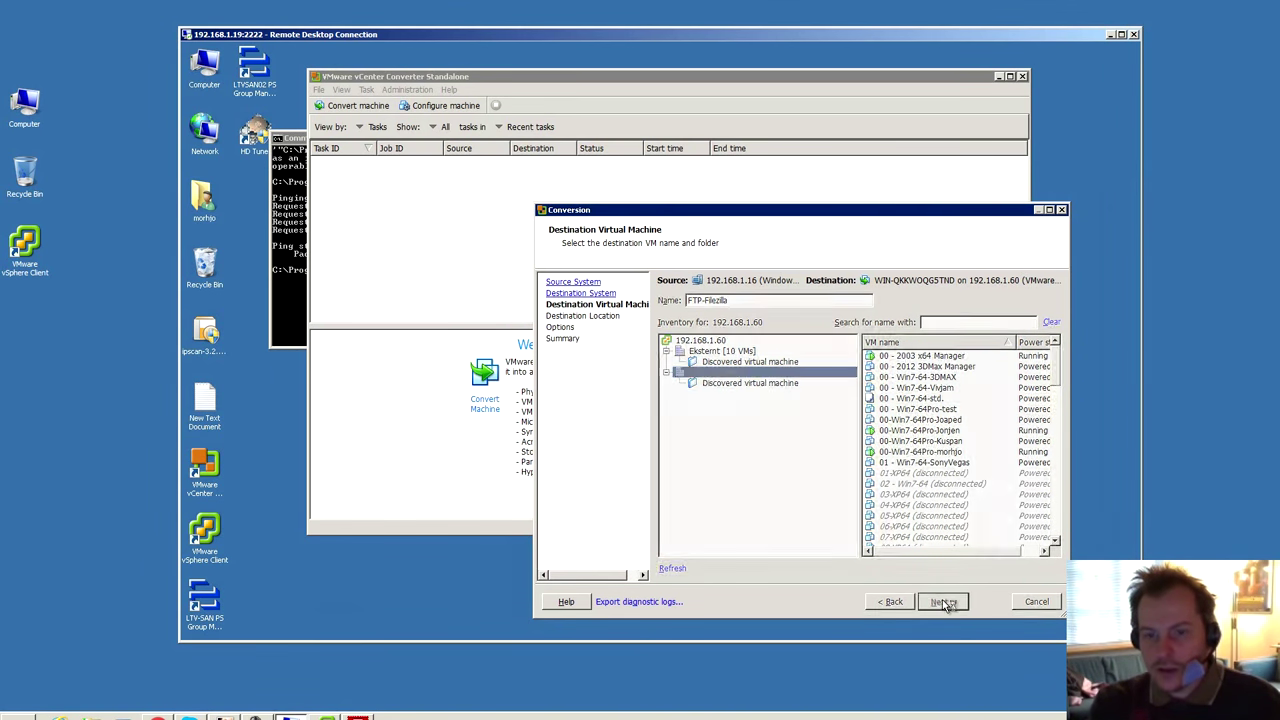
{"action": "left_click", "coordinate": [941, 601]}
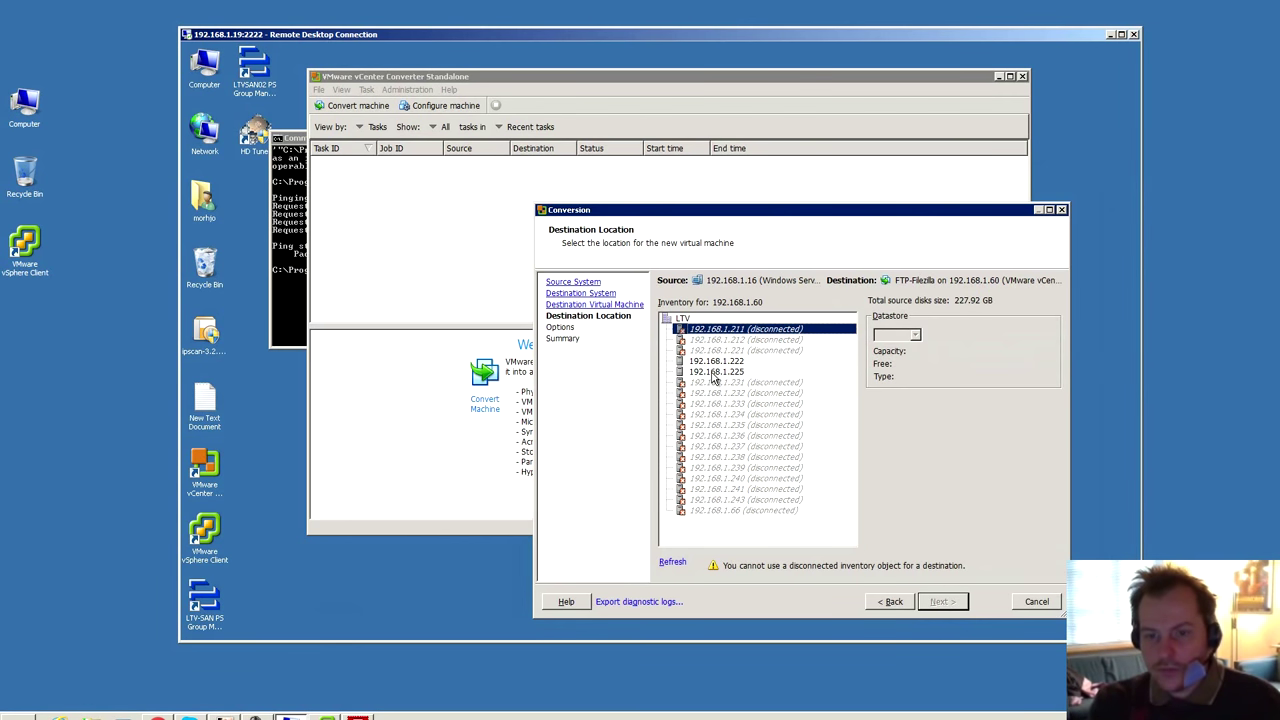
Place the VM on host 192.168.1.225 with datastore1, then view VM version choices.
{"action": "left_click", "coordinate": [716, 371]}
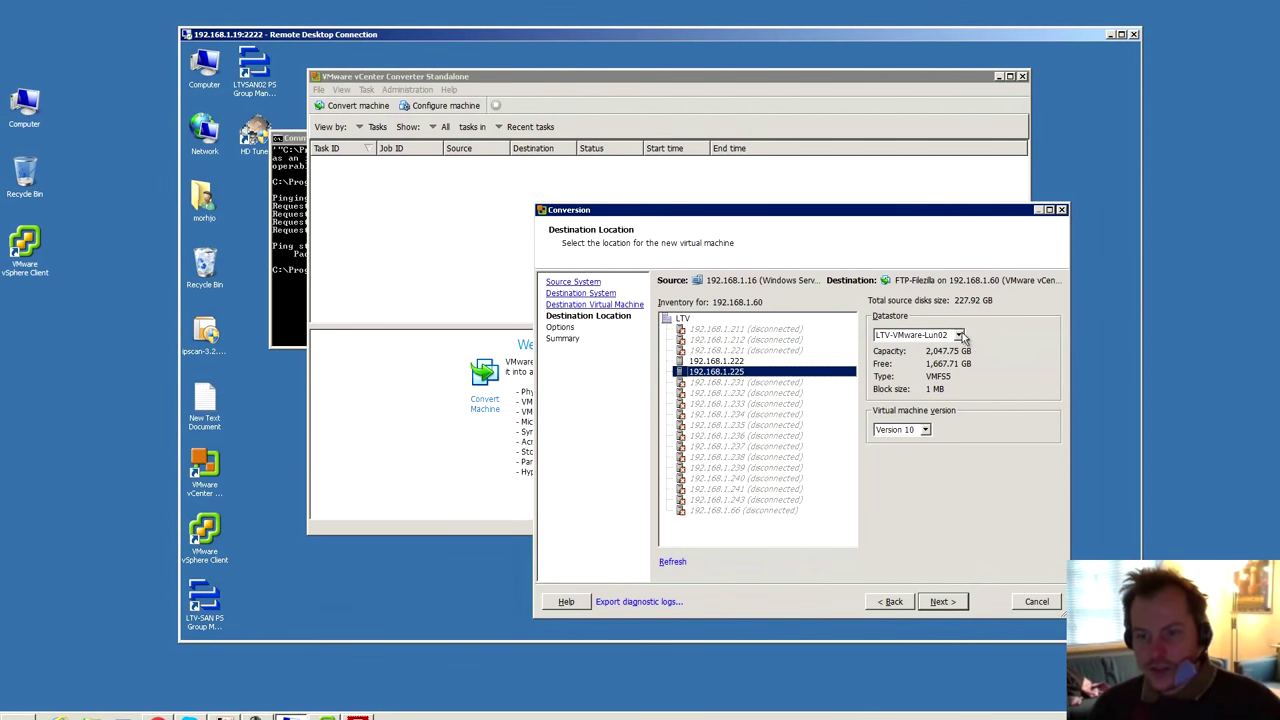
{"action": "left_click", "coordinate": [958, 334]}
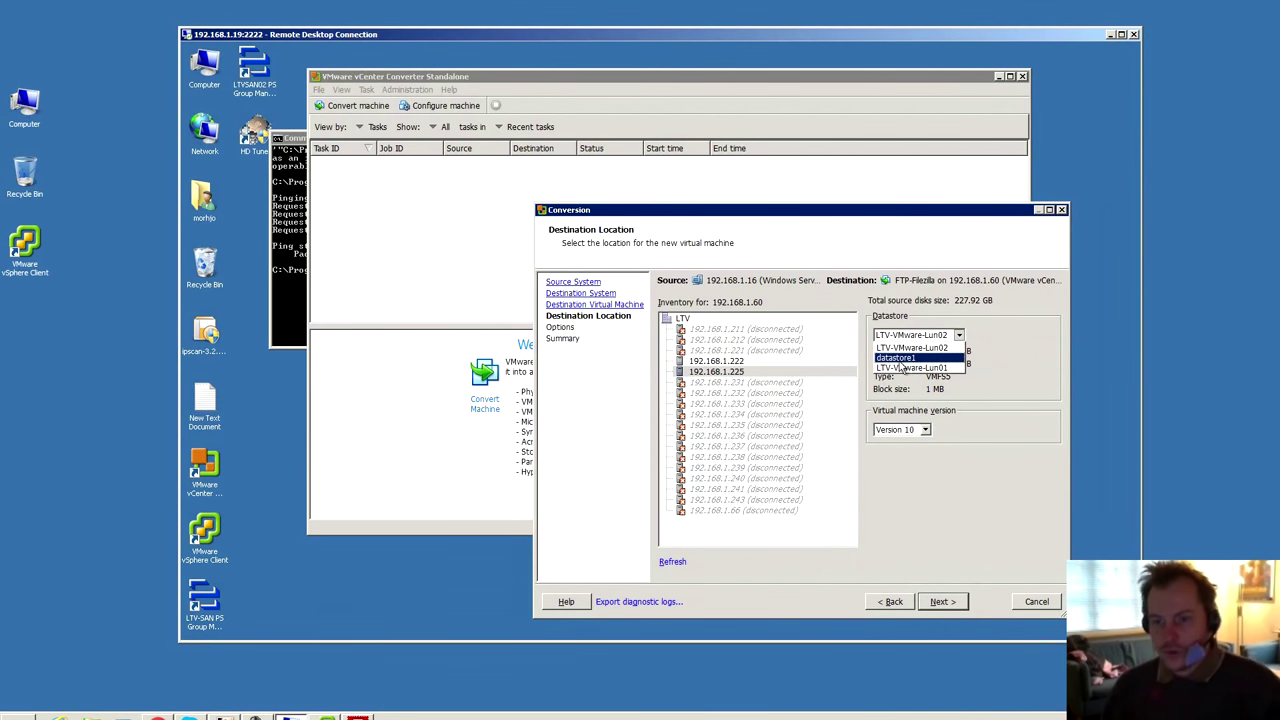
{"action": "left_click", "coordinate": [895, 357]}
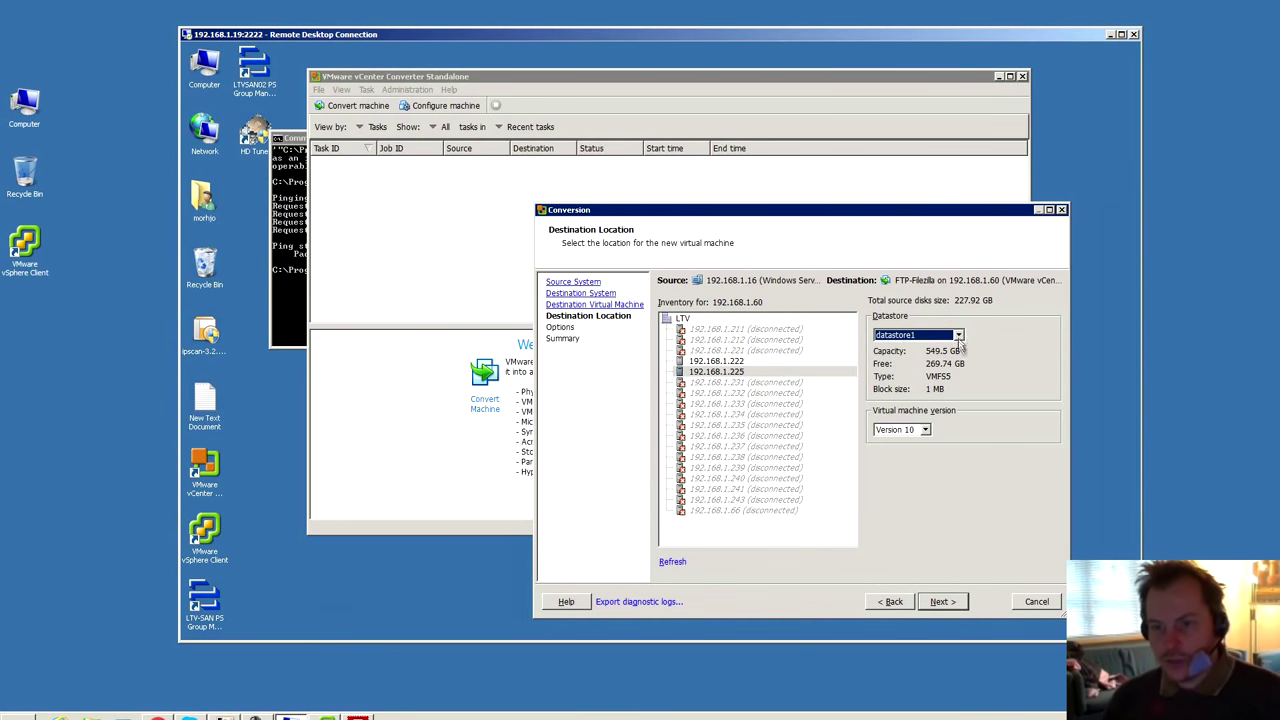
{"action": "mouse_move", "coordinate": [905, 408]}
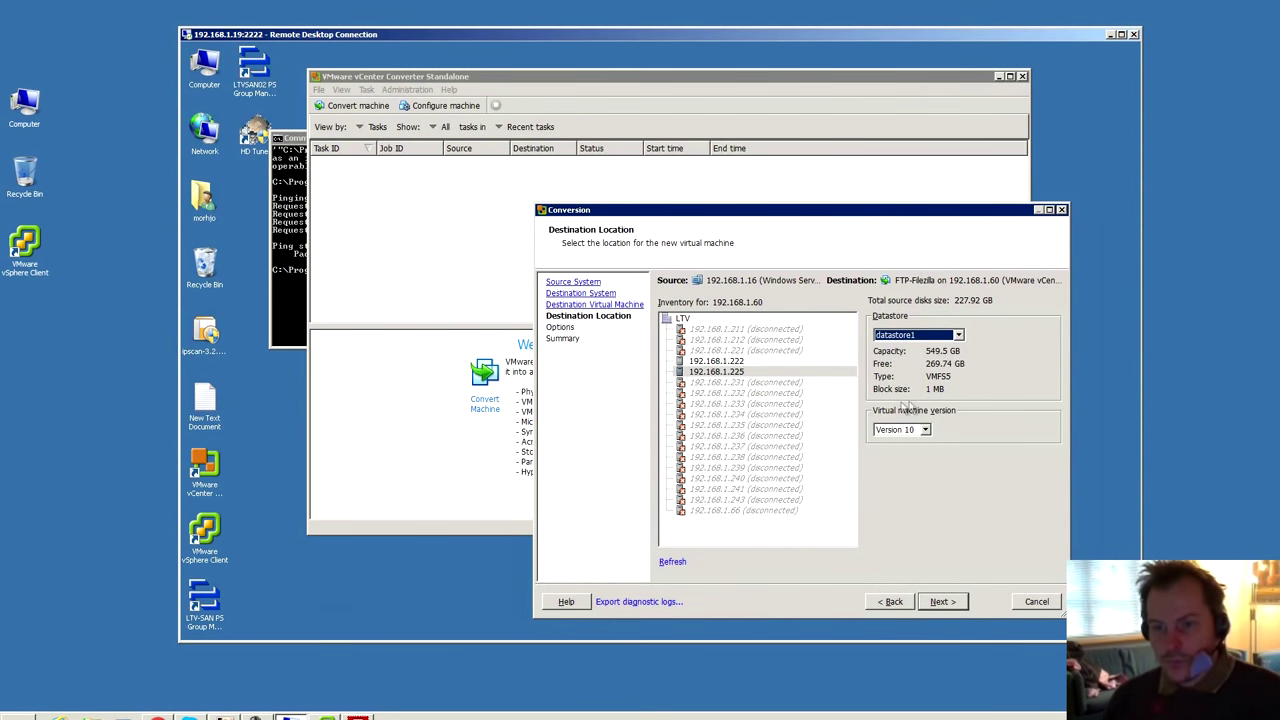
{"action": "left_click", "coordinate": [925, 430]}
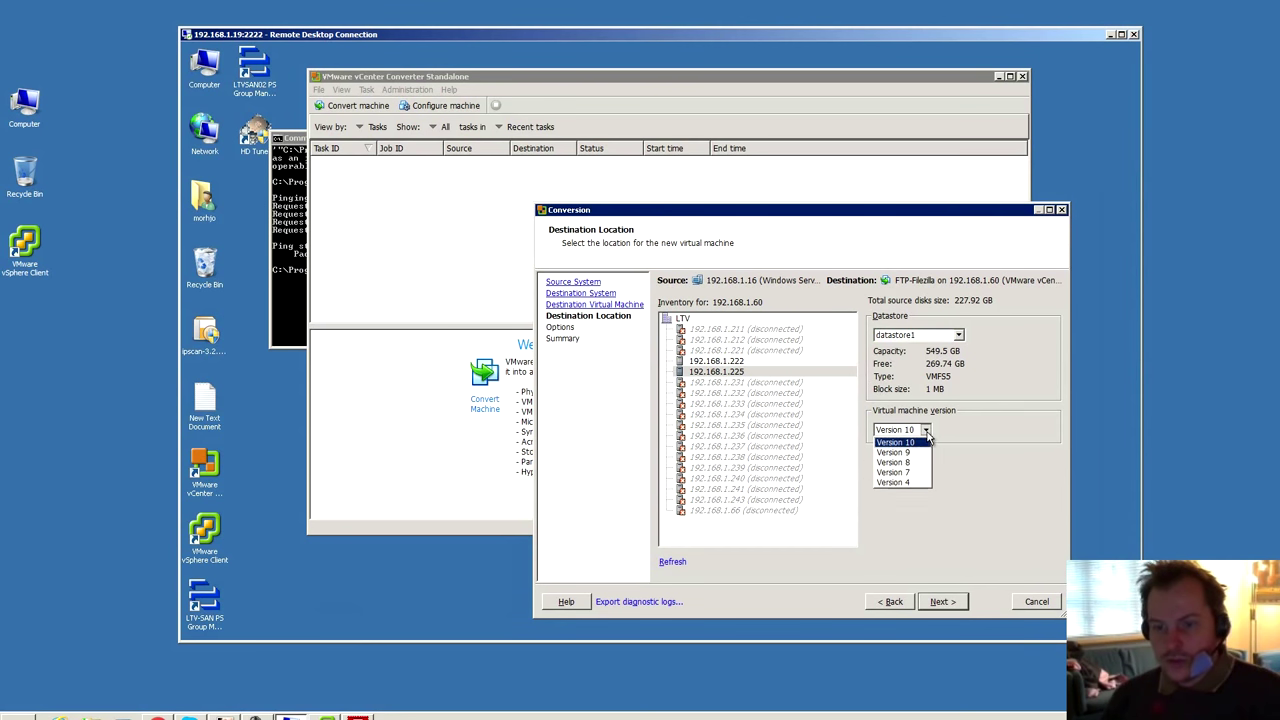
{"action": "mouse_move", "coordinate": [893, 462]}
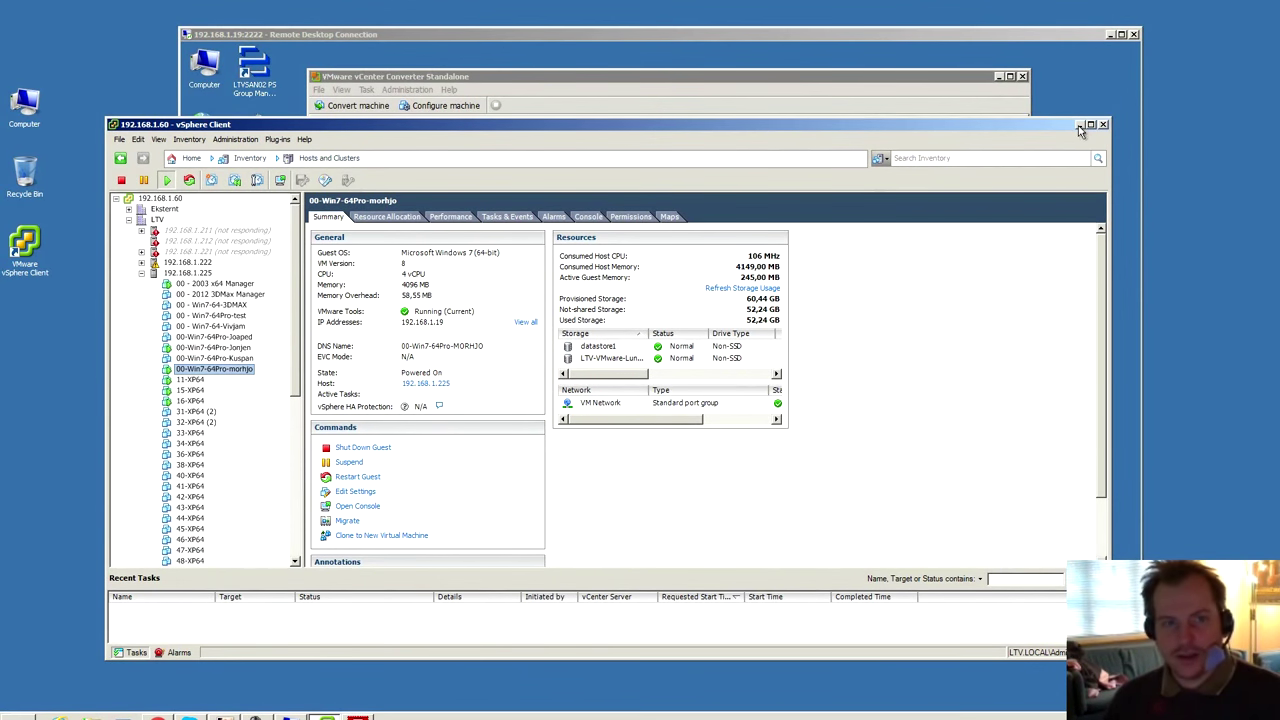
{"action": "mouse_move", "coordinate": [1081, 131]}
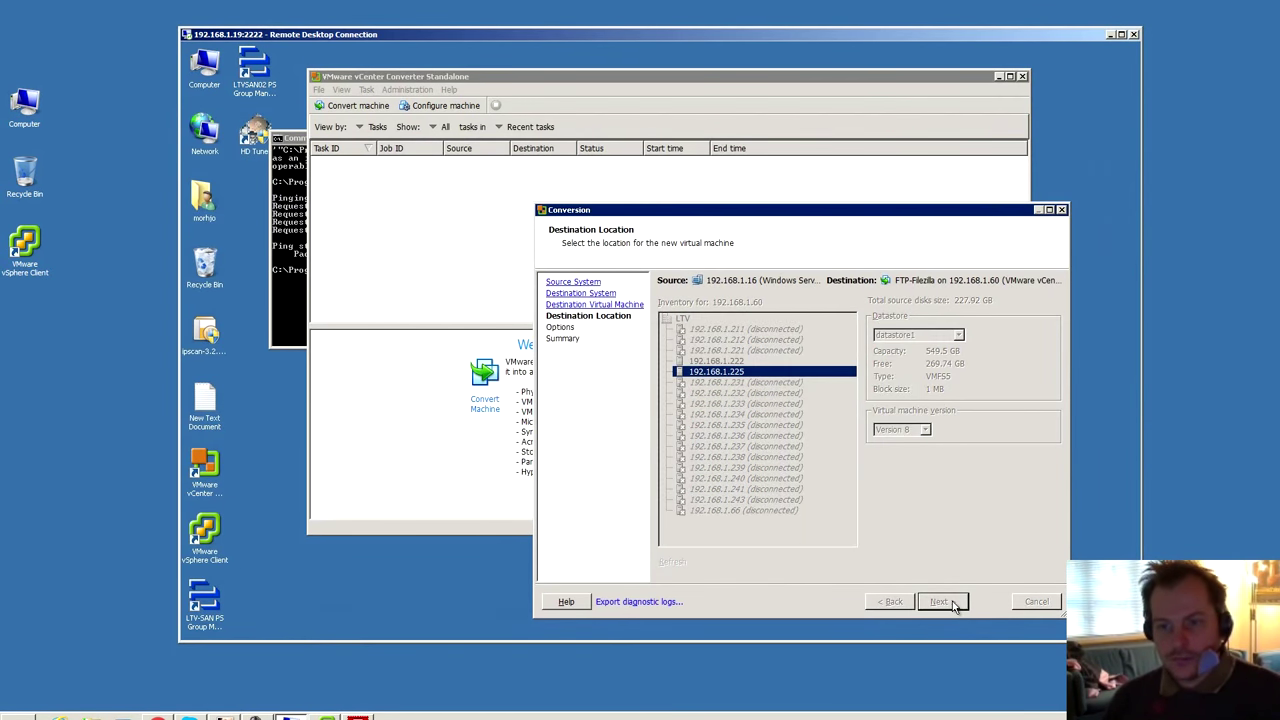
Connect network adapters NIC1 and NIC2 to VM Network on the Options page.
{"action": "left_click", "coordinate": [938, 601]}
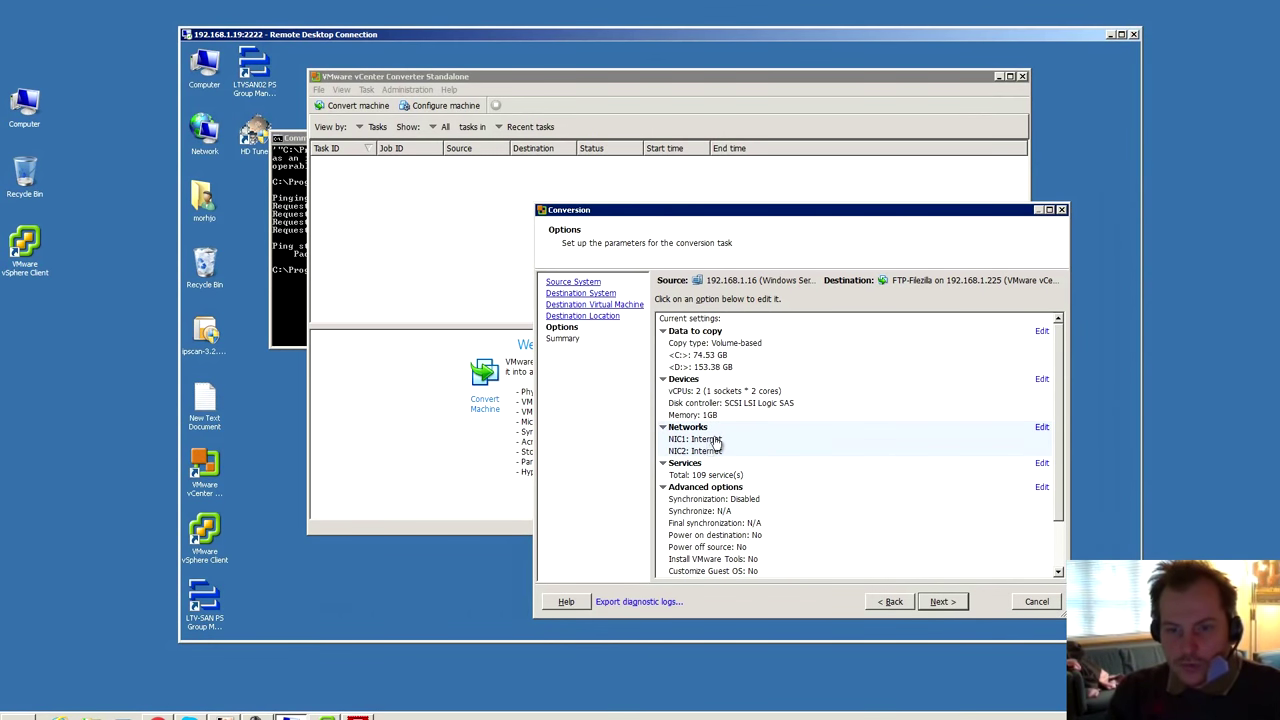
{"action": "mouse_move", "coordinate": [714, 452]}
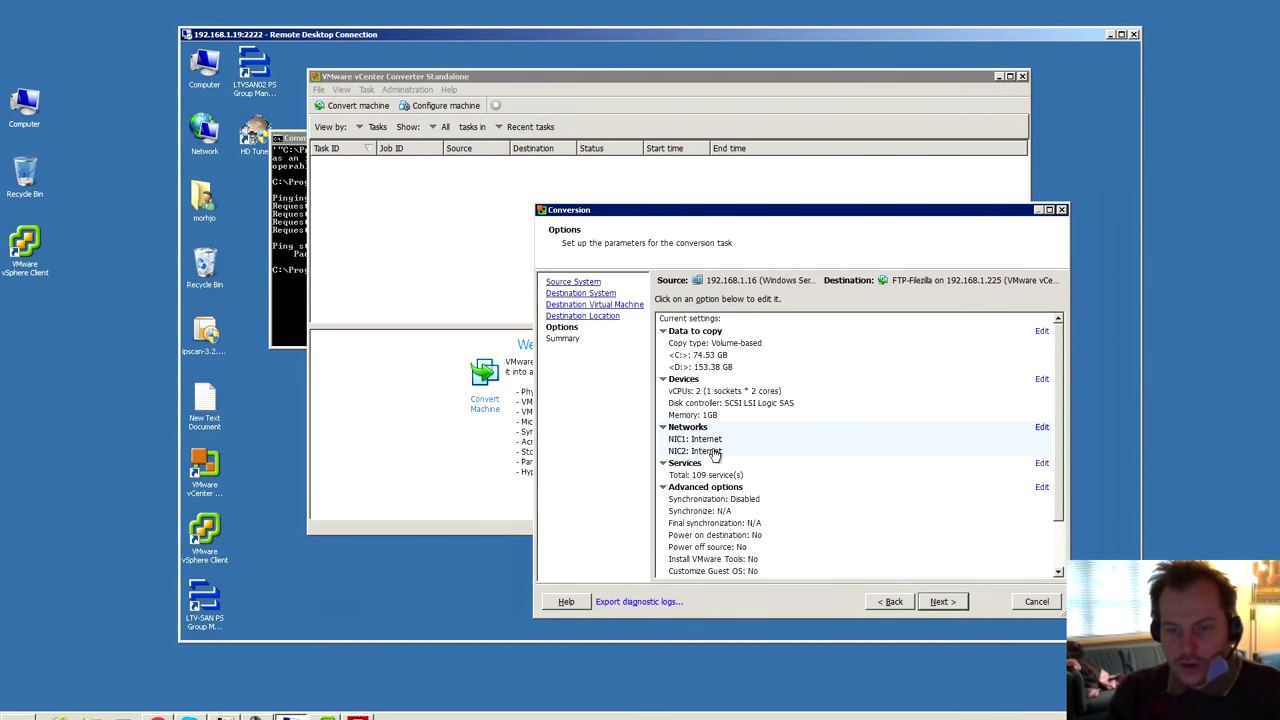
{"action": "mouse_move", "coordinate": [740, 443]}
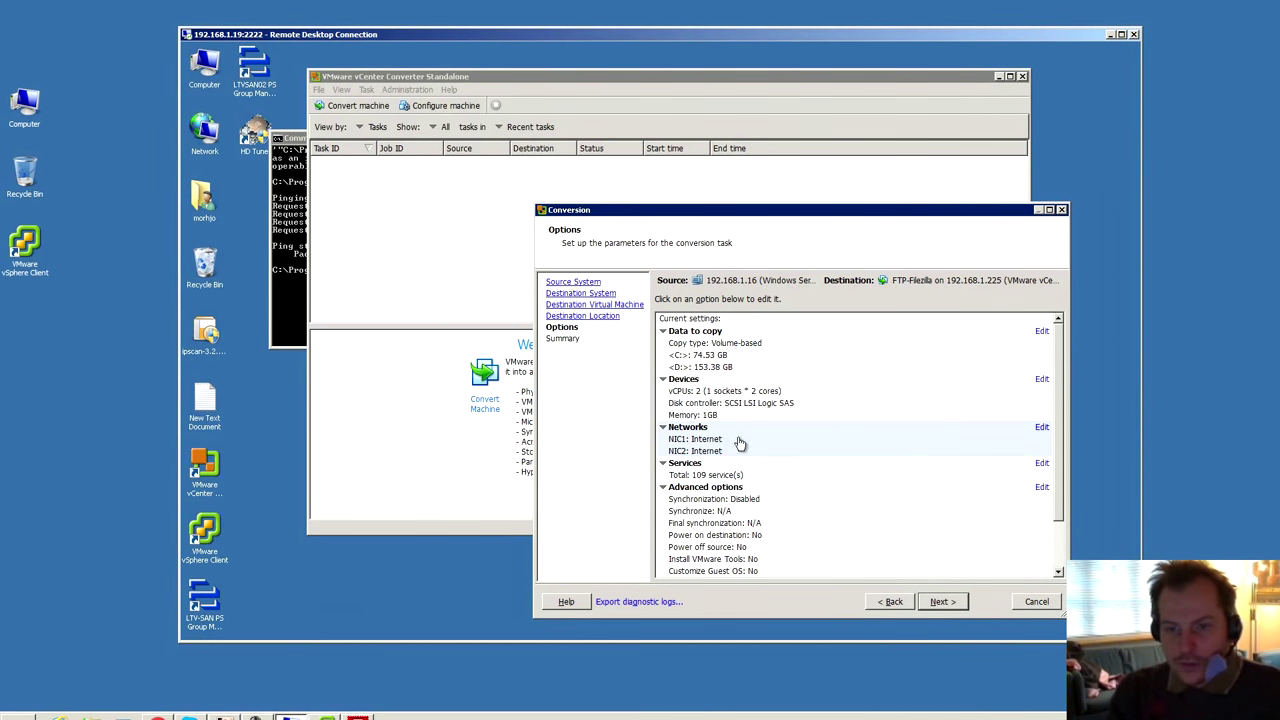
{"action": "left_click", "coordinate": [1041, 427]}
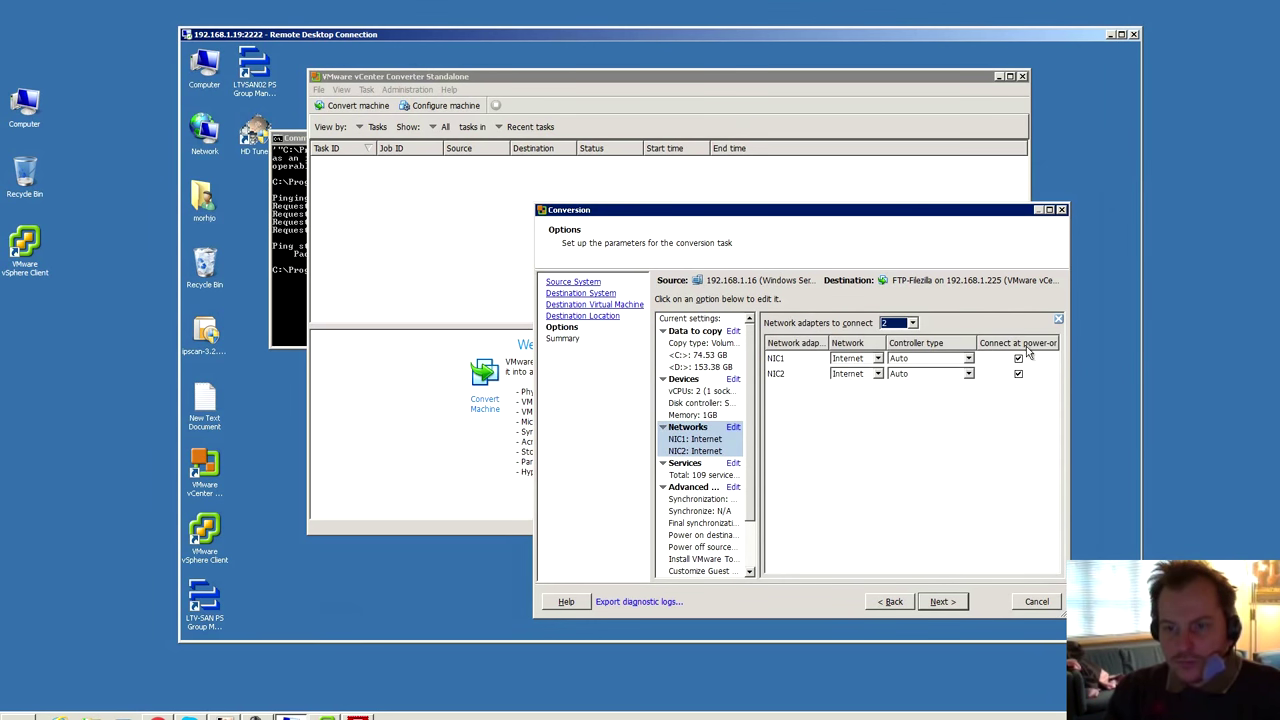
{"action": "left_click", "coordinate": [877, 373]}
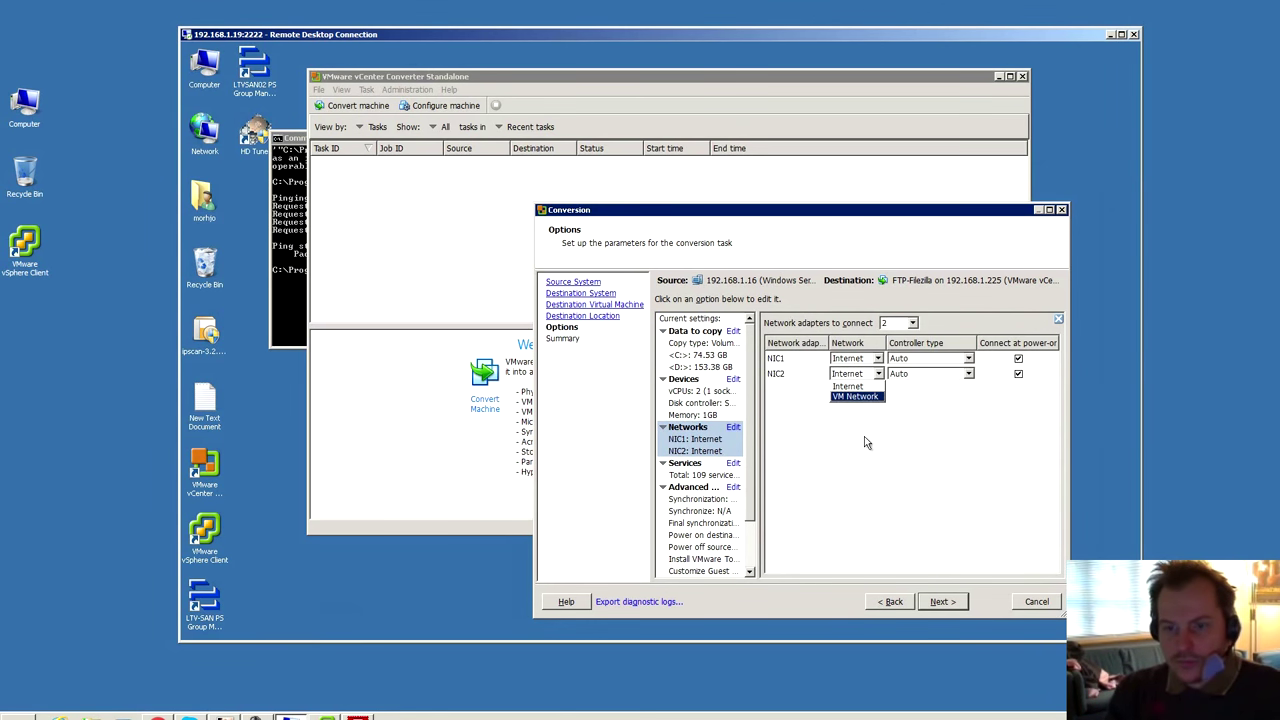
{"action": "left_click", "coordinate": [855, 396]}
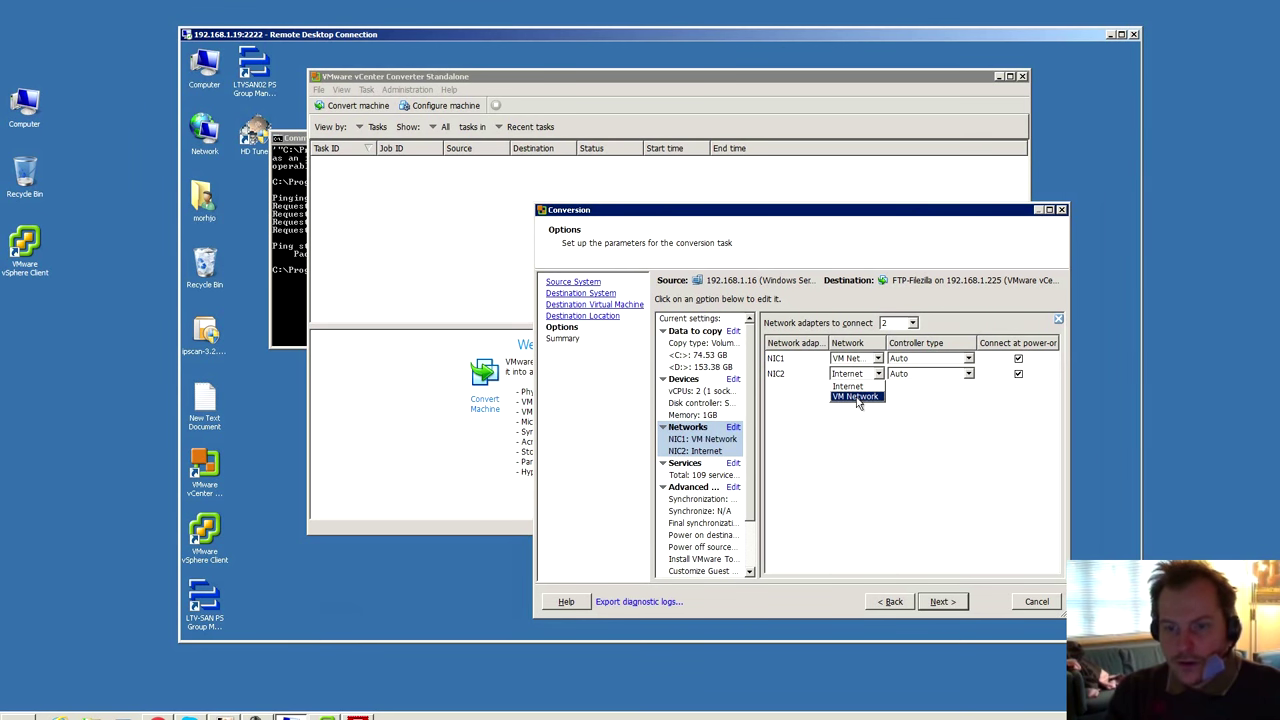
{"action": "left_click", "coordinate": [853, 396]}
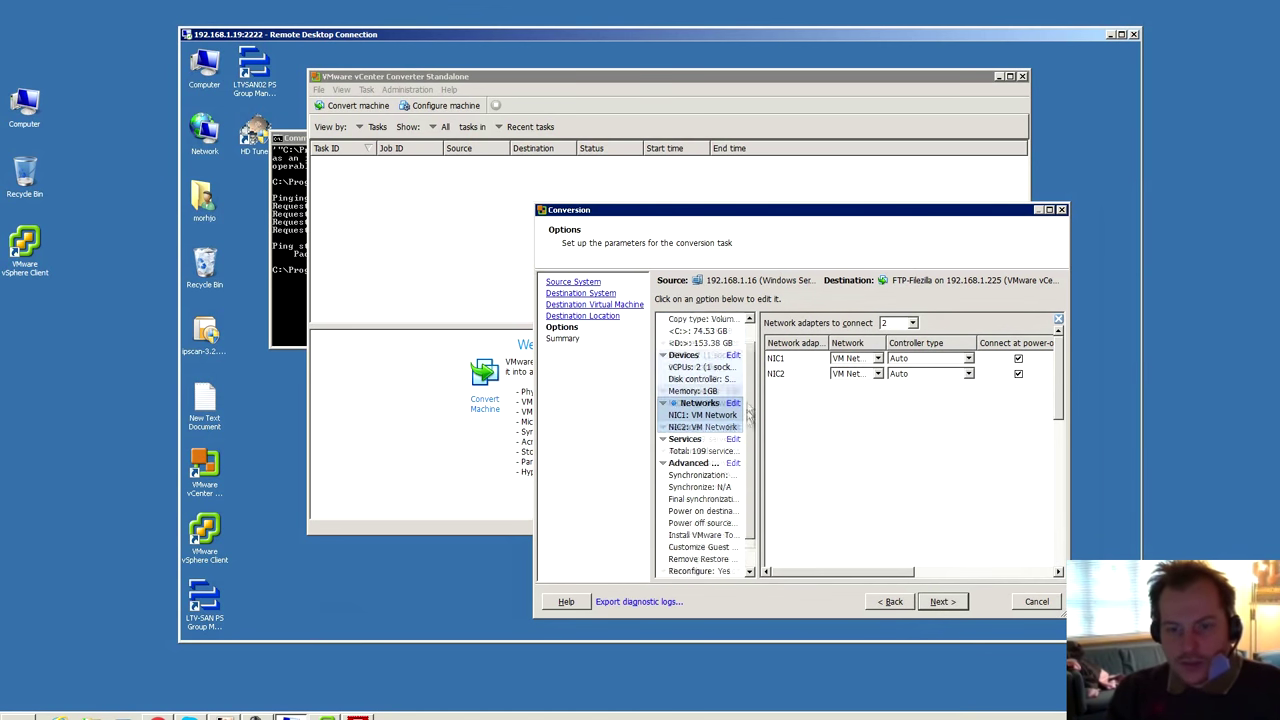
Set both destination disks, 74.53 GB and 153.38 GB, to thin provisioning.
{"action": "scroll", "scroll_direction": "down", "scroll_amount": 3}
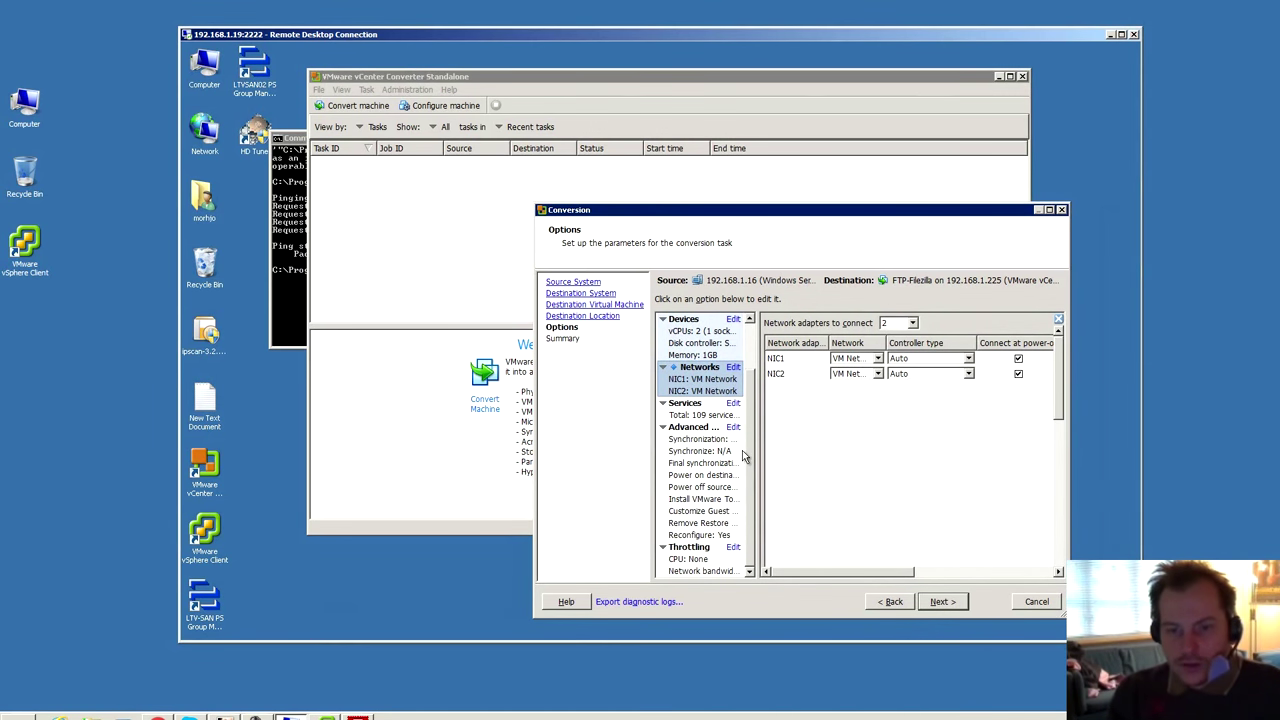
{"action": "mouse_move", "coordinate": [746, 411]}
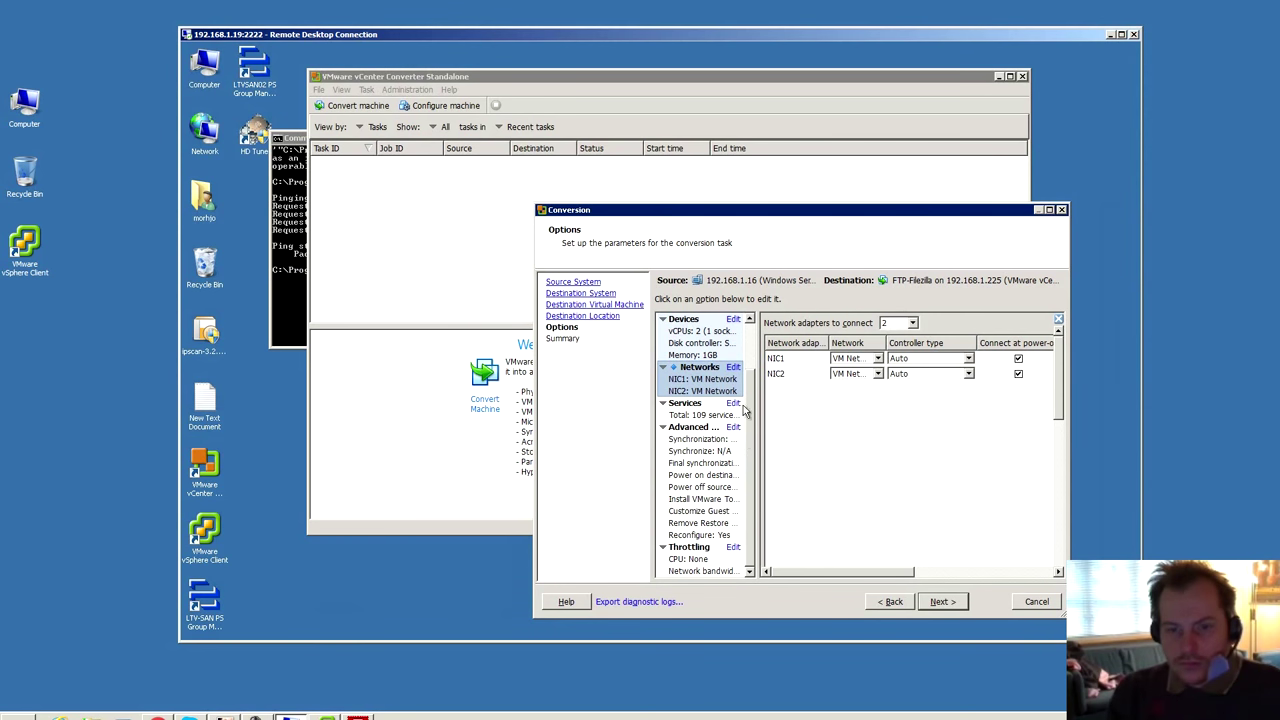
{"action": "left_click", "coordinate": [693, 331]}
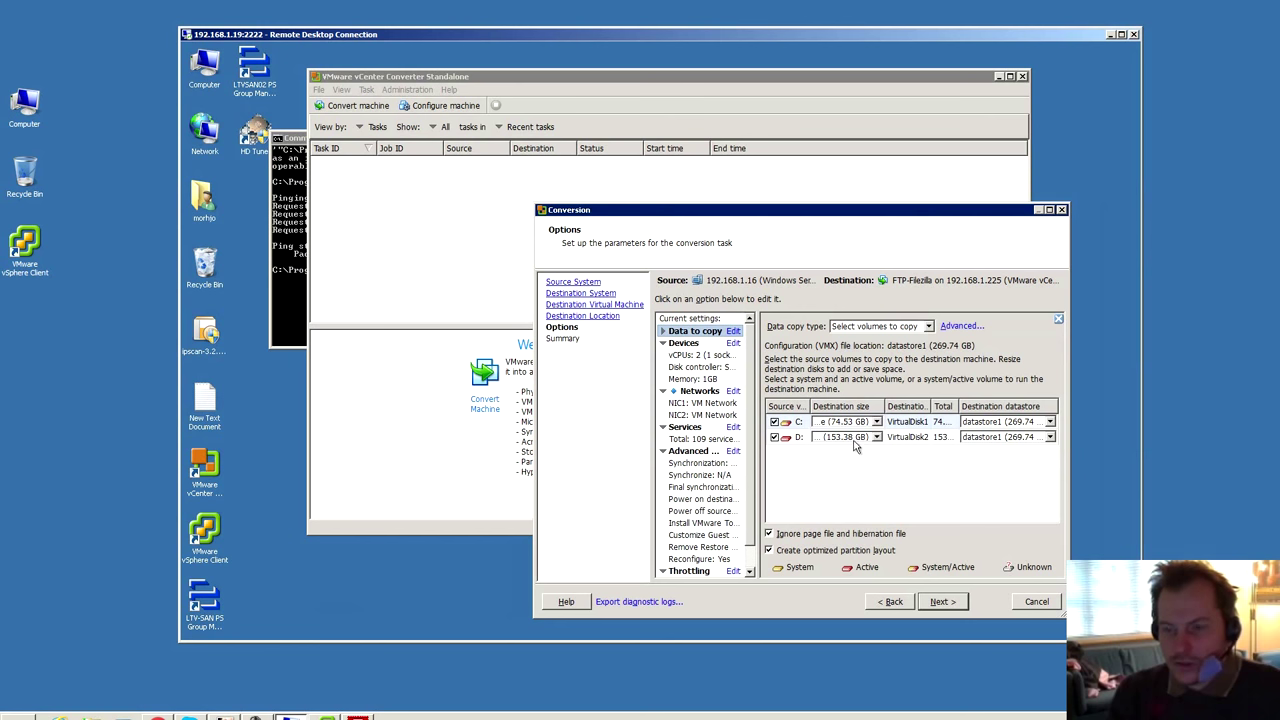
{"action": "left_click", "coordinate": [950, 326]}
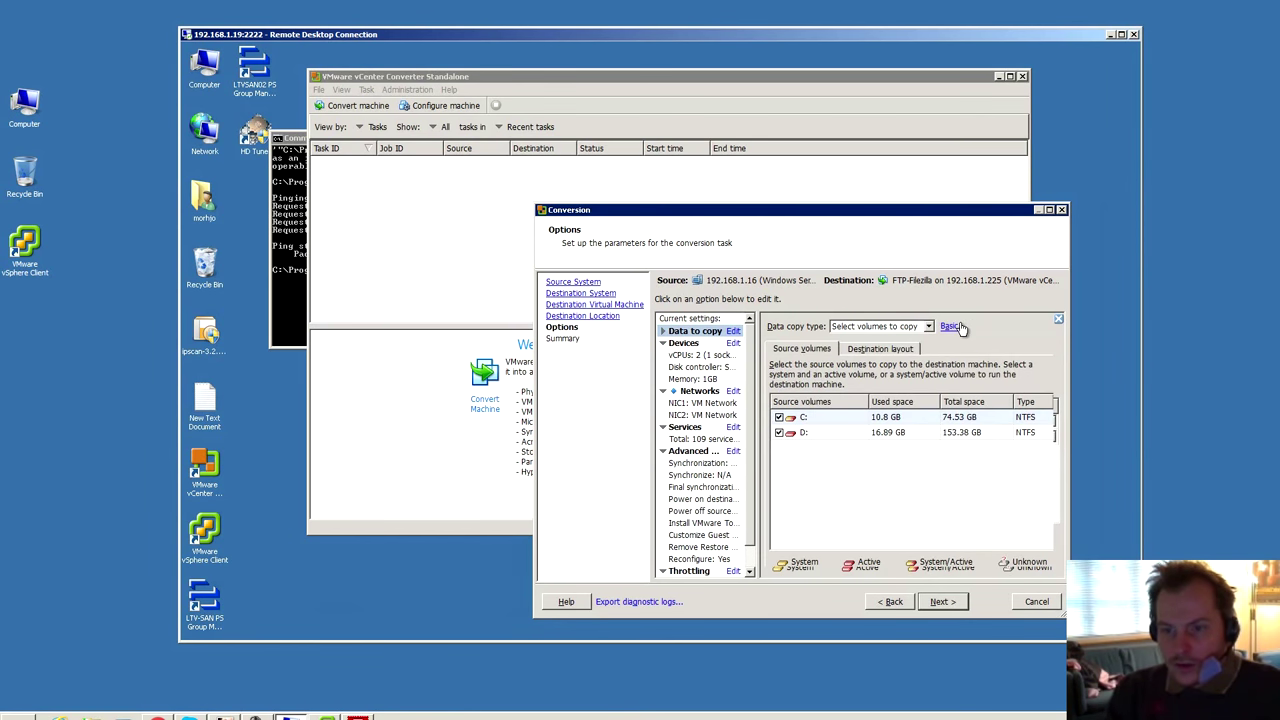
{"action": "left_click", "coordinate": [880, 348]}
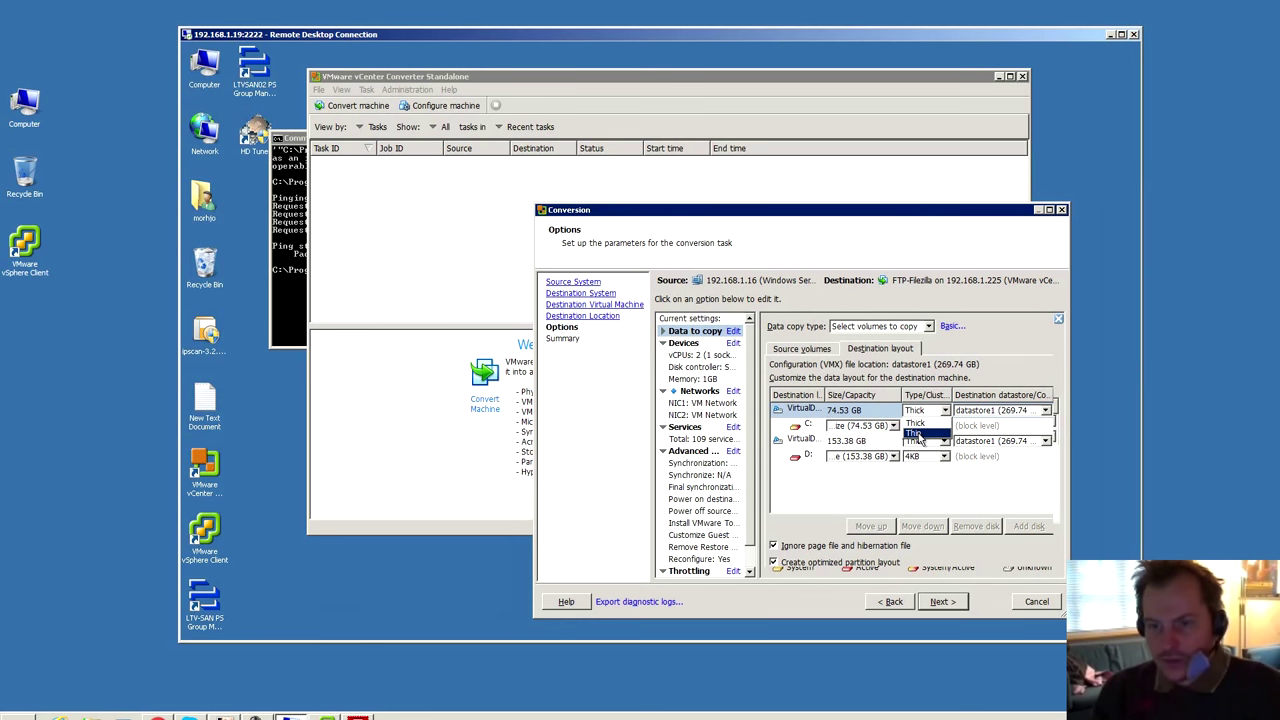
{"action": "left_click", "coordinate": [925, 410]}
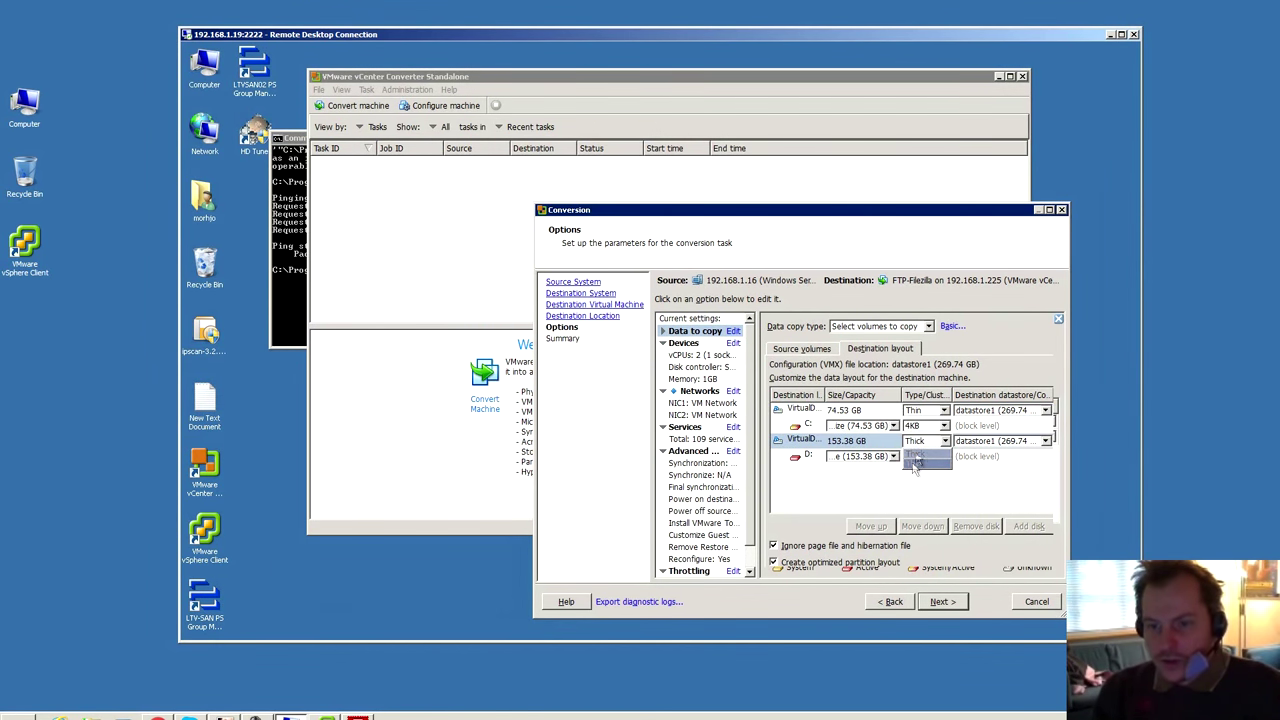
{"action": "left_click", "coordinate": [911, 441]}
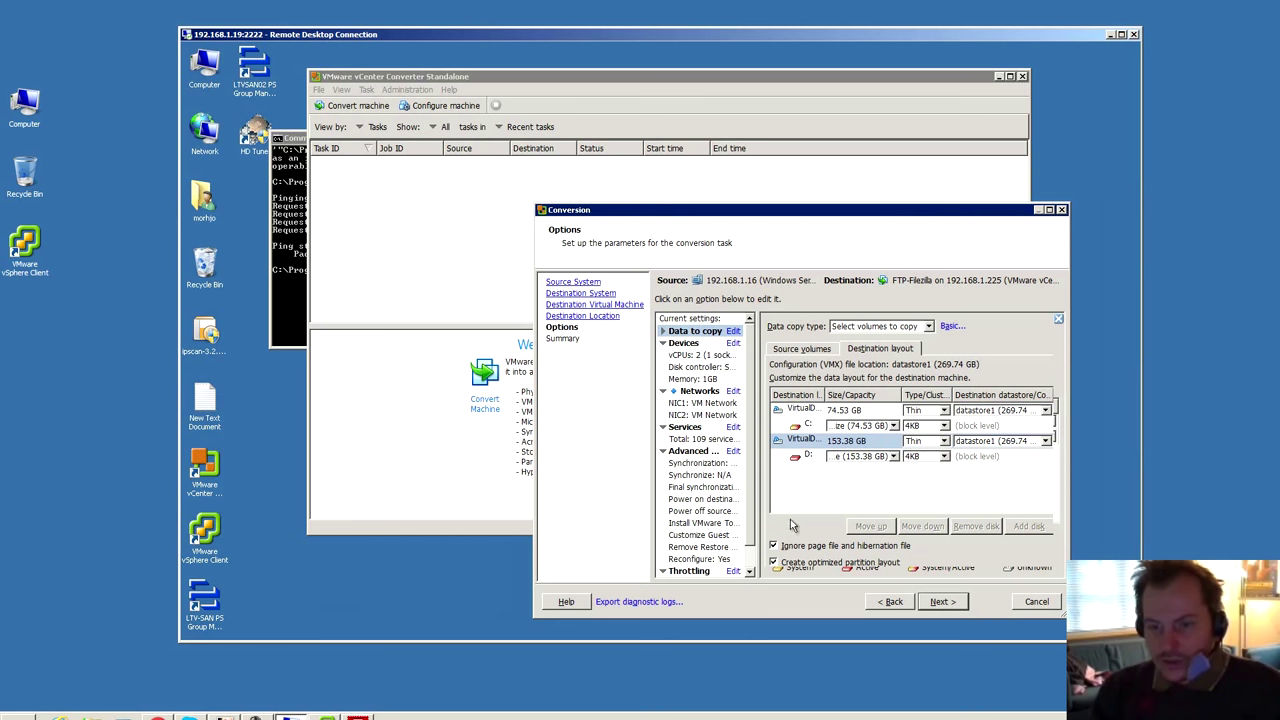
Review the summary showing both disks thin-provisioned on datastore1, then submit the conversion job.
{"action": "left_click", "coordinate": [941, 601]}
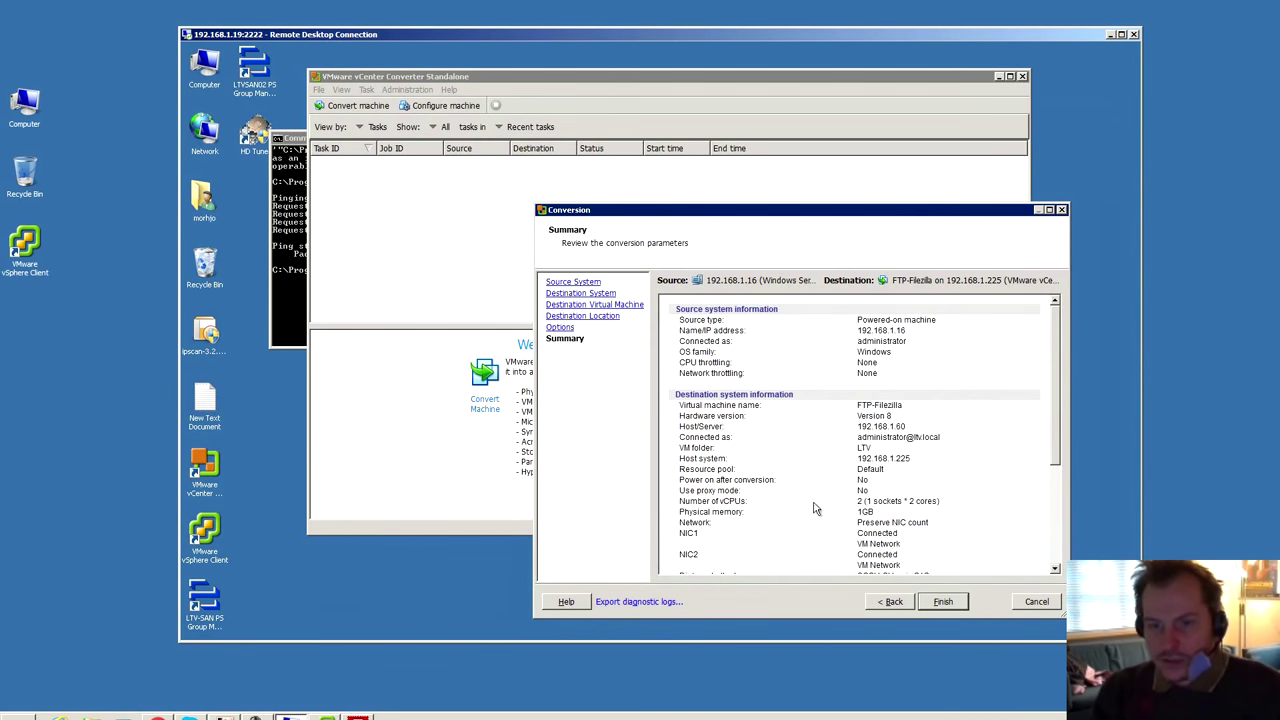
{"action": "scroll", "scroll_direction": "down", "scroll_amount": 3}
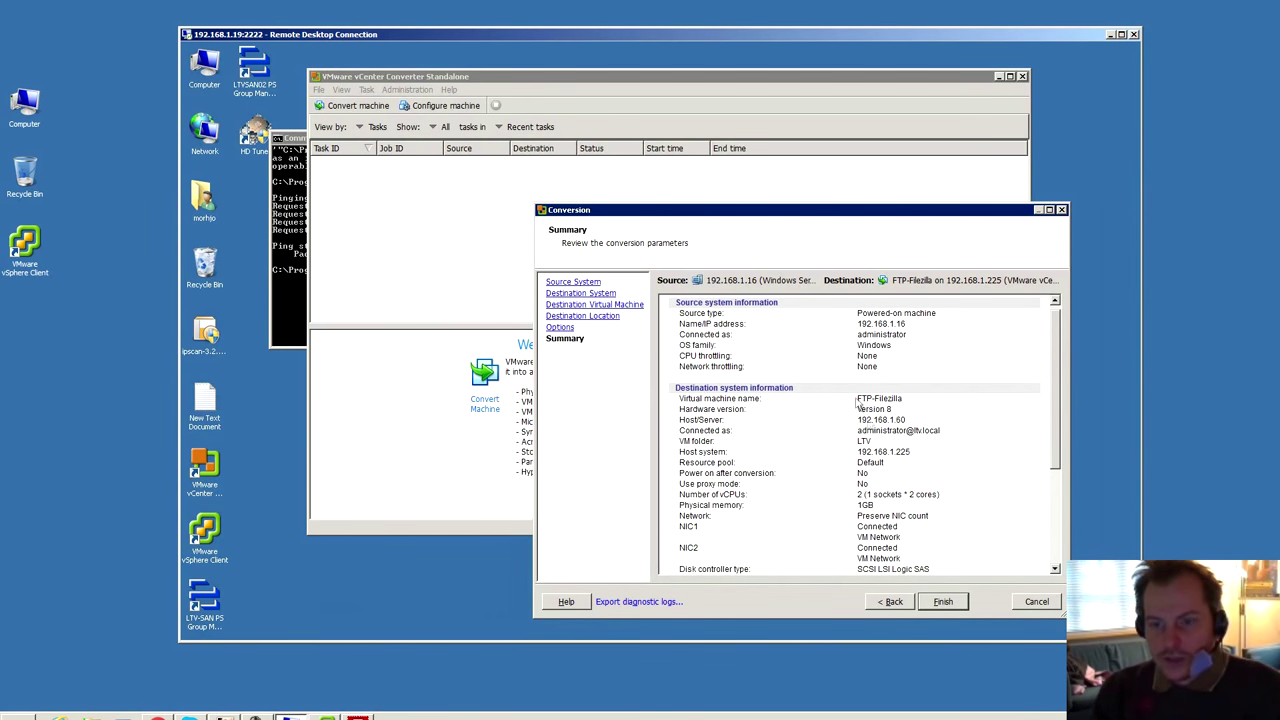
{"action": "mouse_move", "coordinate": [1008, 420]}
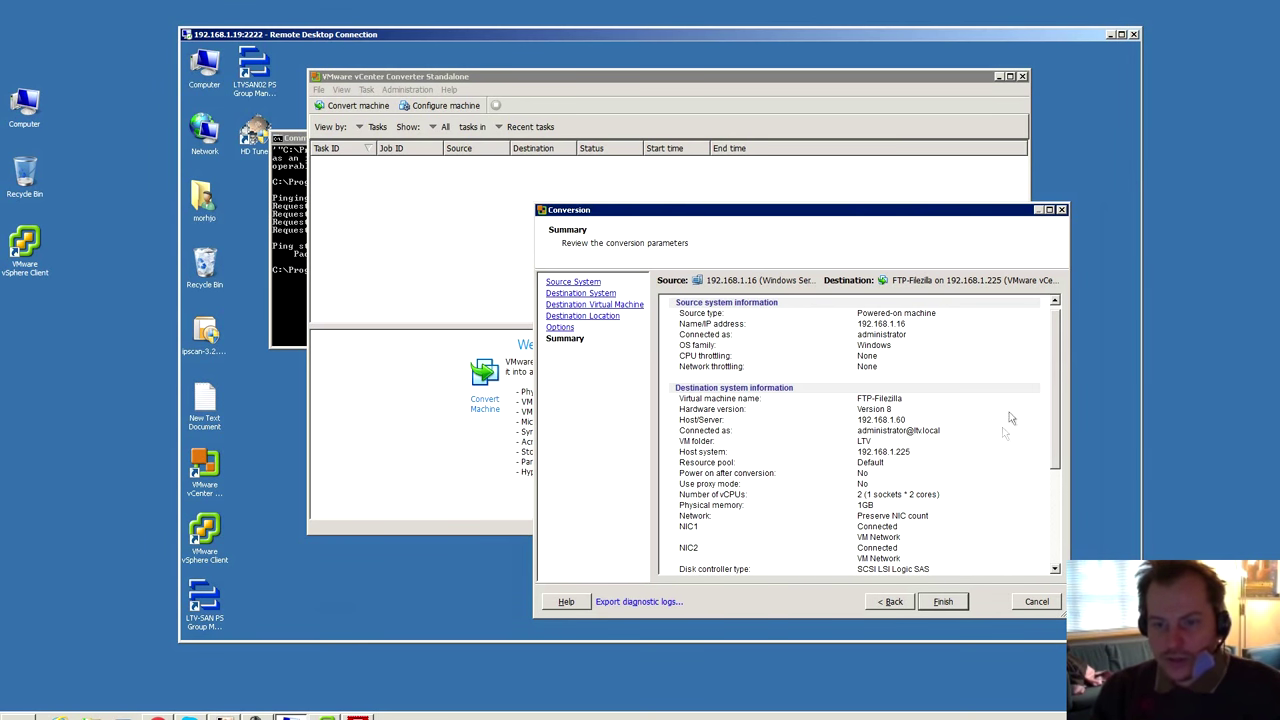
{"action": "scroll", "scroll_direction": "down", "scroll_amount": 3}
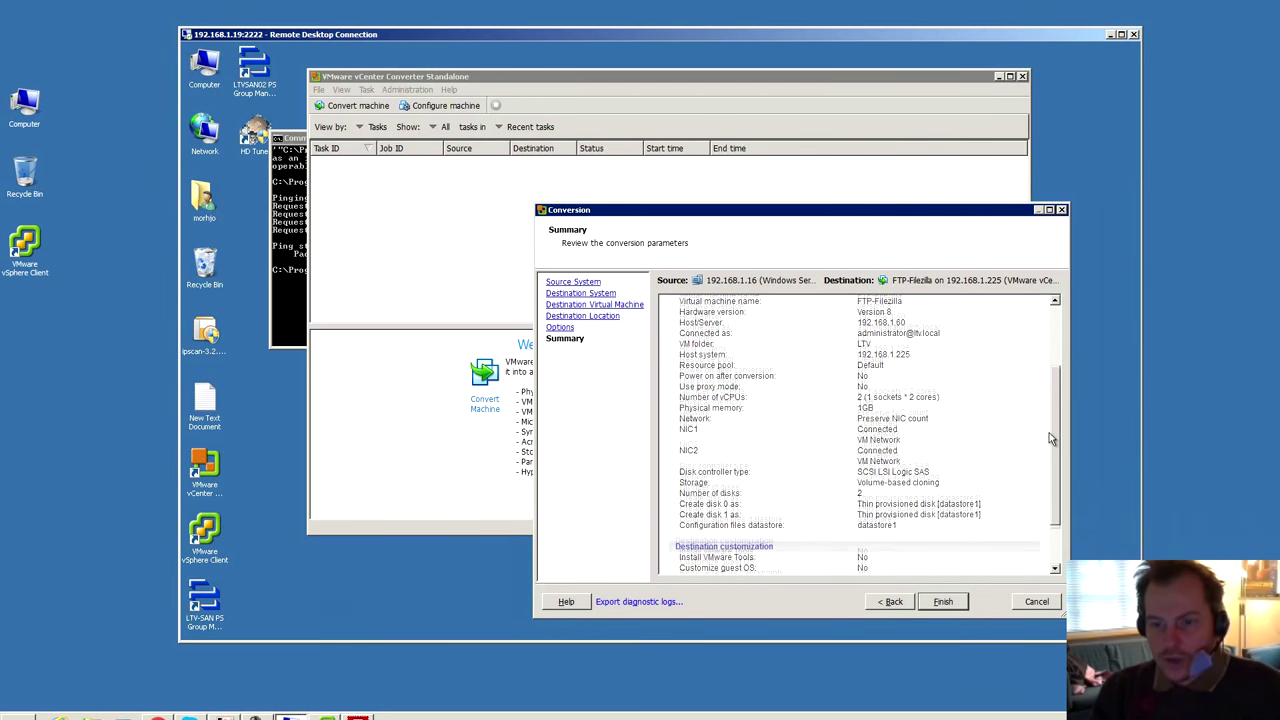
{"action": "scroll", "scroll_direction": "down", "scroll_amount": 3}
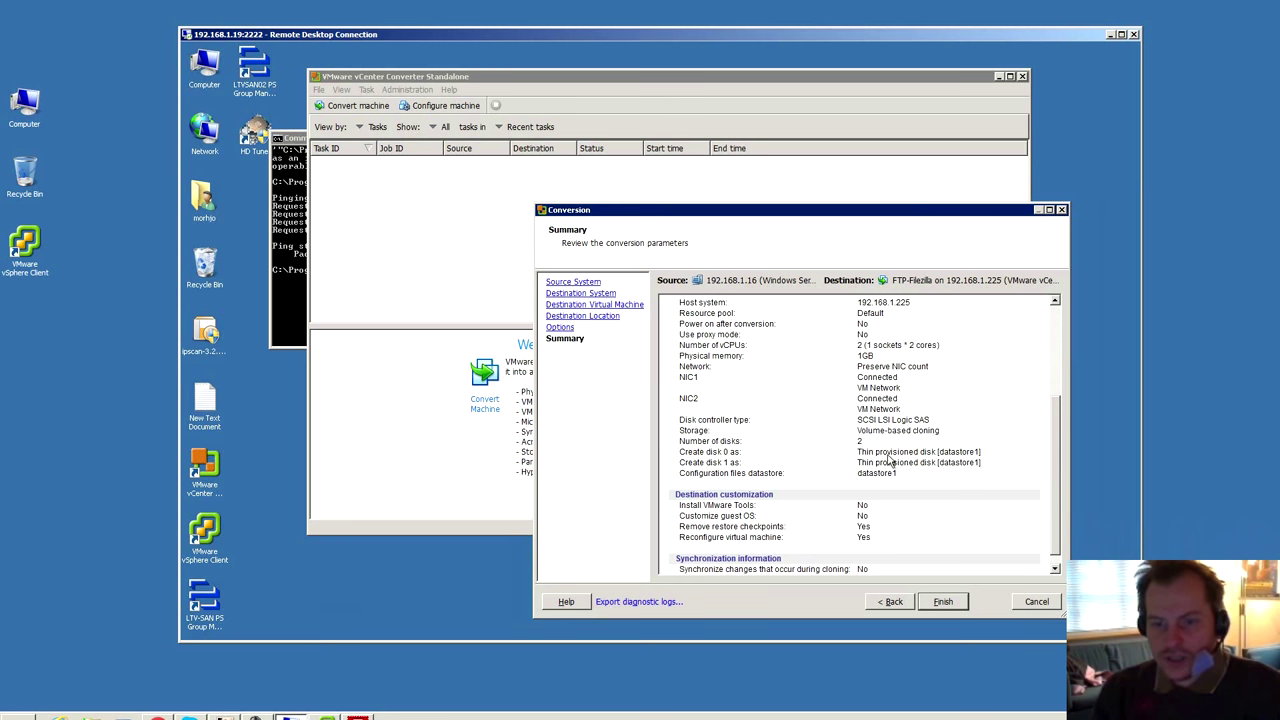
{"action": "scroll", "scroll_direction": "down", "scroll_amount": 3}
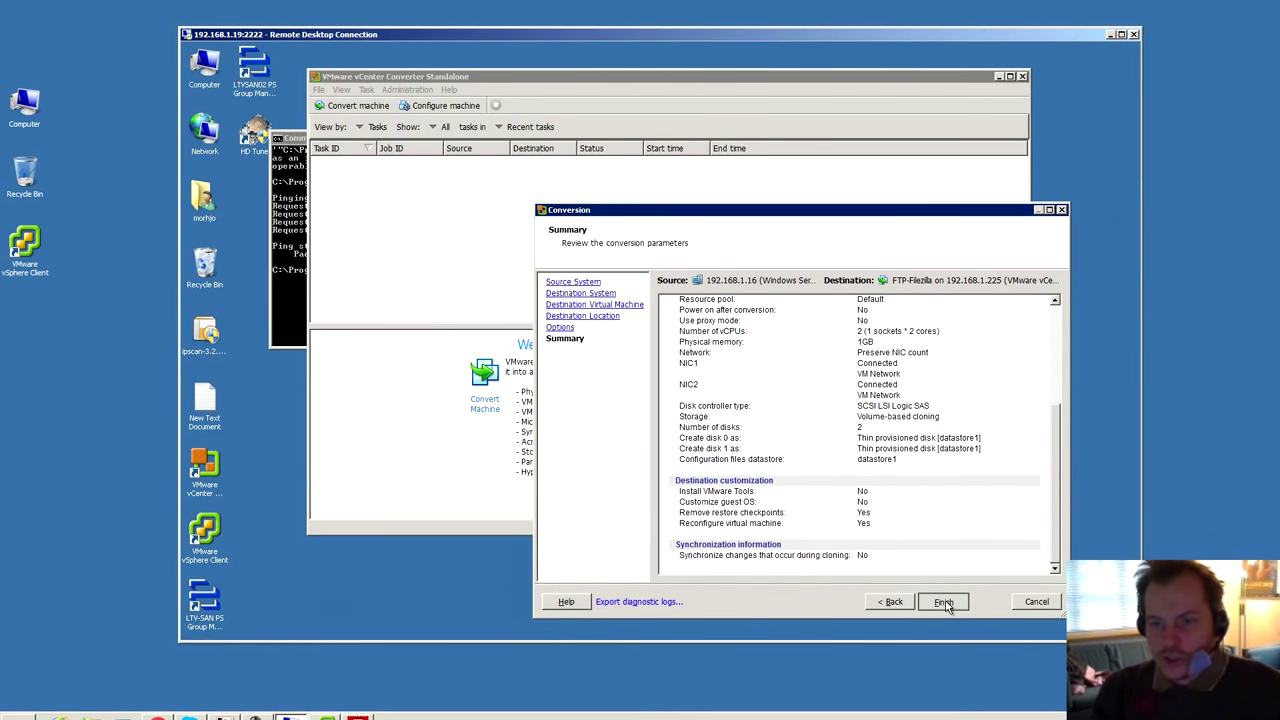
{"action": "left_click", "coordinate": [942, 601]}
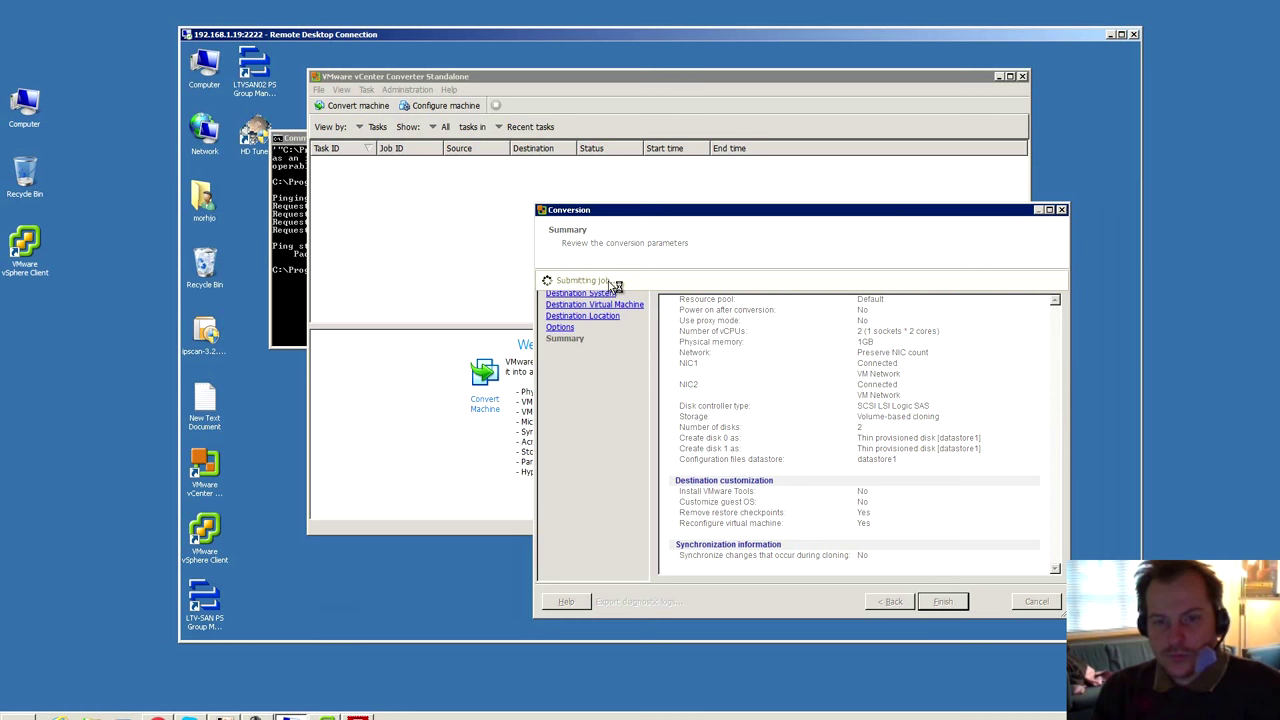
{"action": "mouse_move", "coordinate": [653, 287]}
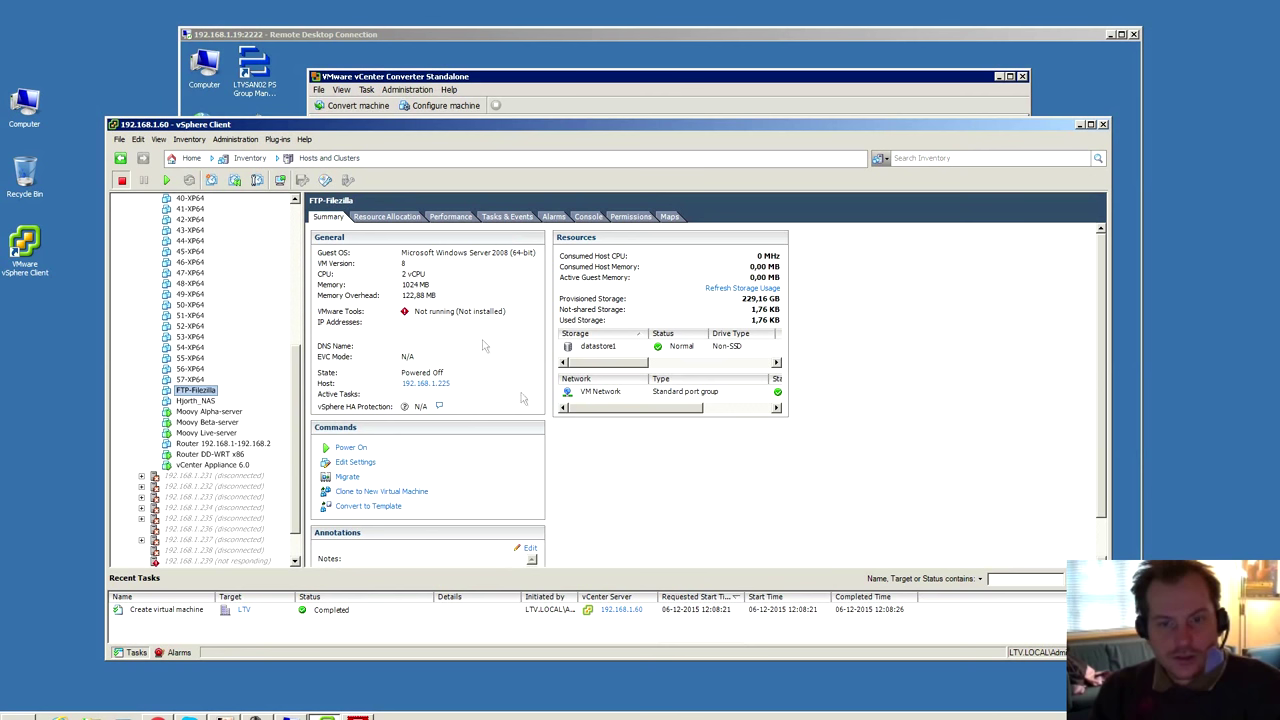
{"action": "mouse_move", "coordinate": [362, 618]}
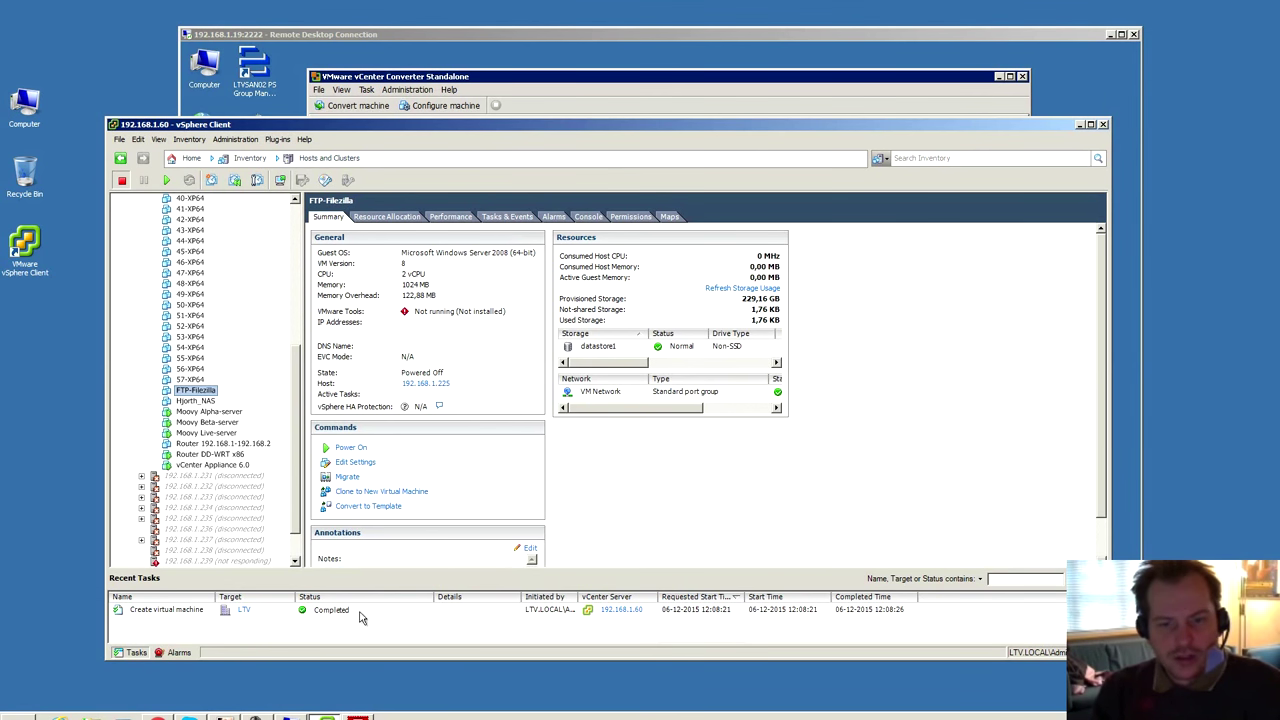
{"action": "mouse_move", "coordinate": [509, 46]}
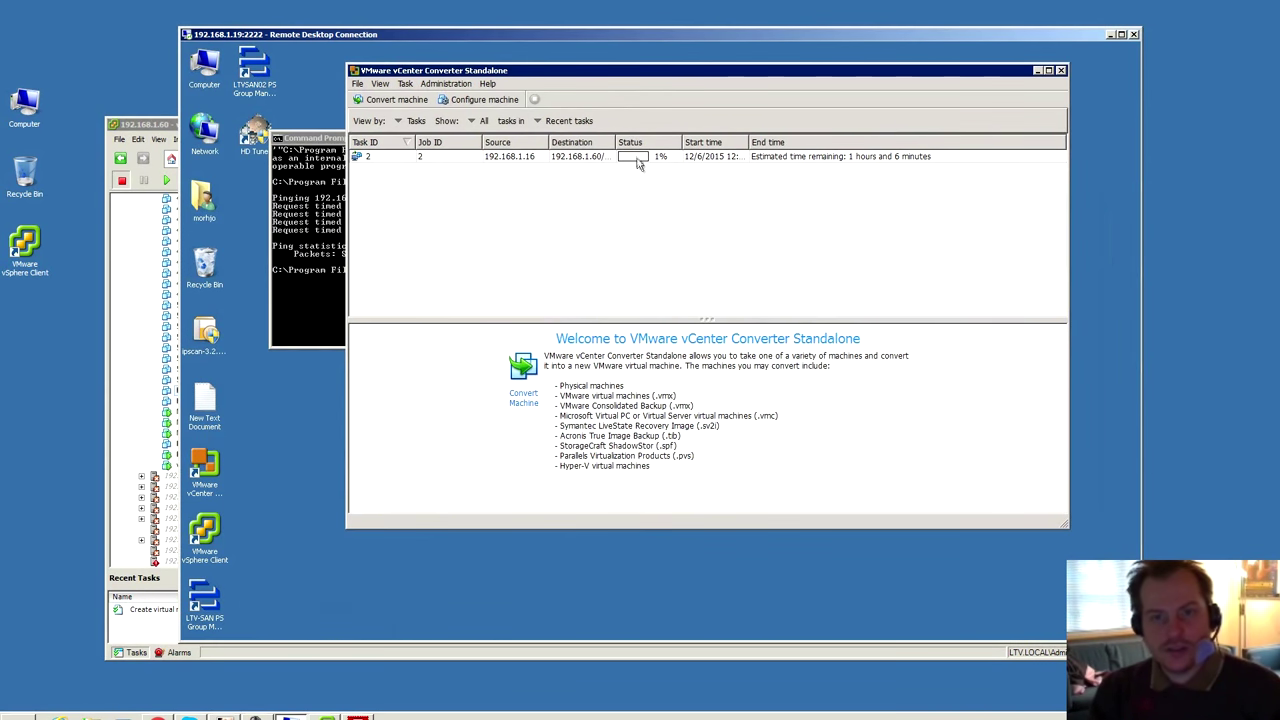
{"action": "mouse_move", "coordinate": [668, 163]}
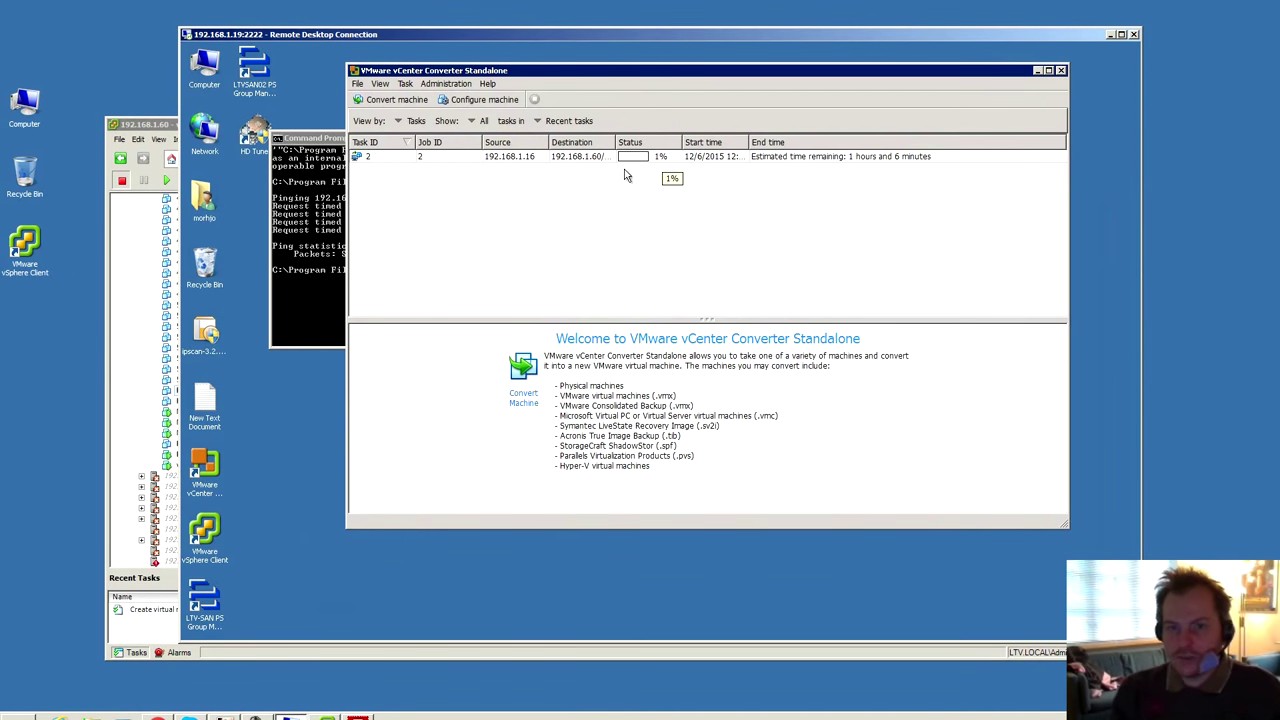
{"action": "mouse_move", "coordinate": [643, 227]}
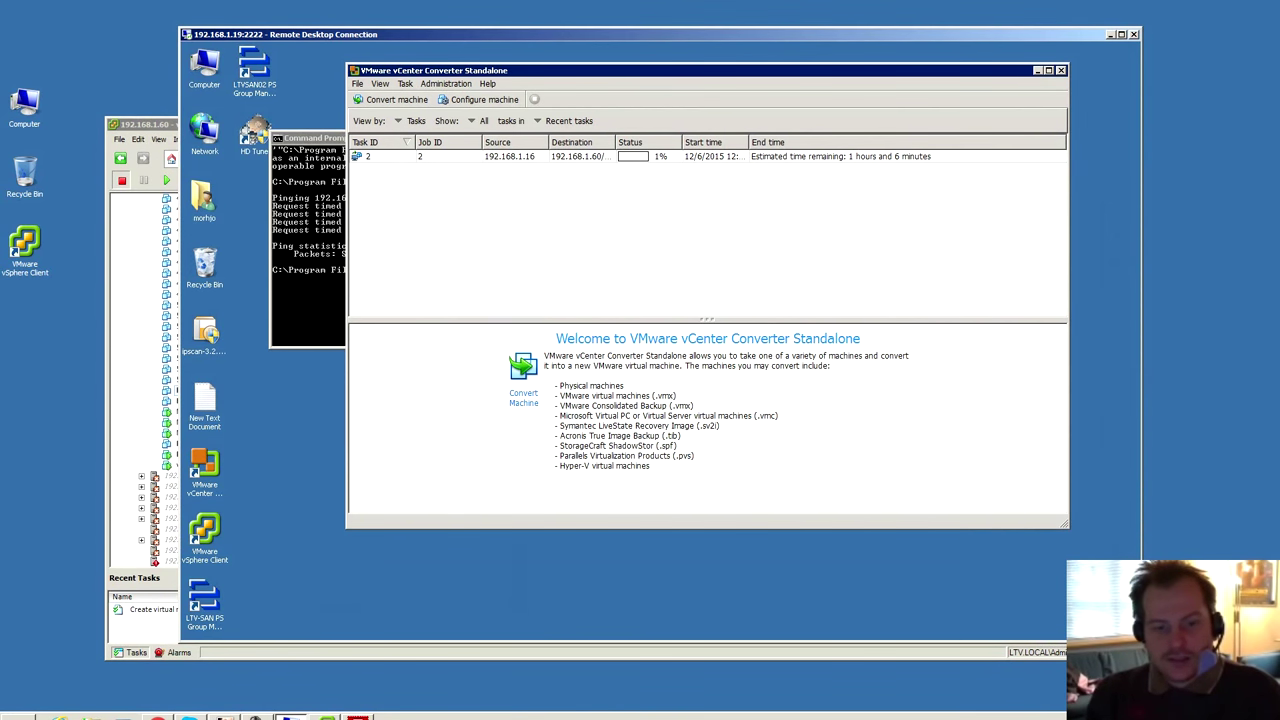
With the conversion task at 1%, start reconnecting FileZilla to the FTP server.
{"action": "left_click", "coordinate": [490, 247]}
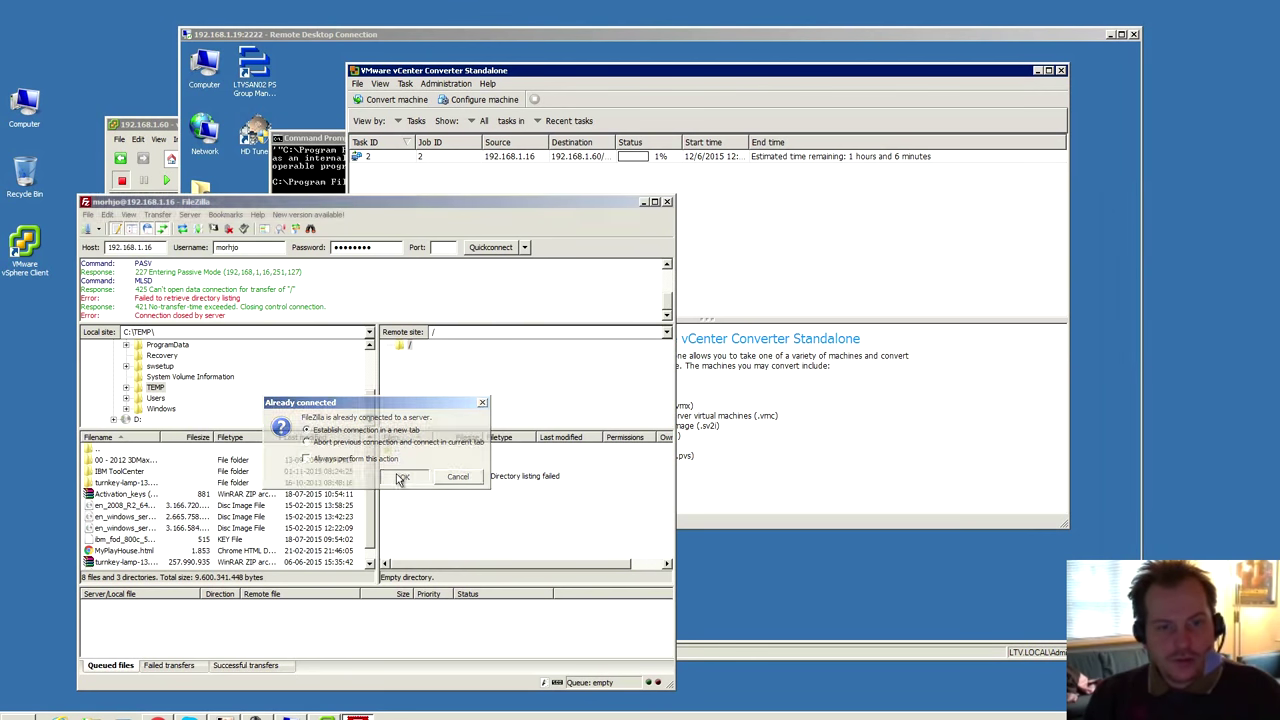
Open the connection to 192.168.1.16 in a new FileZilla tab and list its root folder.
{"action": "left_click", "coordinate": [401, 476]}
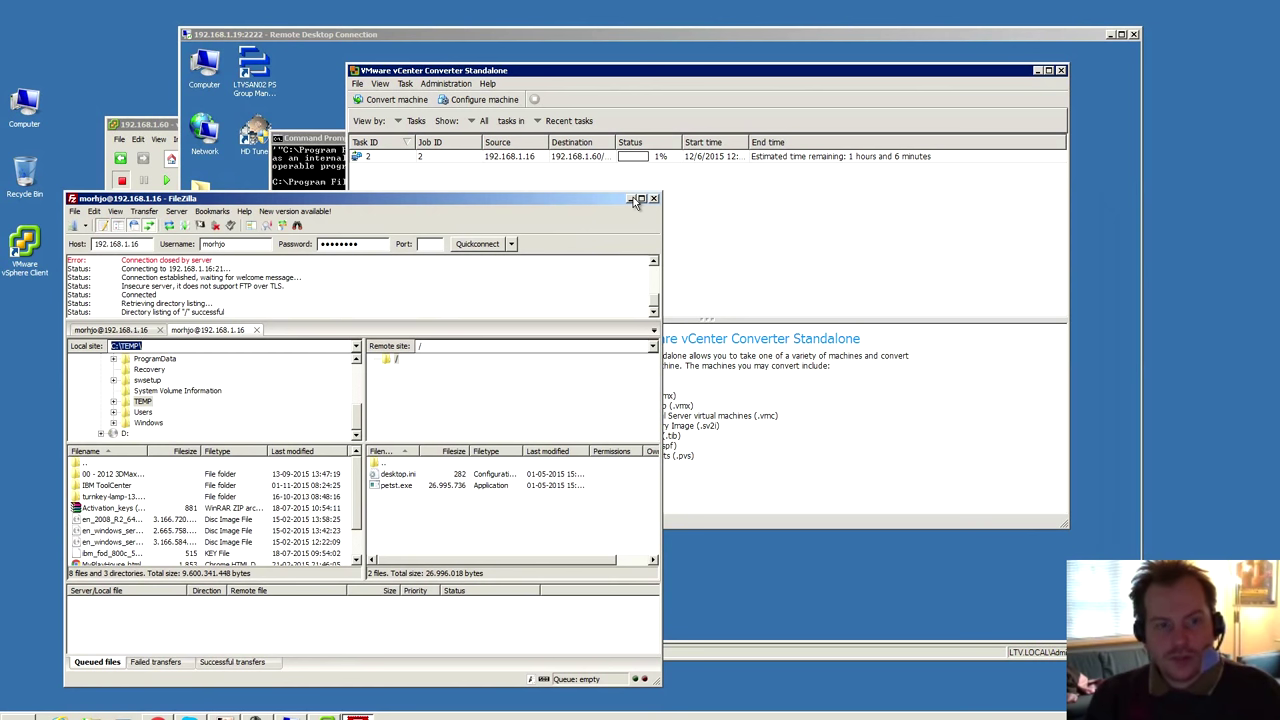
{"action": "mouse_move", "coordinate": [605, 208]}
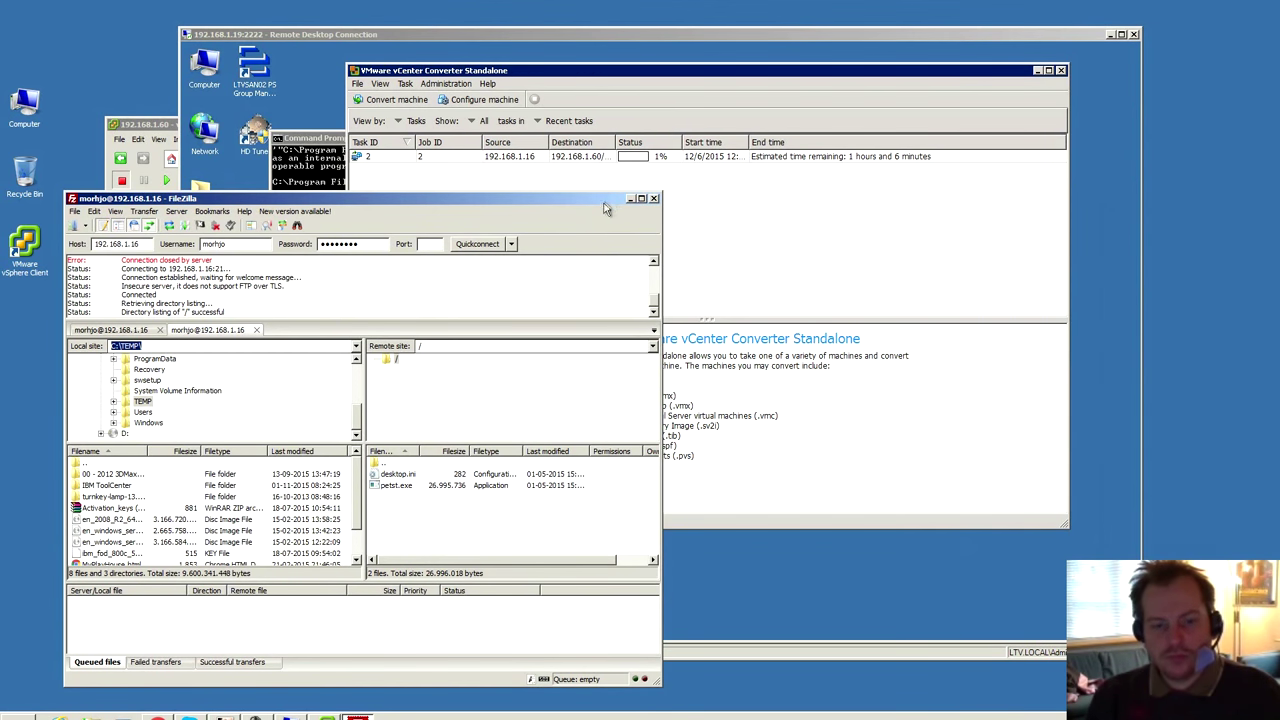
{"action": "left_click", "coordinate": [654, 197]}
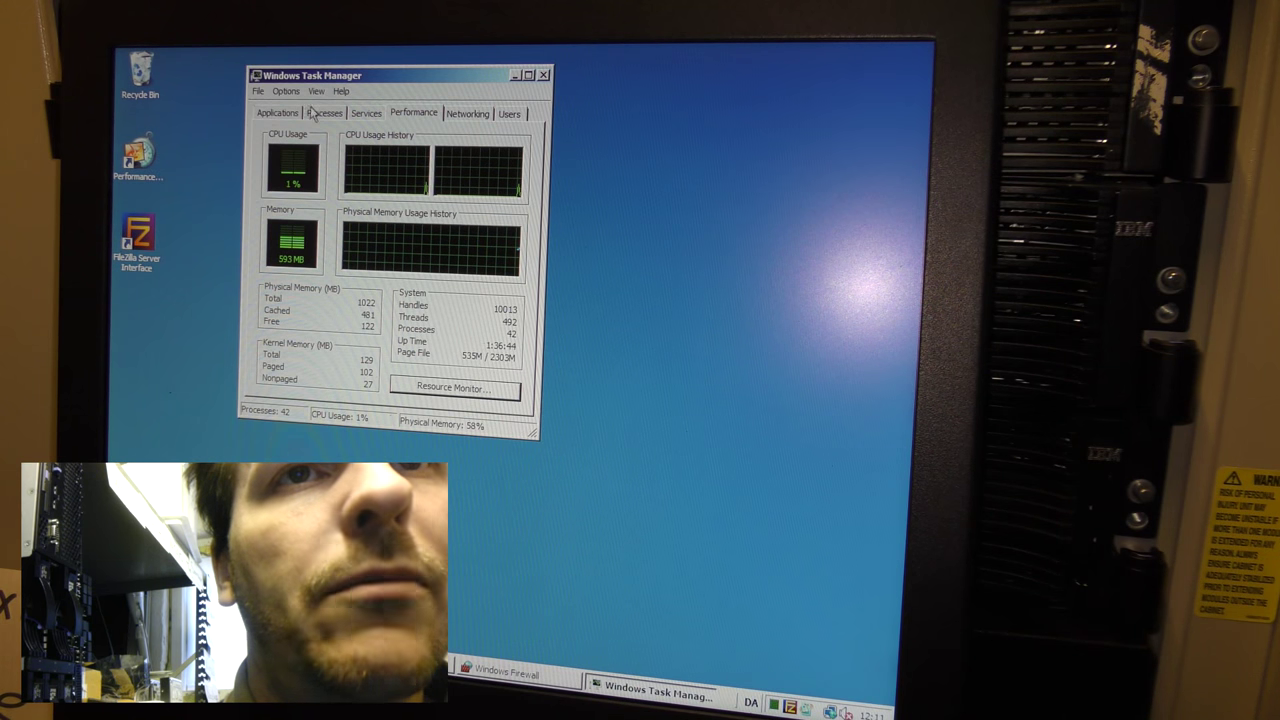
Show Task Manager's process list on the physical server and select explorer.exe.
{"action": "left_click", "coordinate": [324, 112]}
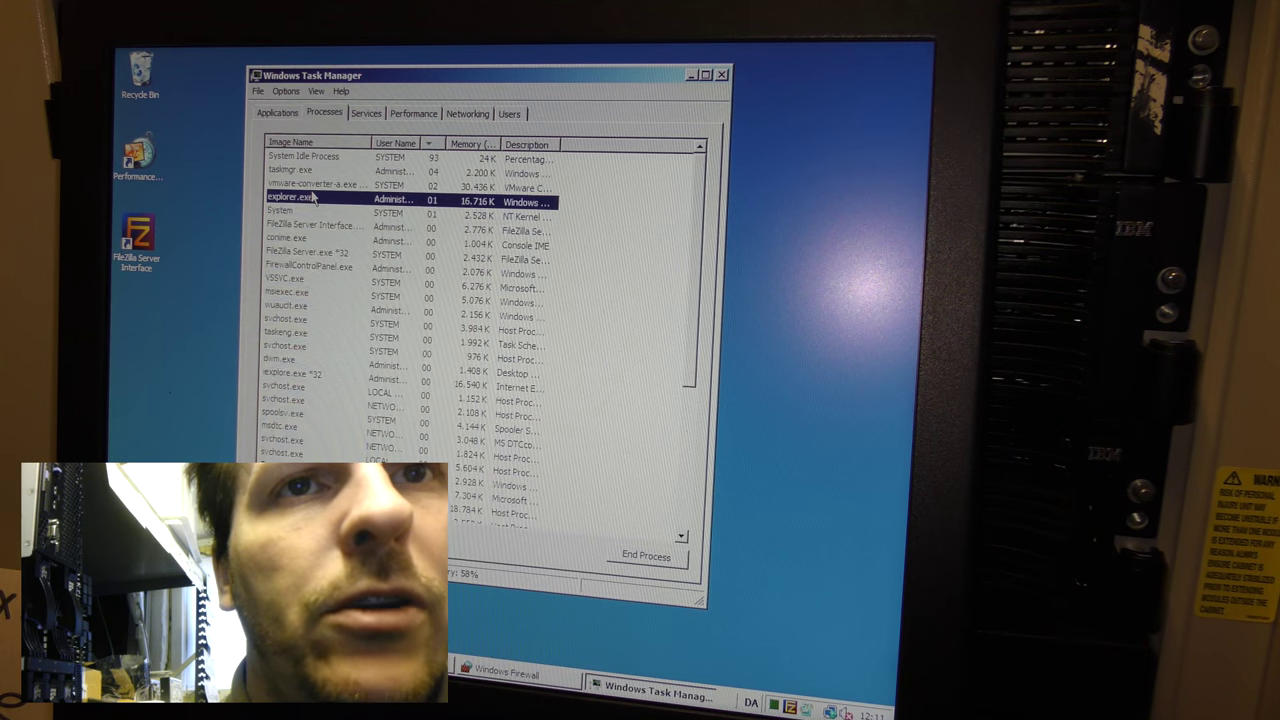
{"action": "left_click", "coordinate": [320, 187]}
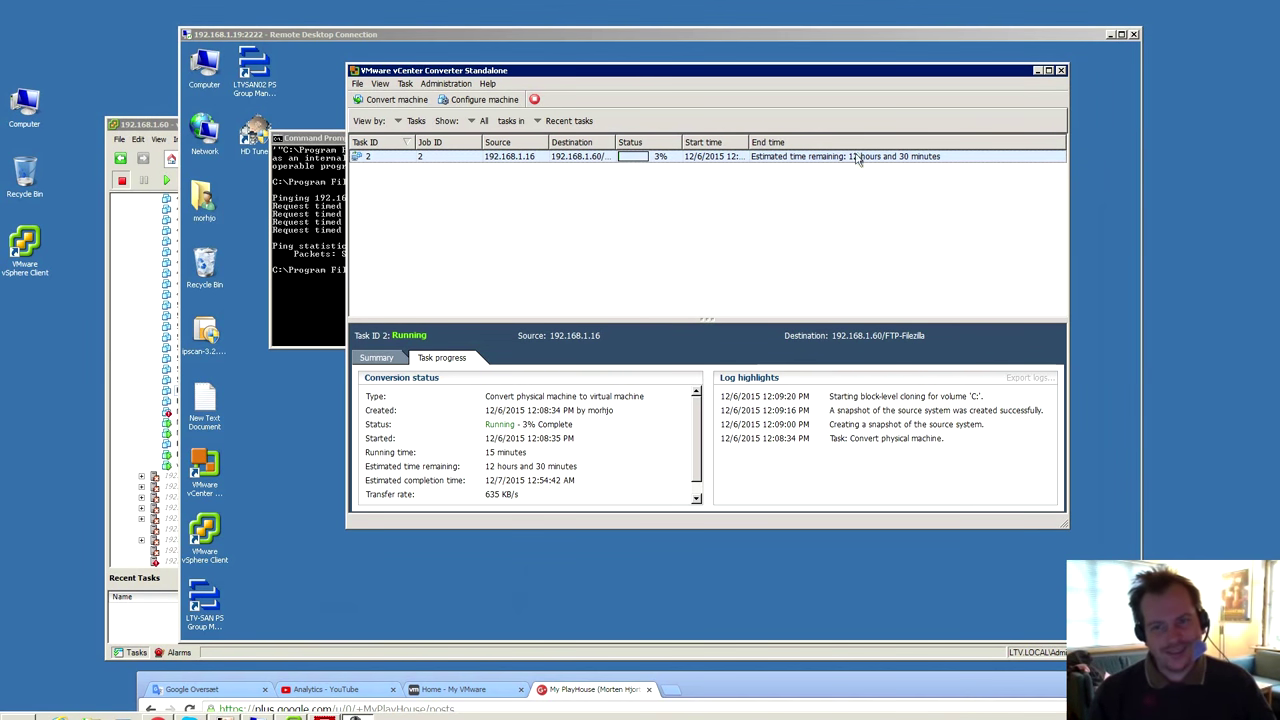
{"action": "mouse_move", "coordinate": [890, 166]}
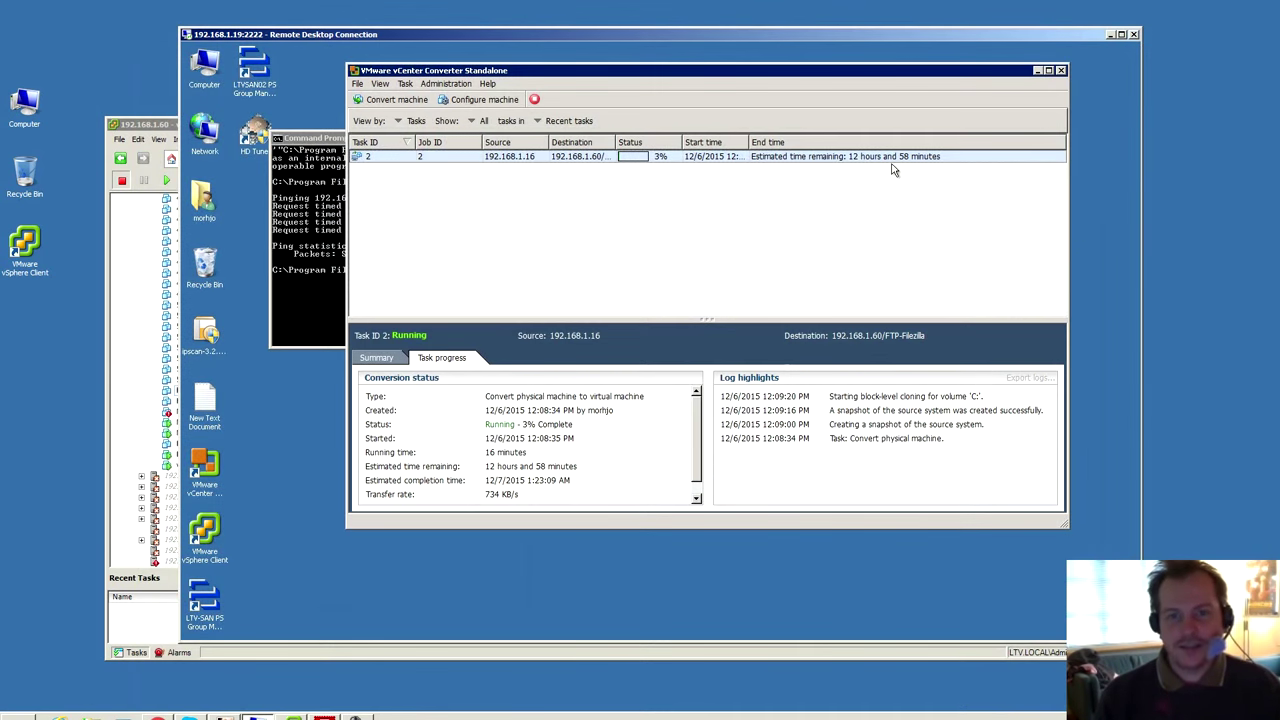
{"action": "mouse_move", "coordinate": [687, 211]}
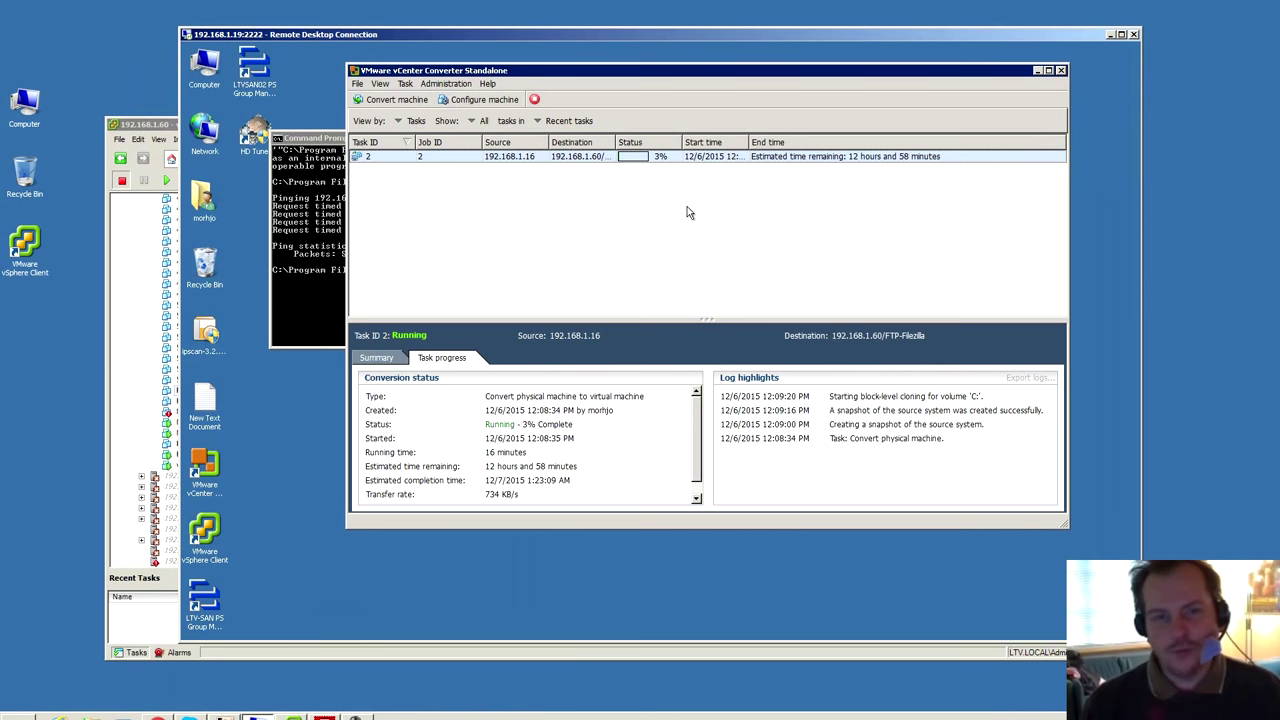
{"action": "mouse_move", "coordinate": [683, 219]}
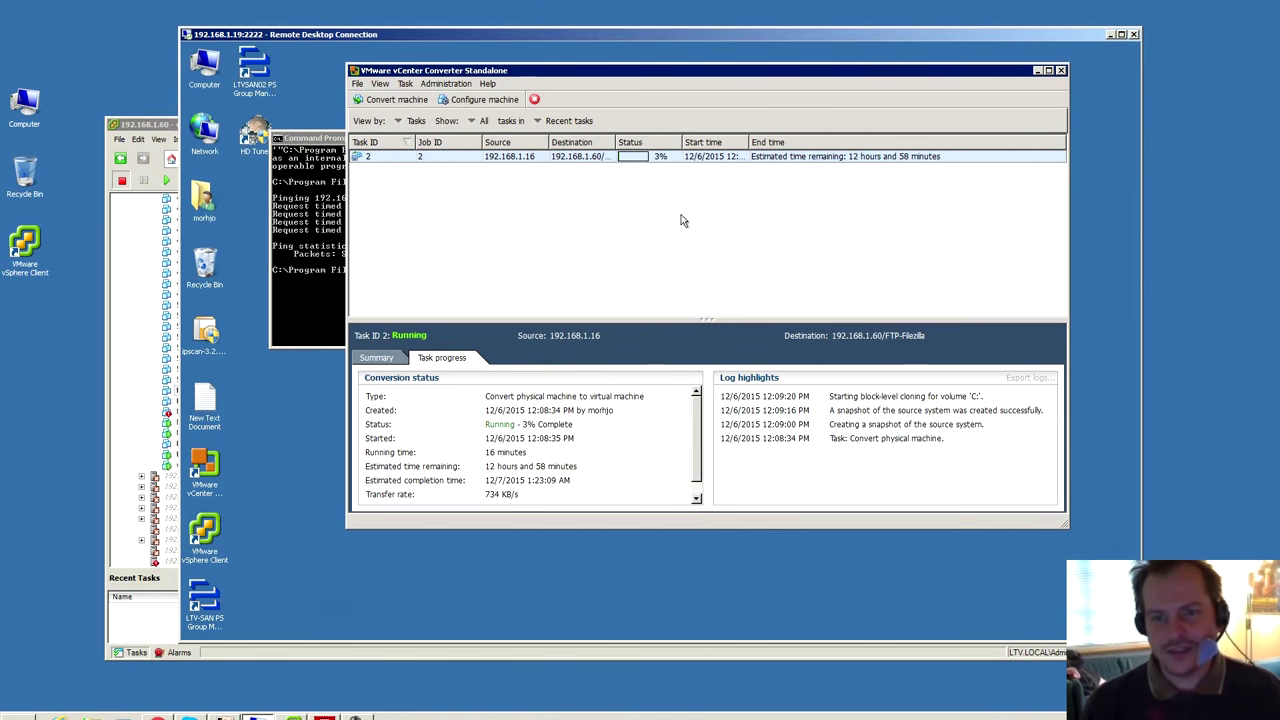
{"action": "mouse_move", "coordinate": [726, 236]}
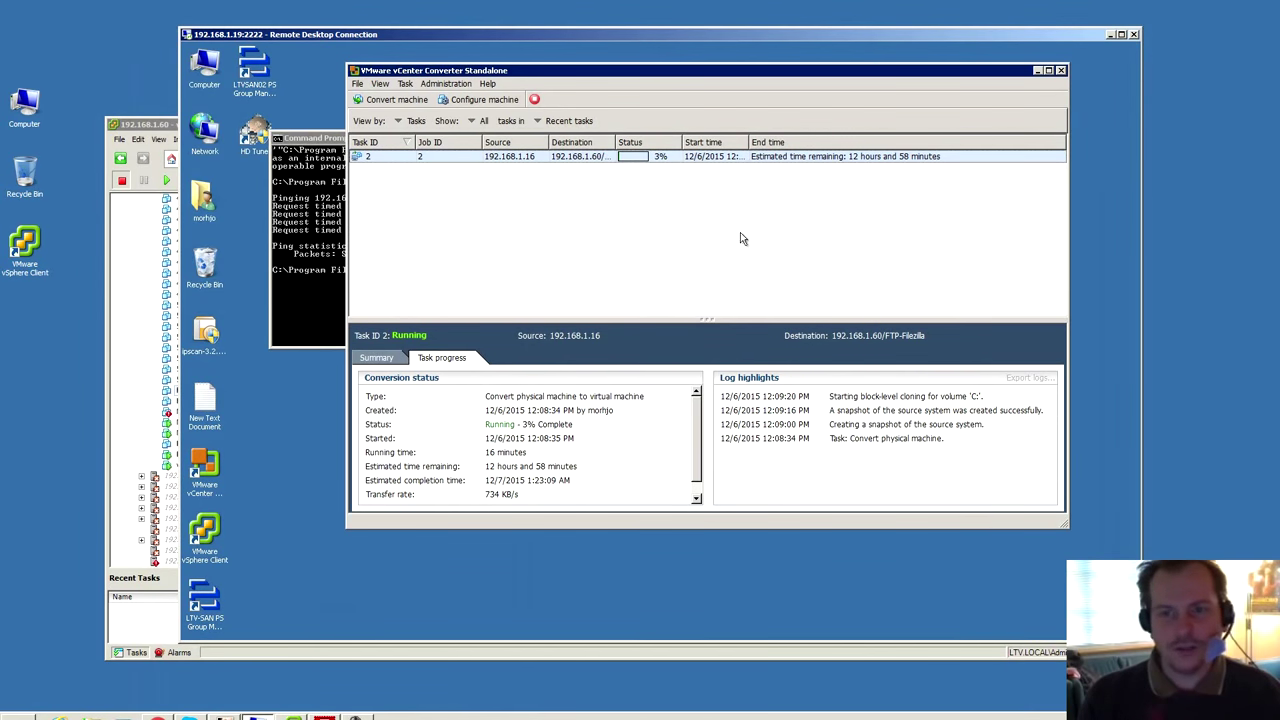
{"action": "mouse_move", "coordinate": [770, 238]}
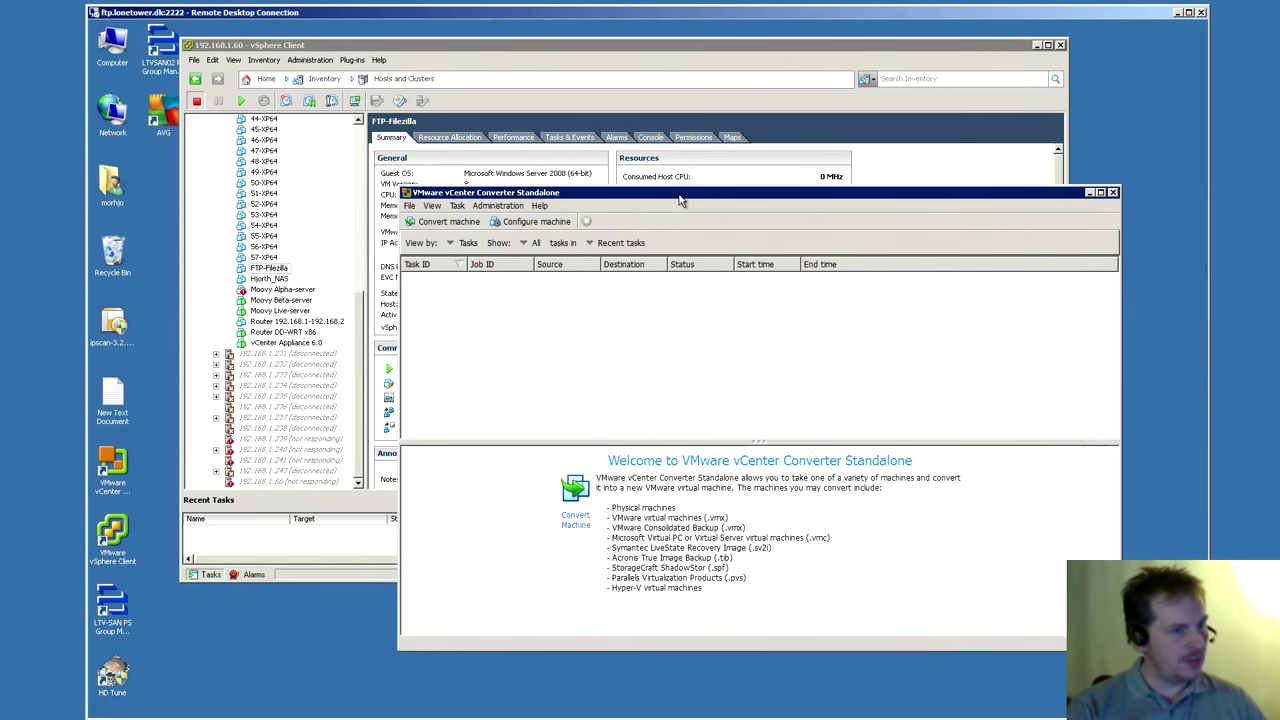
{"action": "mouse_move", "coordinate": [565, 307]}
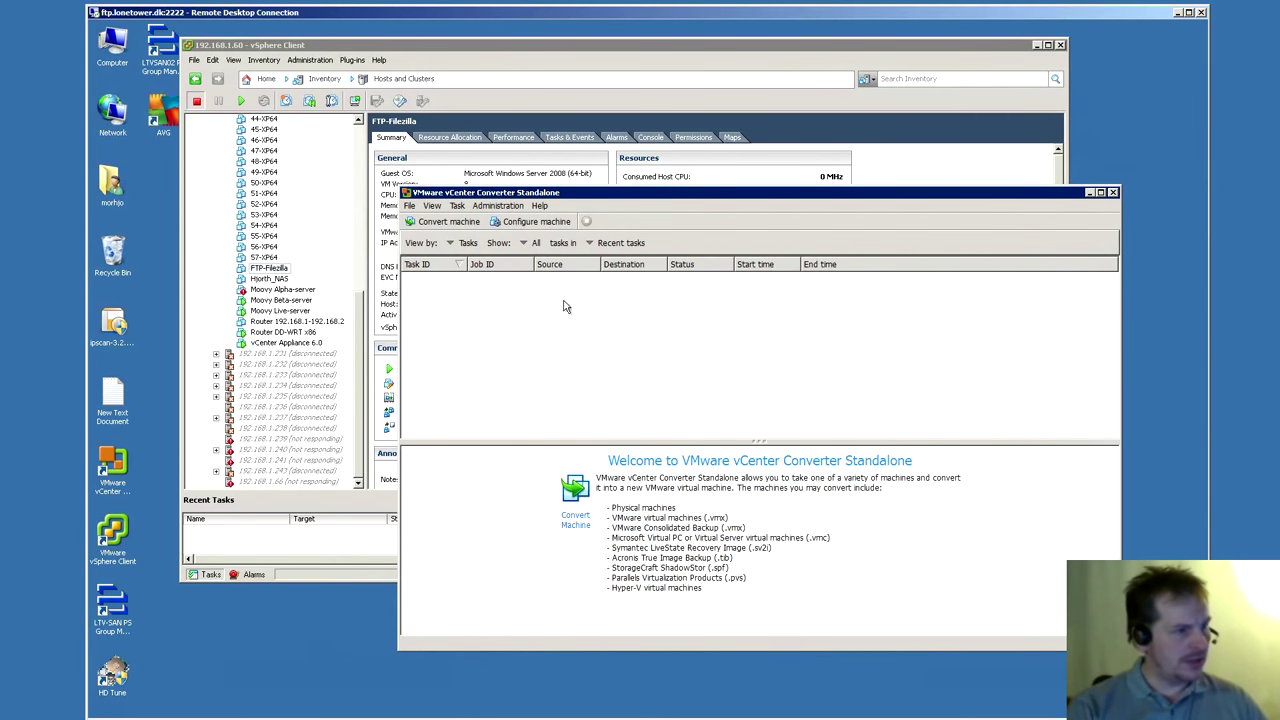
{"action": "mouse_move", "coordinate": [1090, 194]}
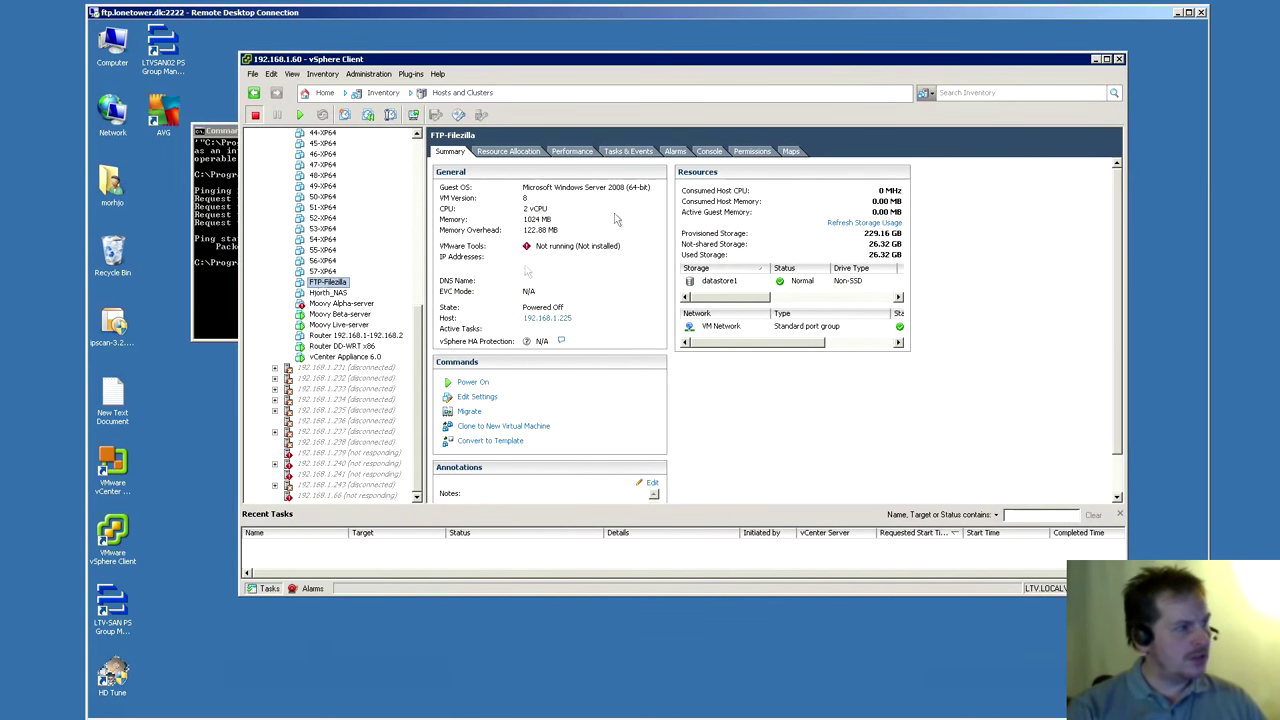
{"action": "mouse_move", "coordinate": [875, 255]}
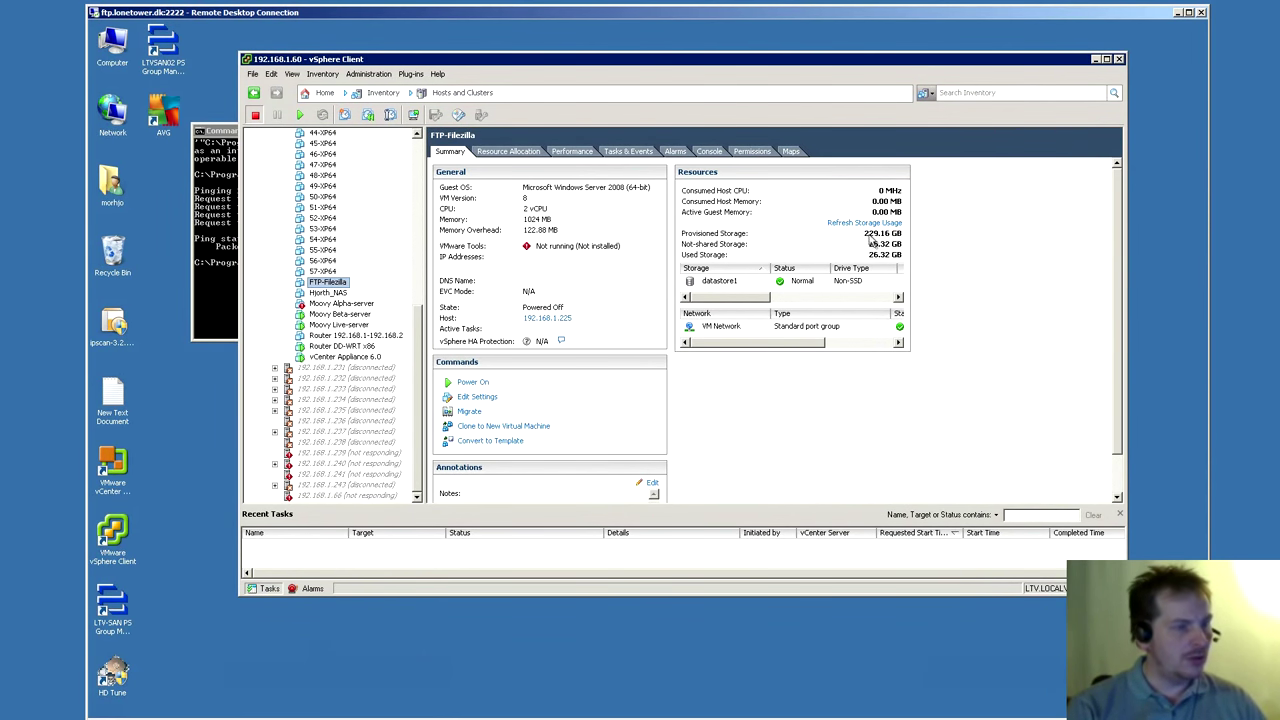
{"action": "mouse_move", "coordinate": [875, 243]}
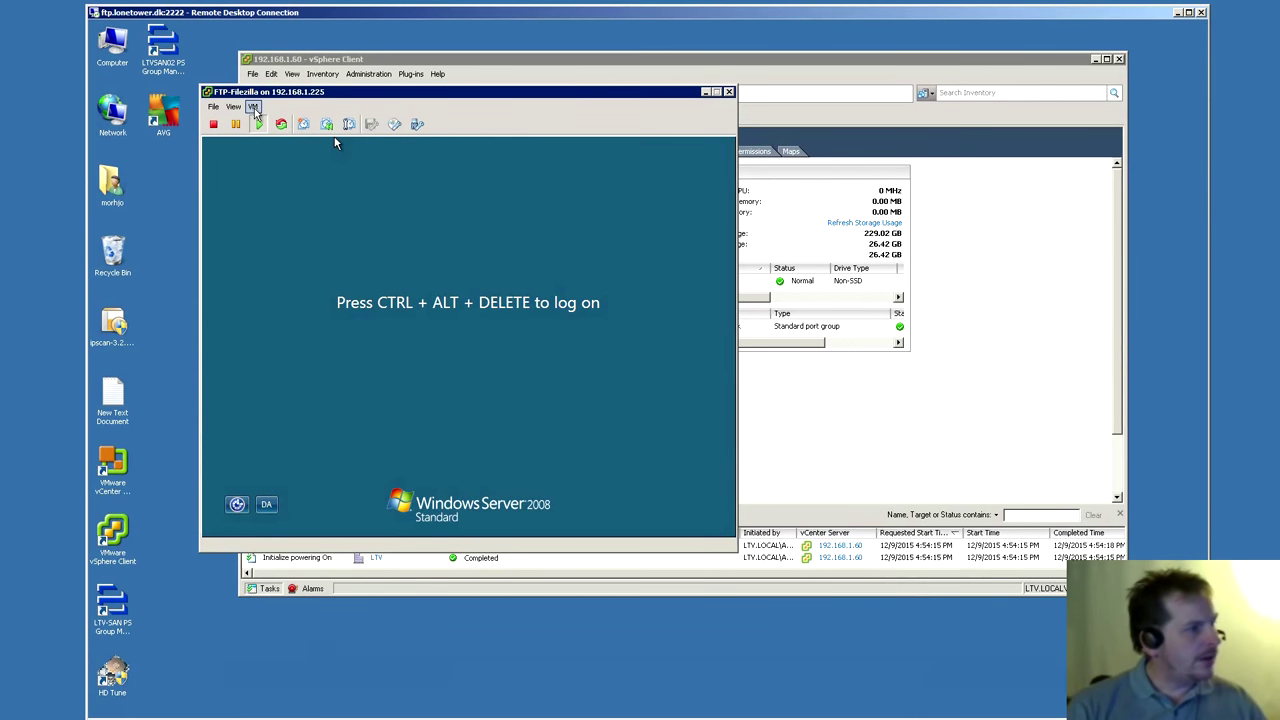
Send Ctrl+Alt+Del to the FTP-Filezilla VM and log on with the Administrator password.
{"action": "left_click", "coordinate": [253, 107]}
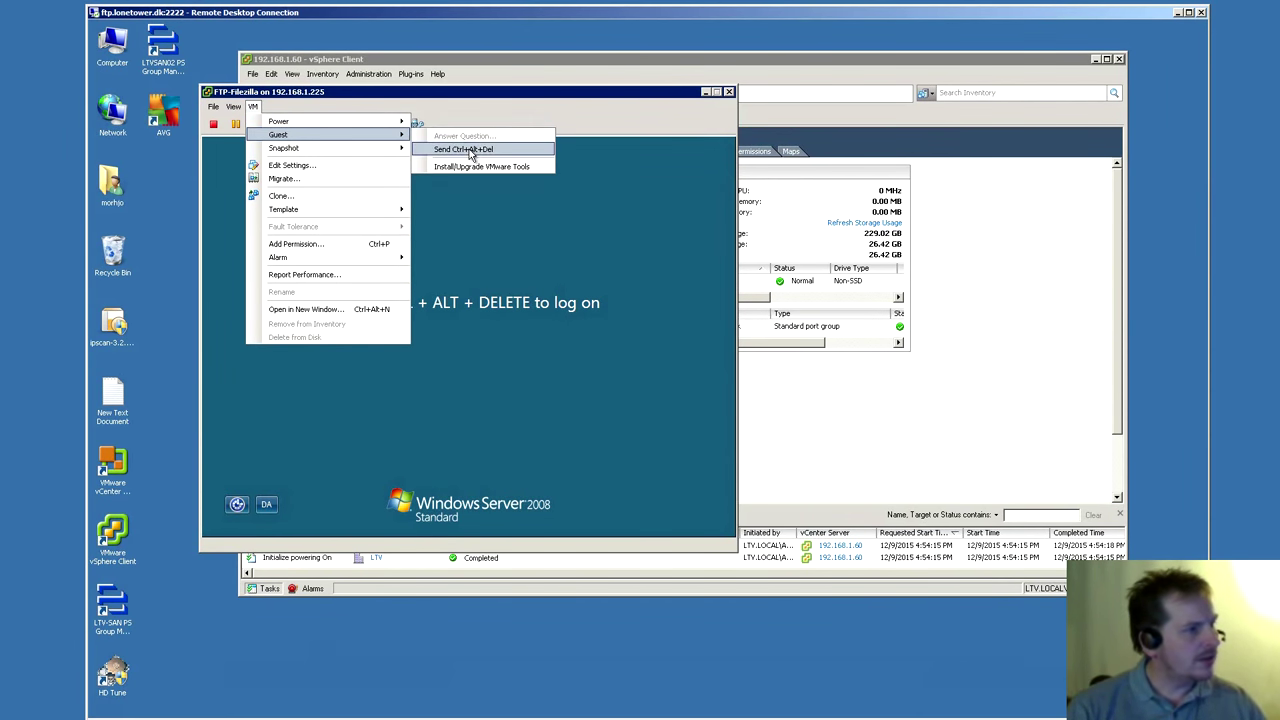
{"action": "left_click", "coordinate": [463, 149]}
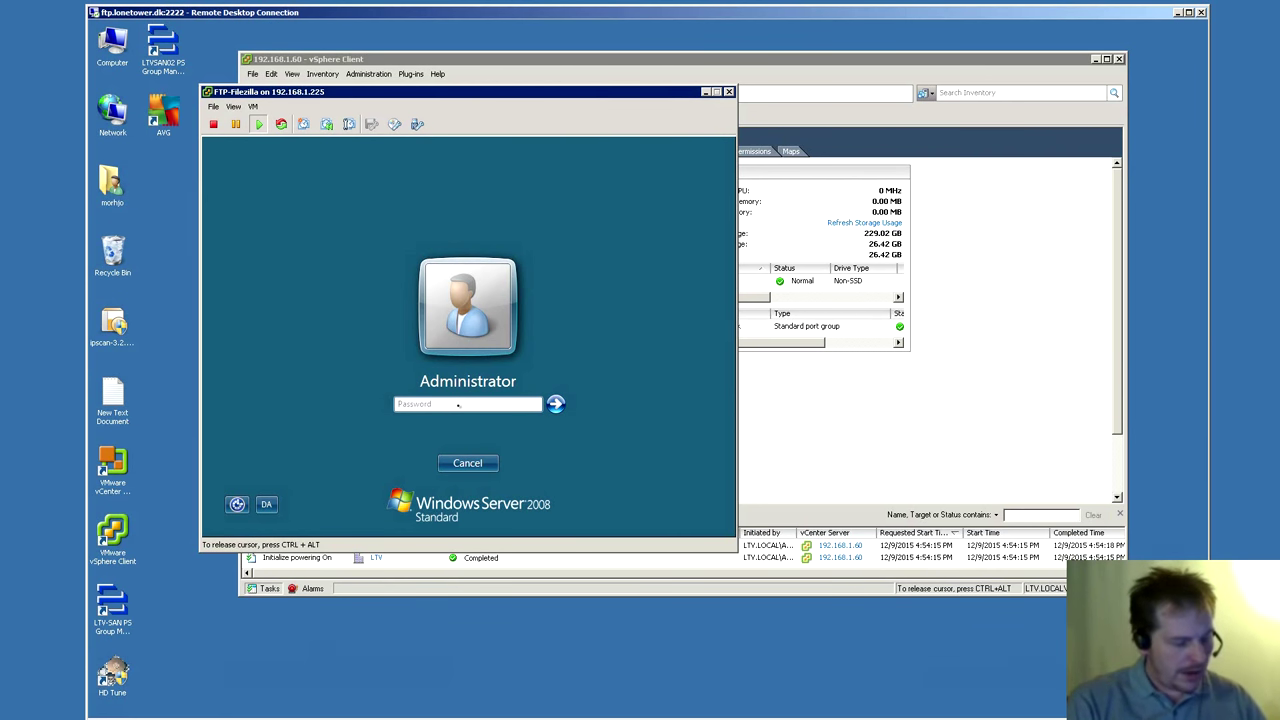
{"action": "type", "text": "••••"}
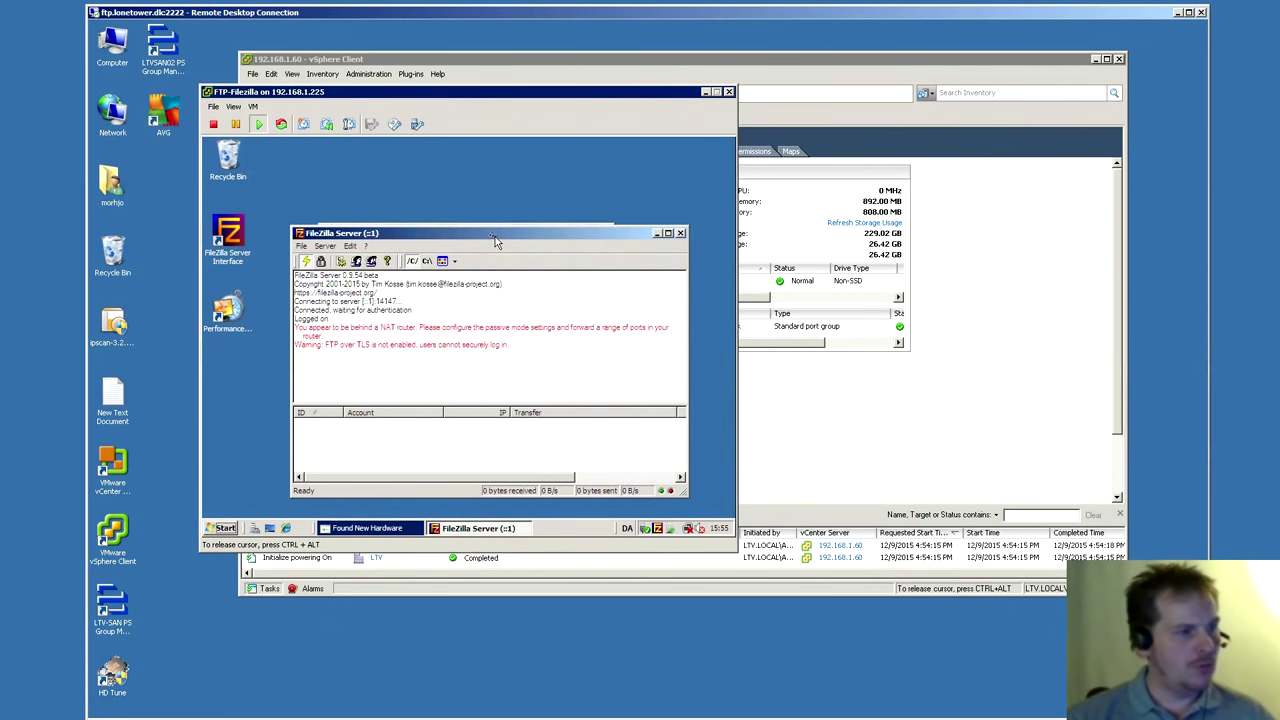
{"action": "mouse_move", "coordinate": [490, 240]}
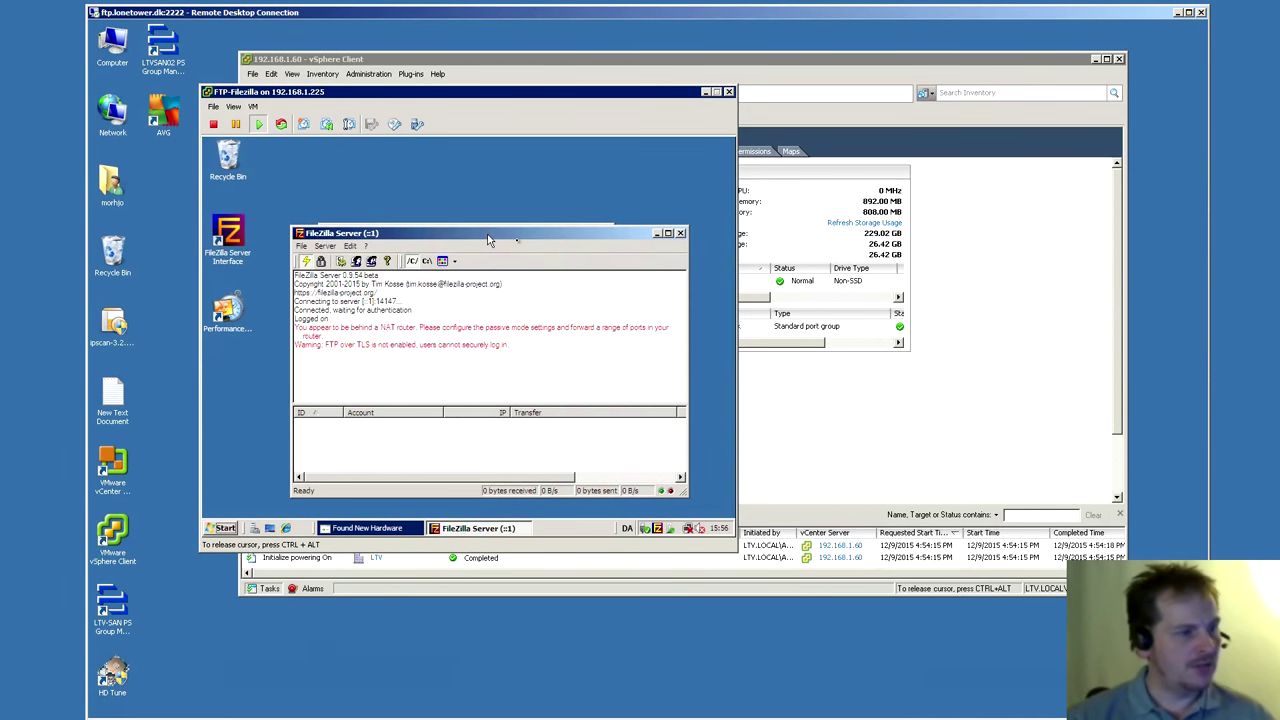
Nudge the FileZilla Server window right and open the Users dialog showing account morhjo.
{"action": "left_click_drag", "start_coordinate": [490, 233], "coordinate": [518, 235]}
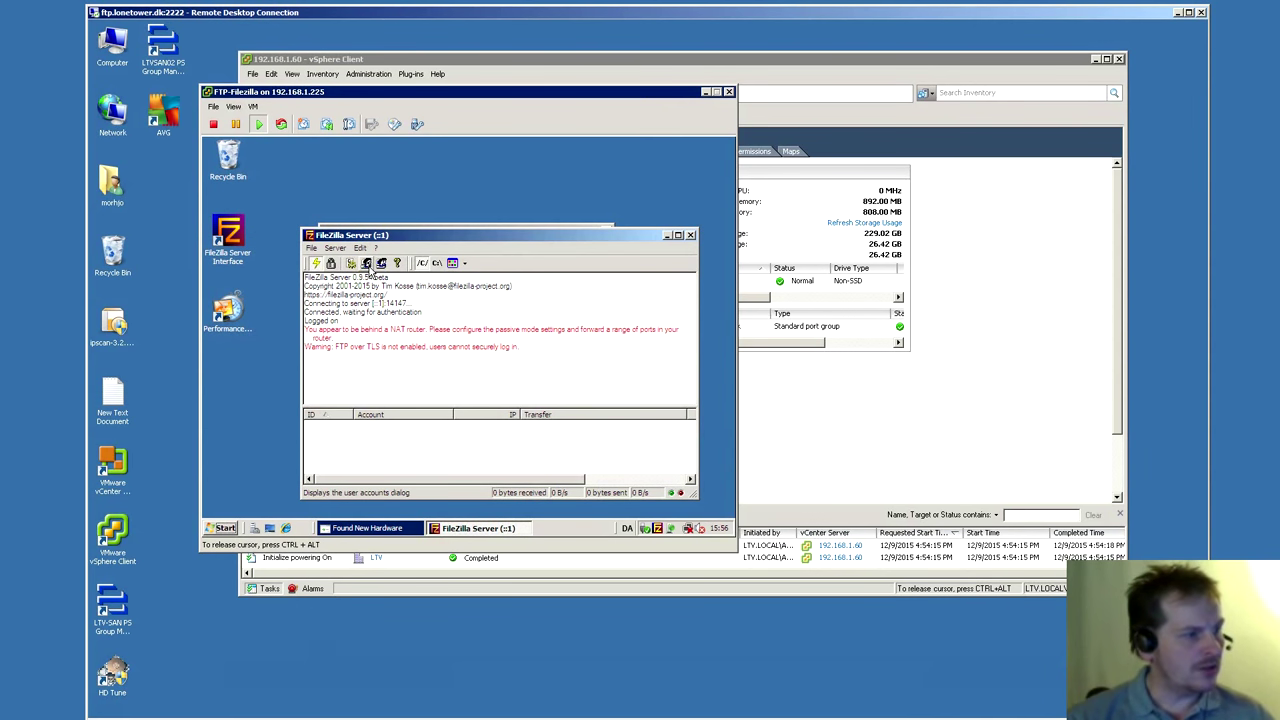
{"action": "left_click", "coordinate": [381, 263]}
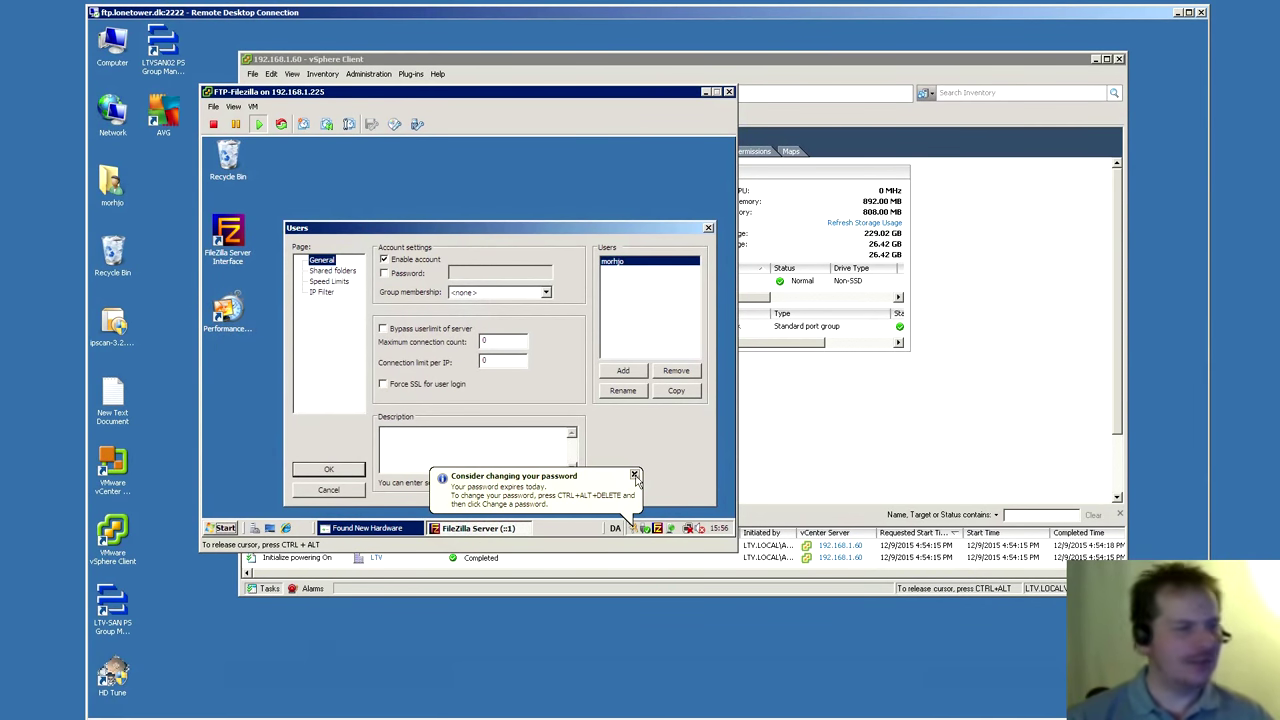
{"action": "mouse_move", "coordinate": [638, 230]}
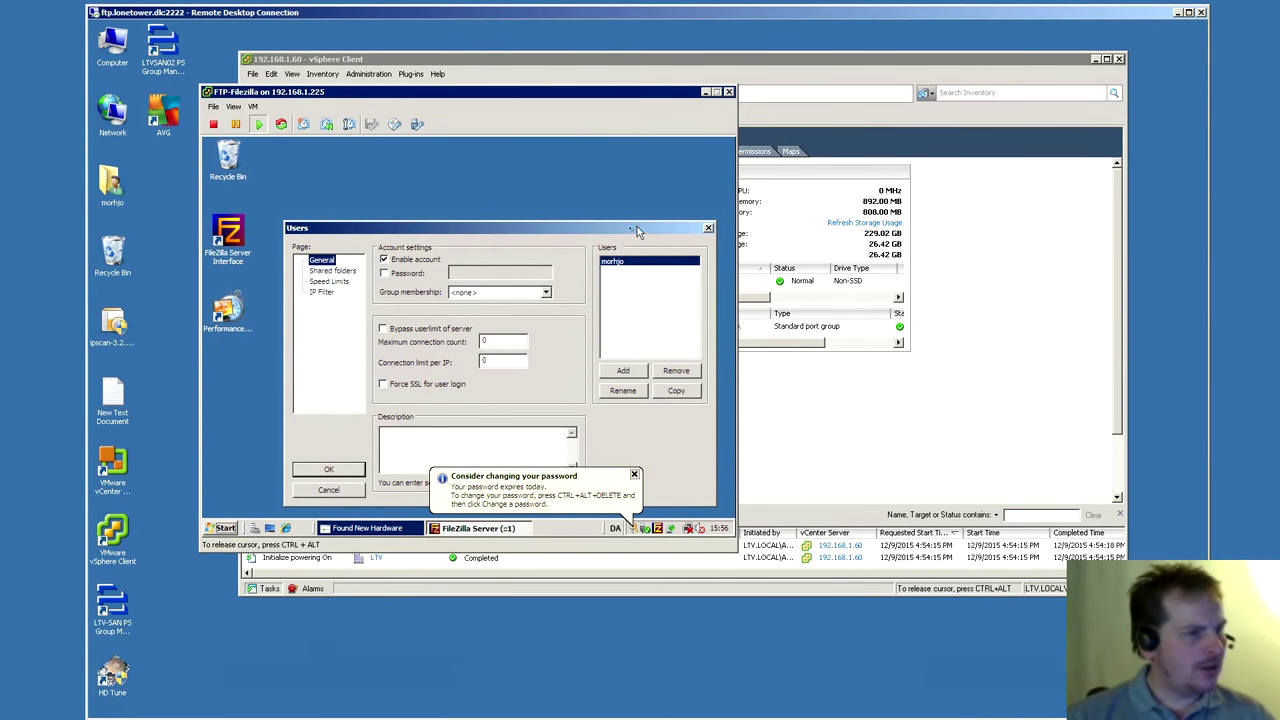